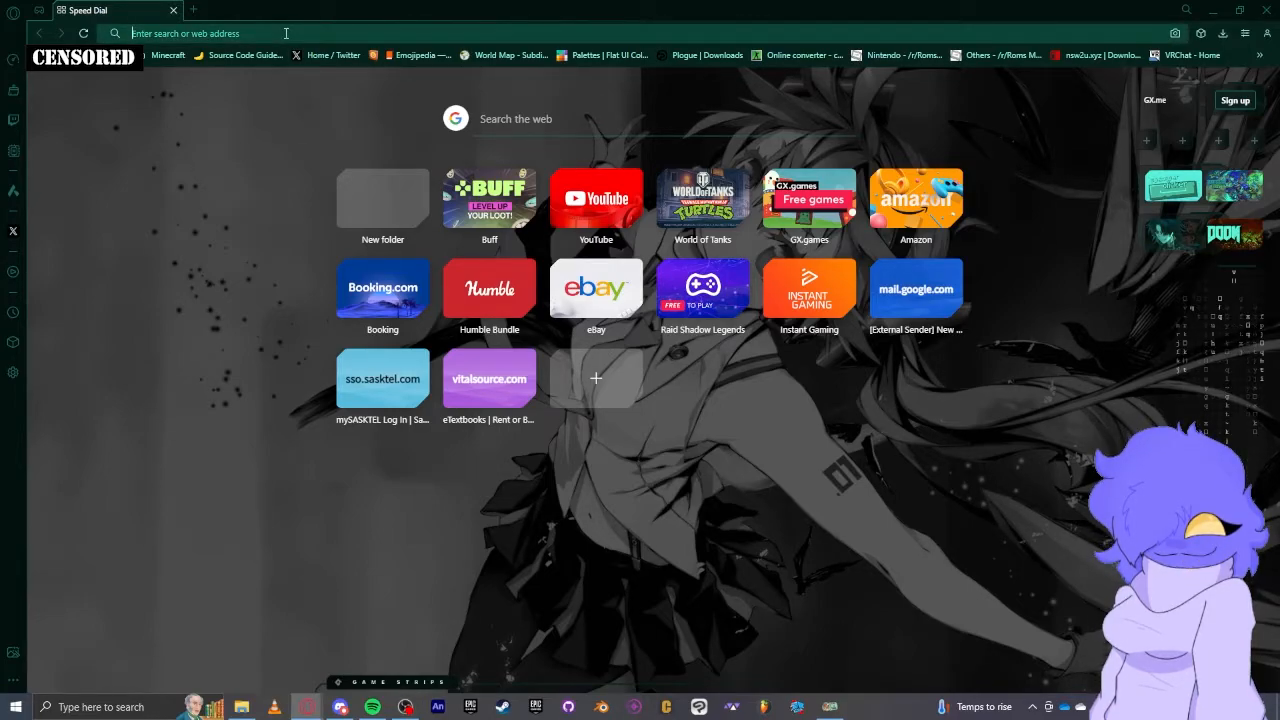
Search Google for 'codename engine fnf' to surface the CodenameEngine GitHub repository
{"action": "type", "text": "codename engine fnf"}
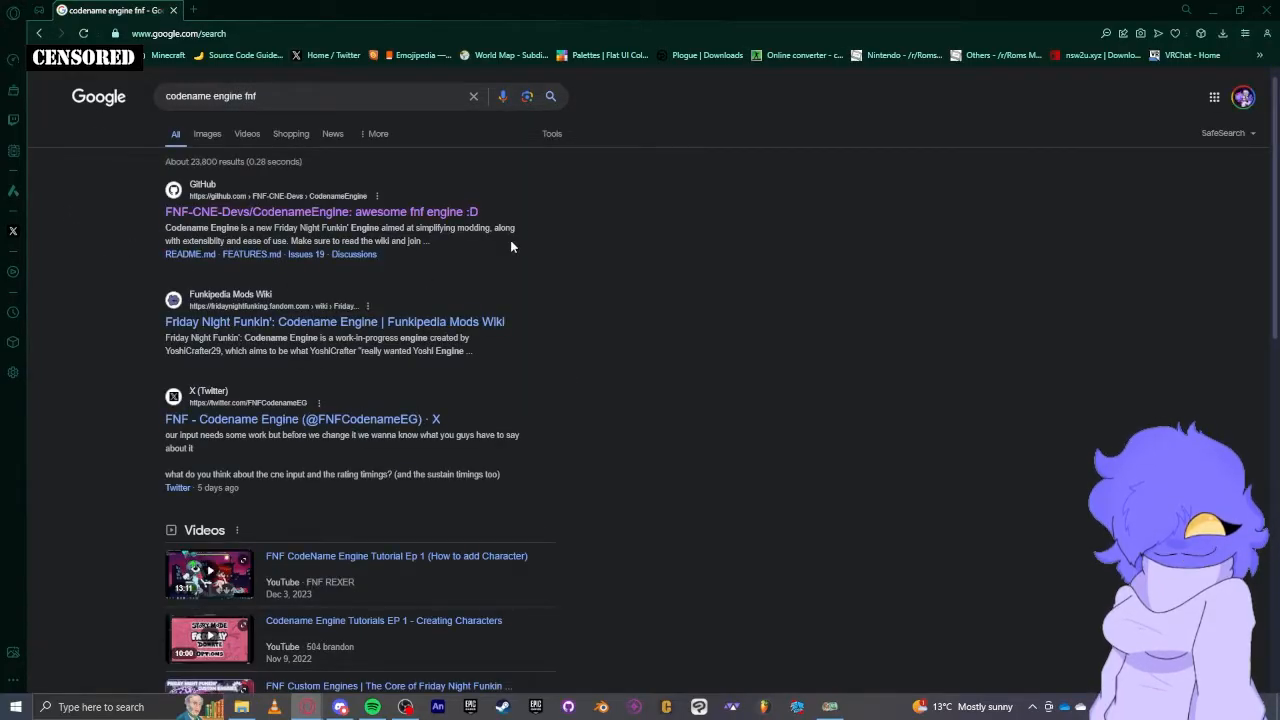
{"action": "mouse_move", "coordinate": [417, 264]}
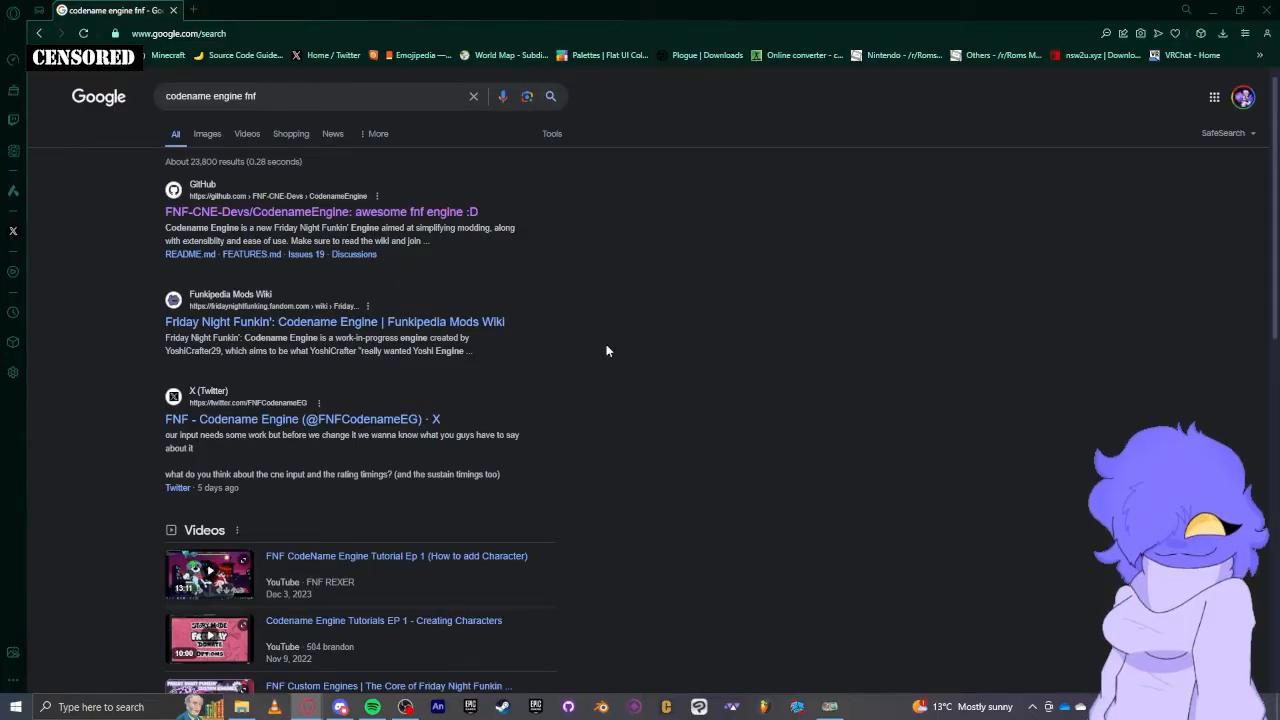
{"action": "mouse_move", "coordinate": [391, 363]}
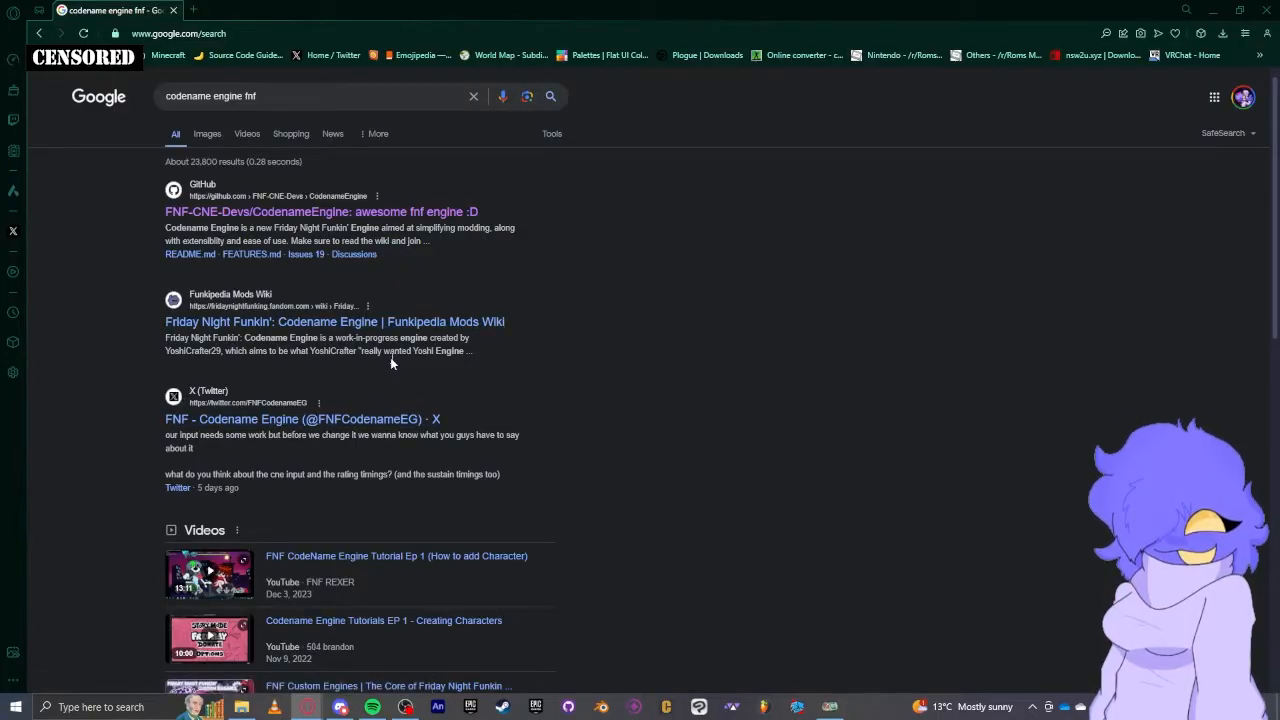
{"action": "mouse_move", "coordinate": [756, 331]}
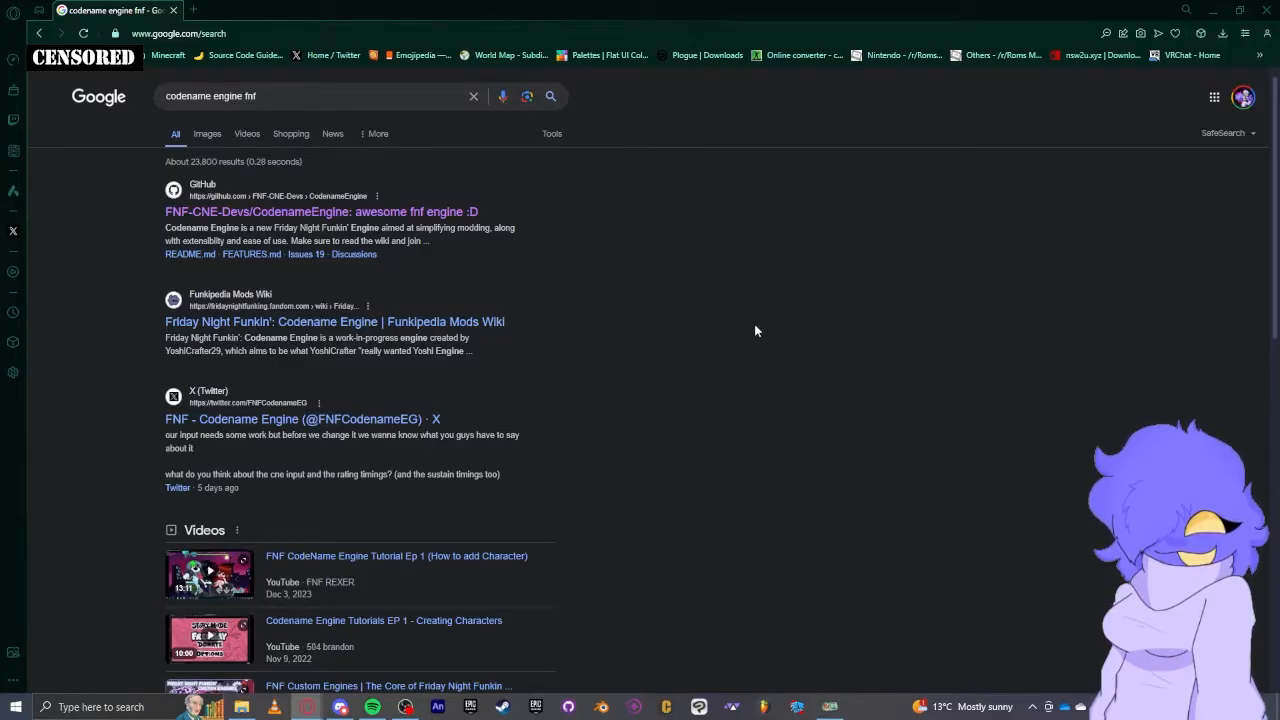
{"action": "mouse_move", "coordinate": [420, 192]}
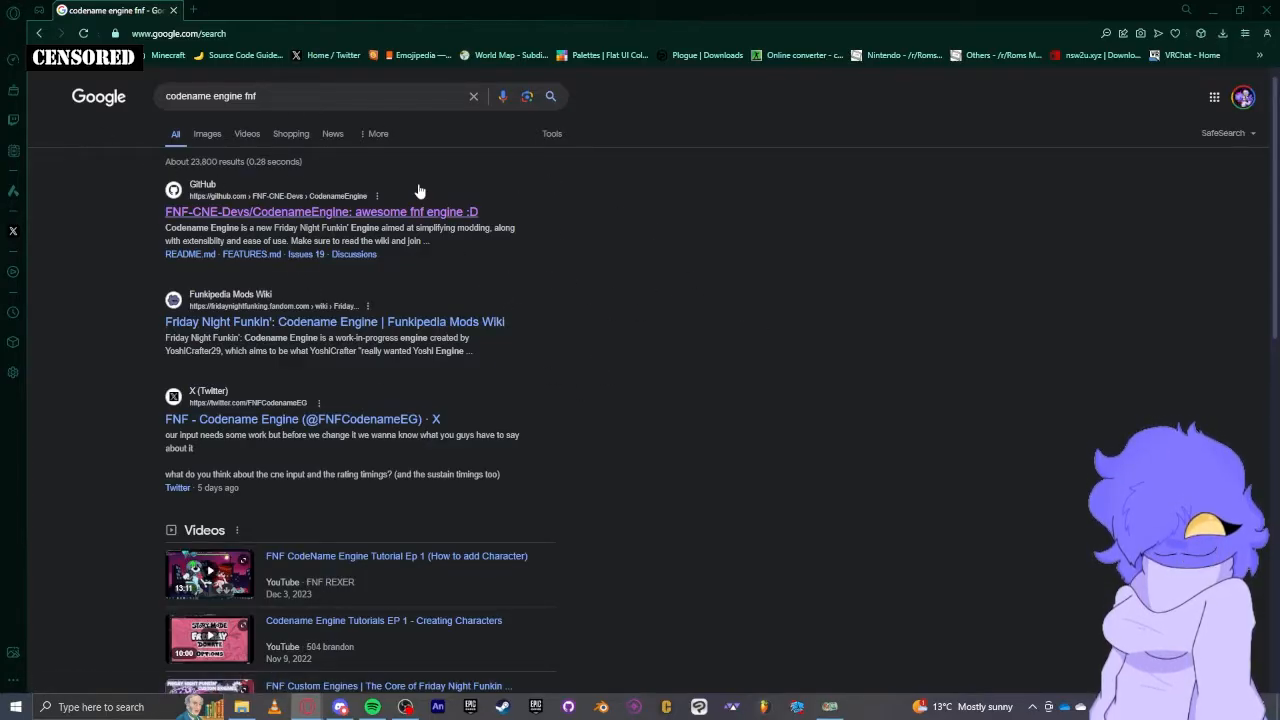
{"action": "mouse_move", "coordinate": [564, 280]}
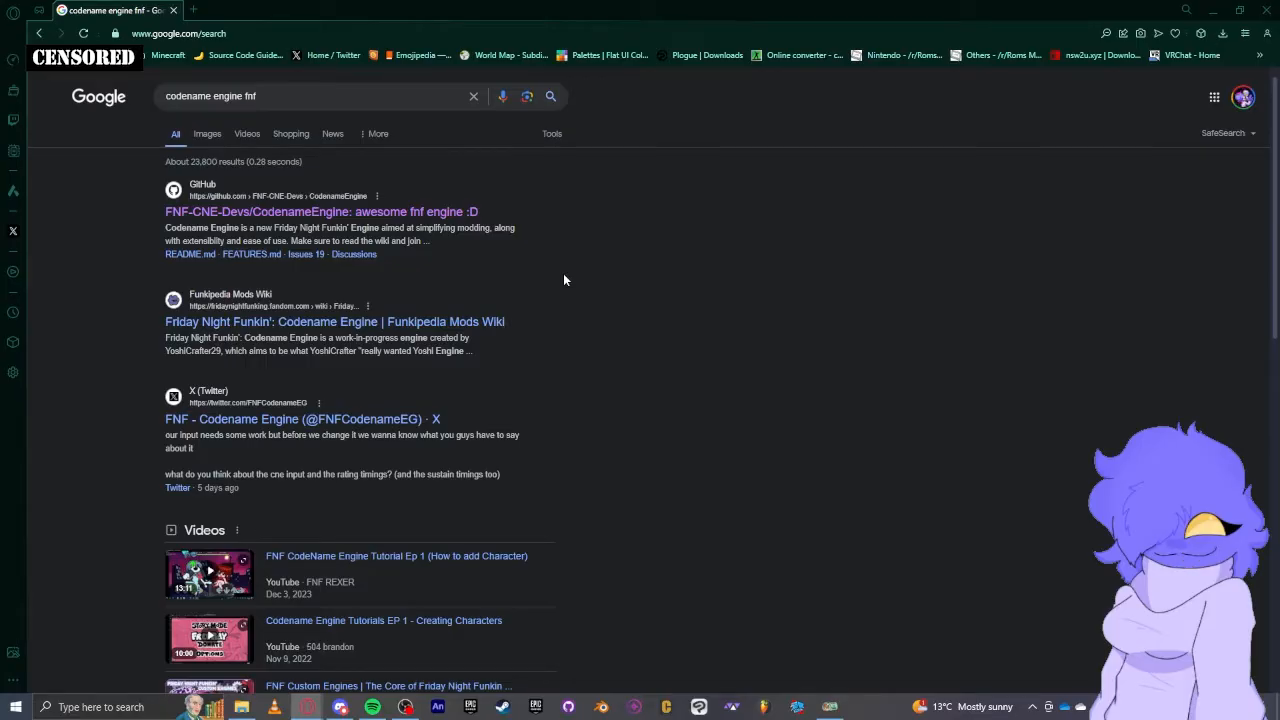
{"action": "mouse_move", "coordinate": [213, 176]}
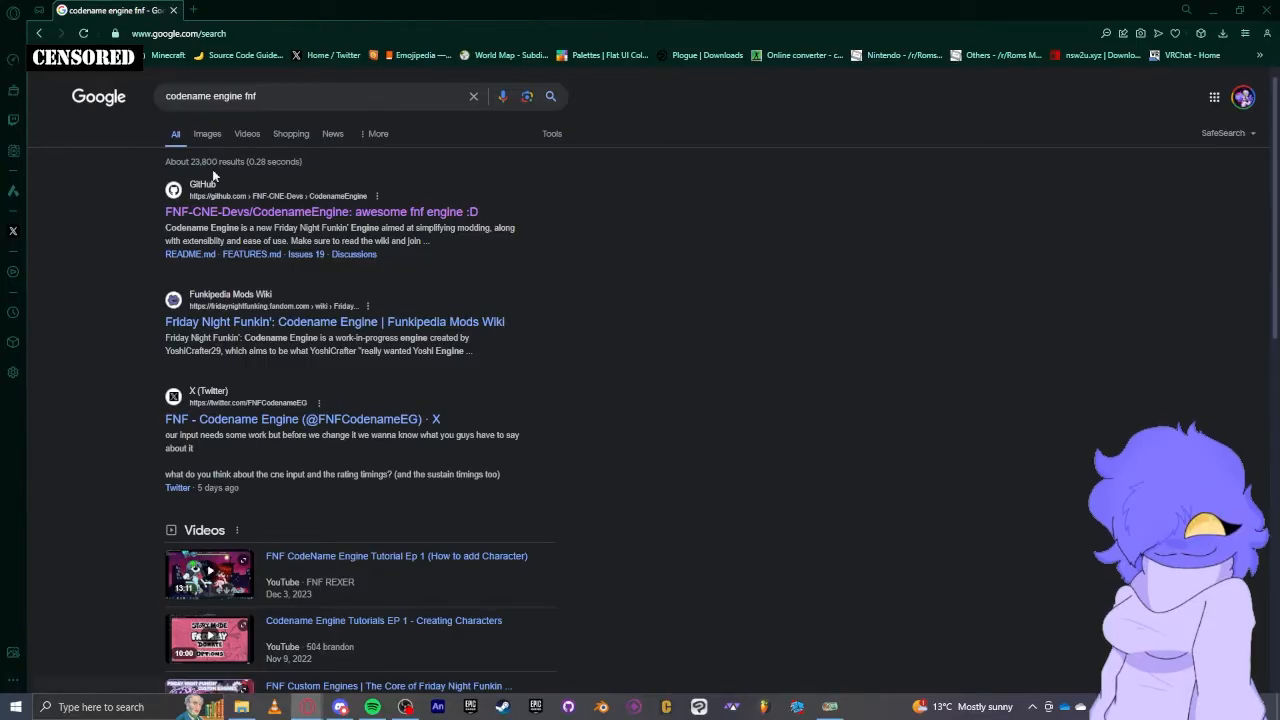
Go to the FNF-CNE-Devs/CodenameEngine repository from the search results
{"action": "left_click", "coordinate": [321, 211]}
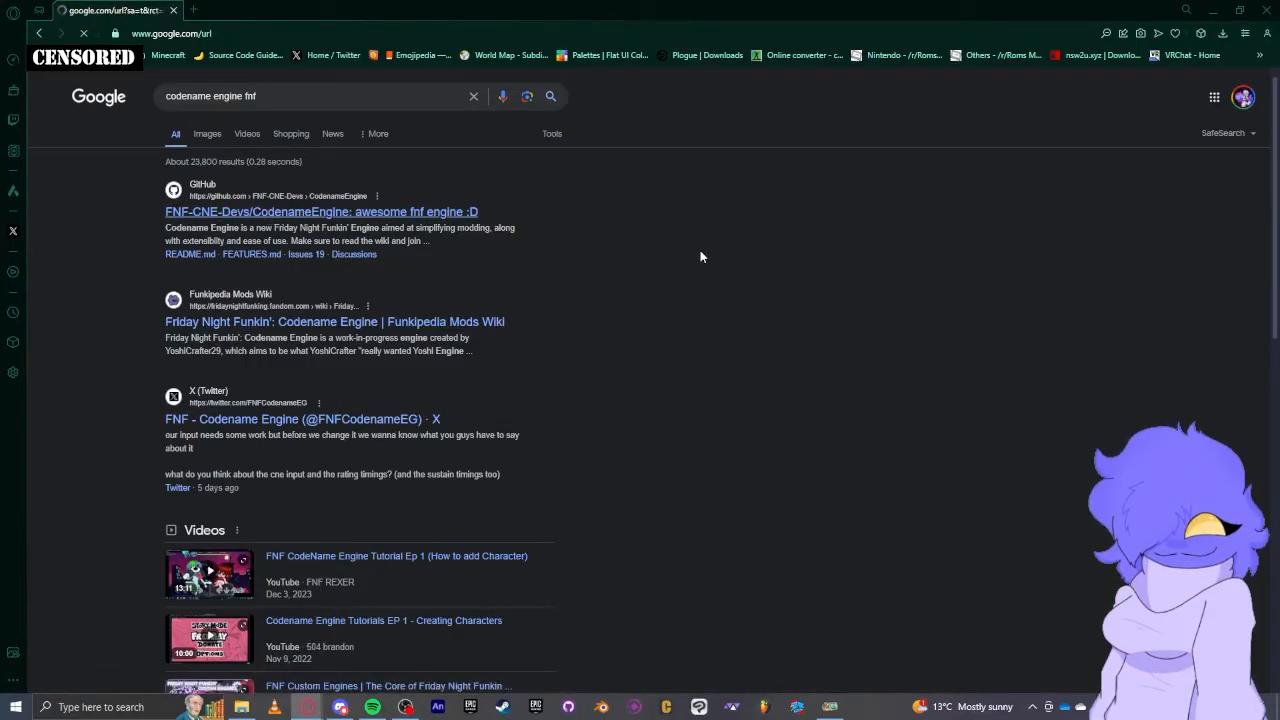
{"action": "left_click", "coordinate": [321, 211]}
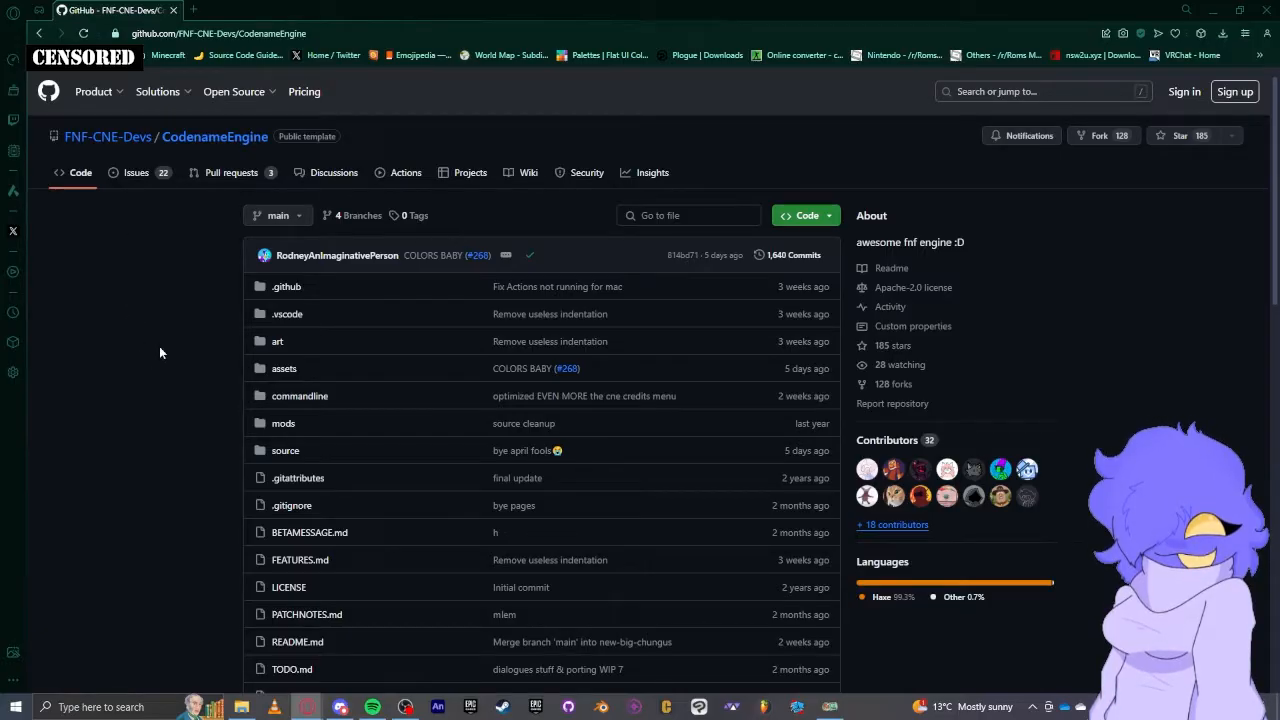
{"action": "mouse_move", "coordinate": [375, 197]}
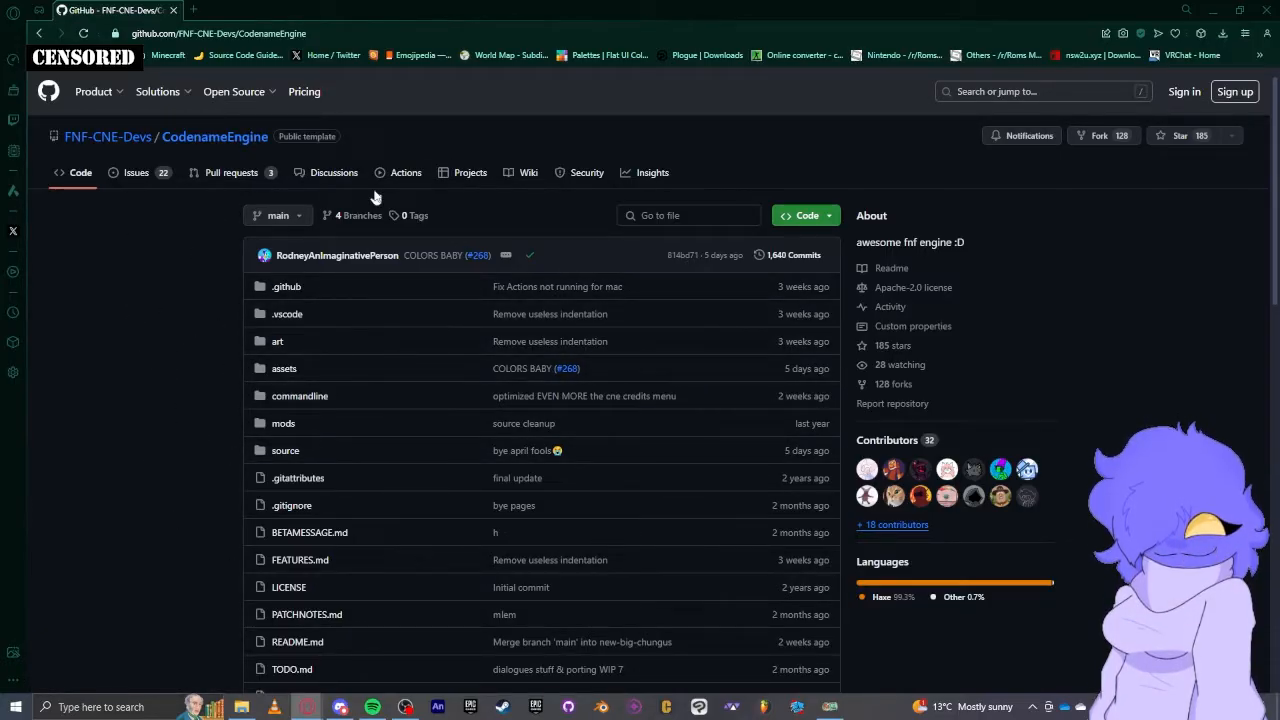
{"action": "mouse_move", "coordinate": [120, 257]}
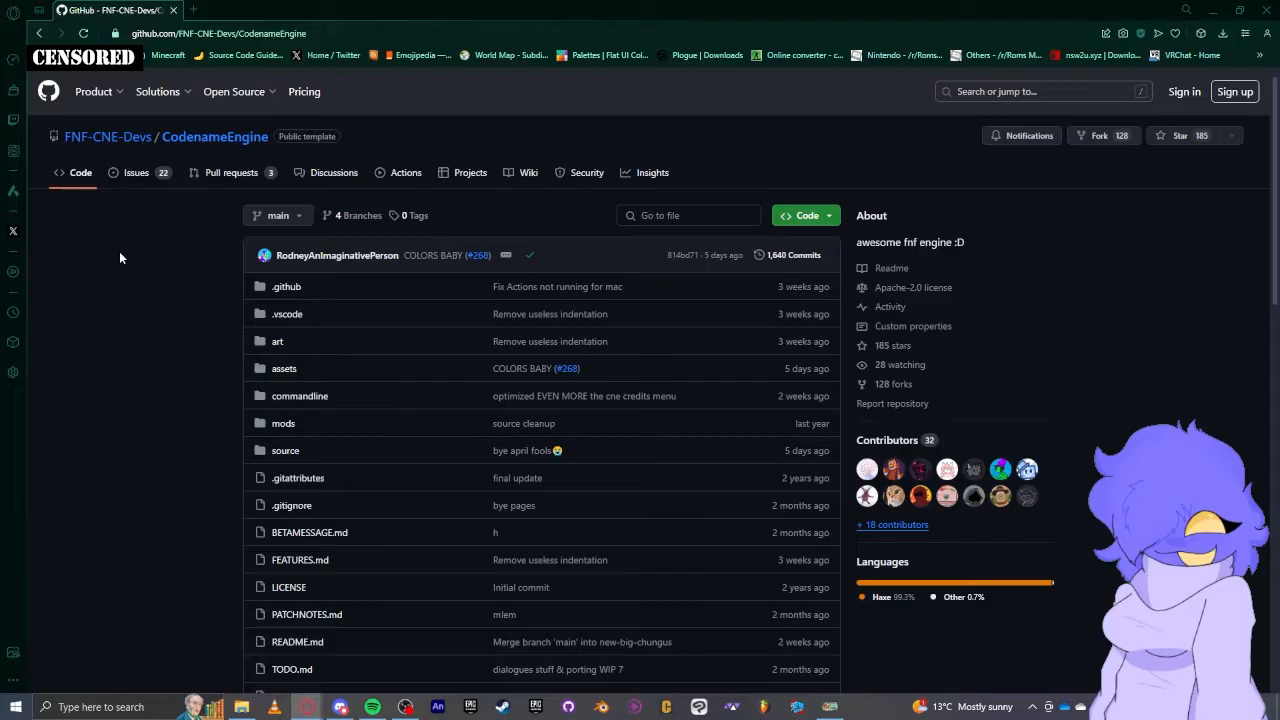
{"action": "mouse_move", "coordinate": [474, 255]}
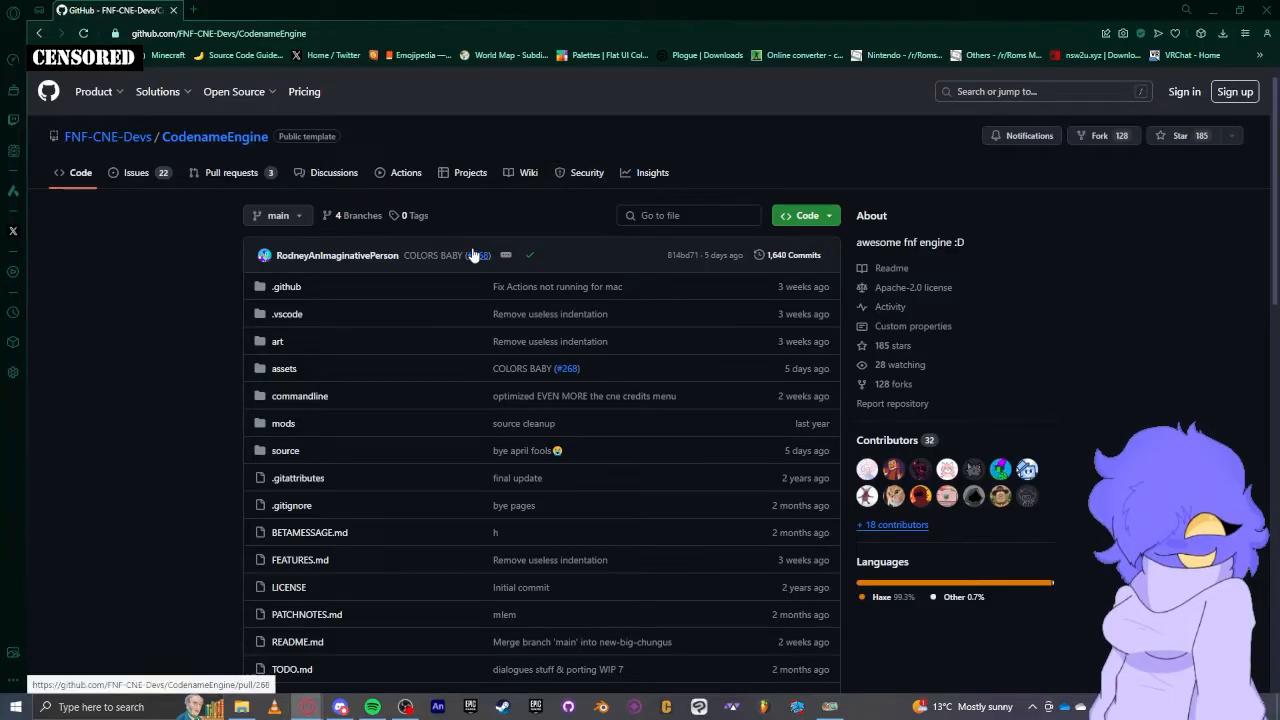
{"action": "mouse_move", "coordinate": [150, 405]}
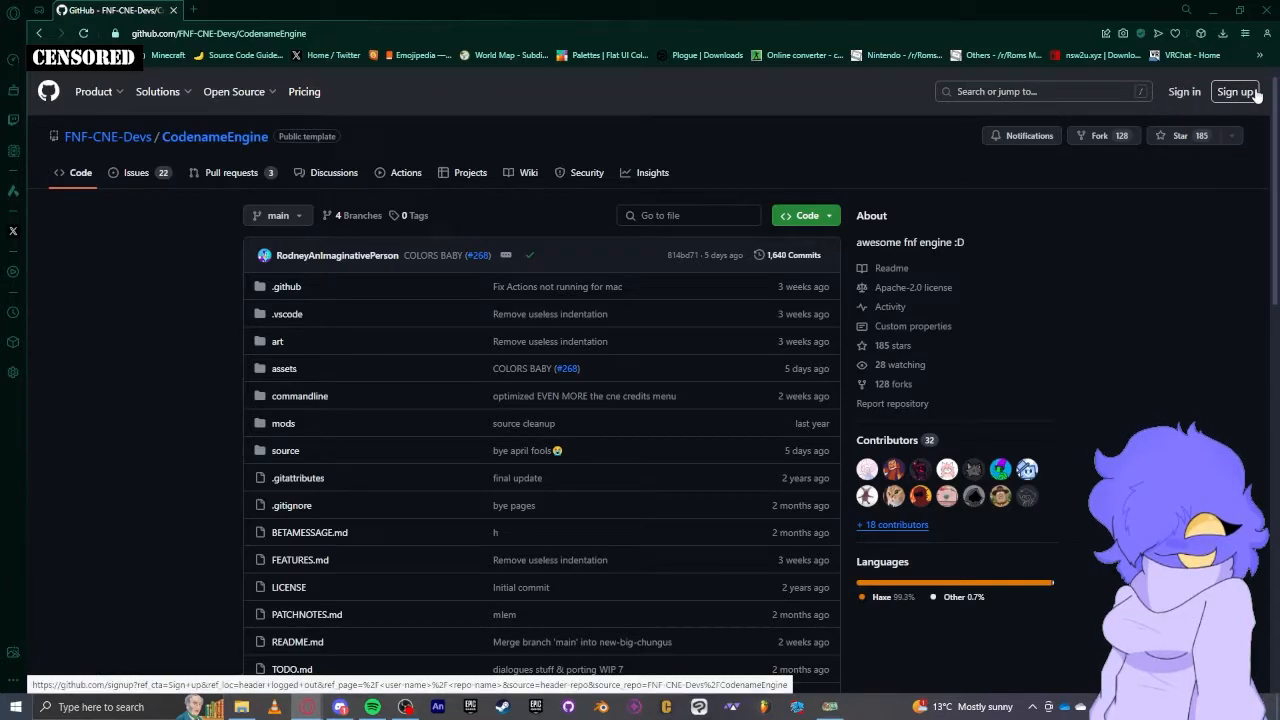
Sign up with email, password and username 'captainkirbytest', continuing to the verification puzzle
{"action": "left_click", "coordinate": [1236, 91]}
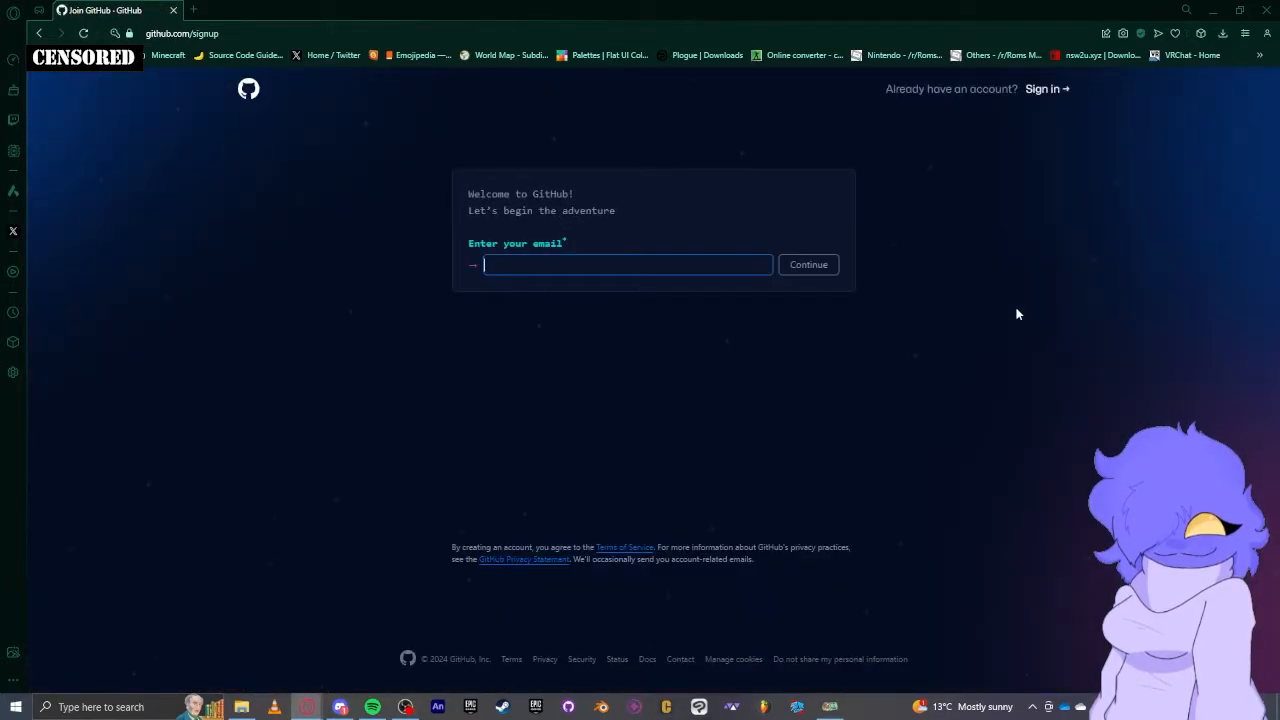
{"action": "left_click", "coordinate": [808, 264]}
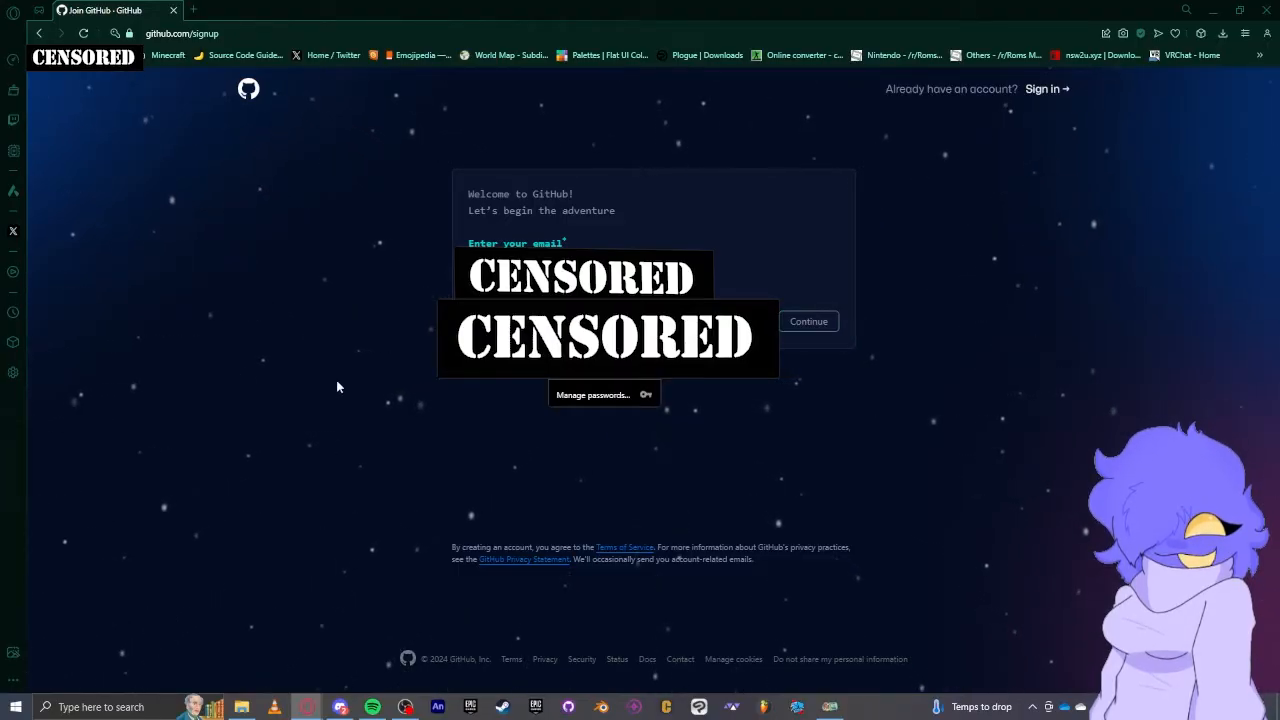
{"action": "mouse_move", "coordinate": [285, 294]}
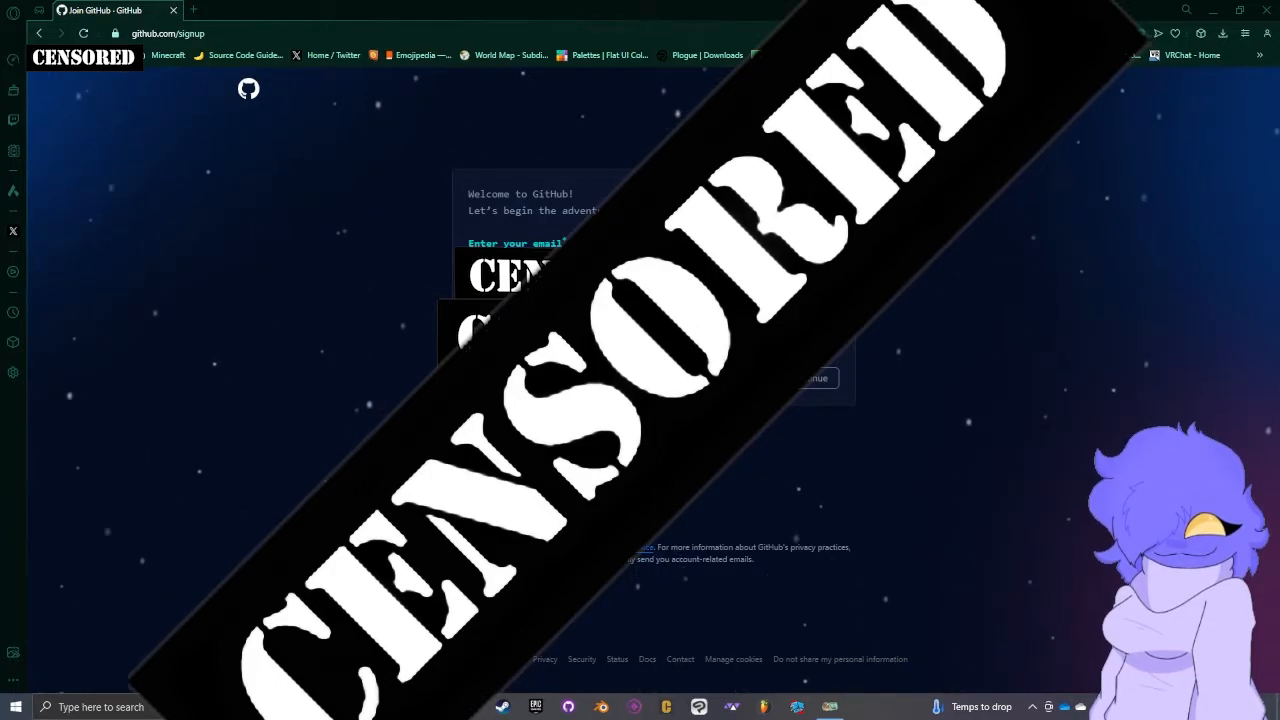
{"action": "mouse_move", "coordinate": [315, 425]}
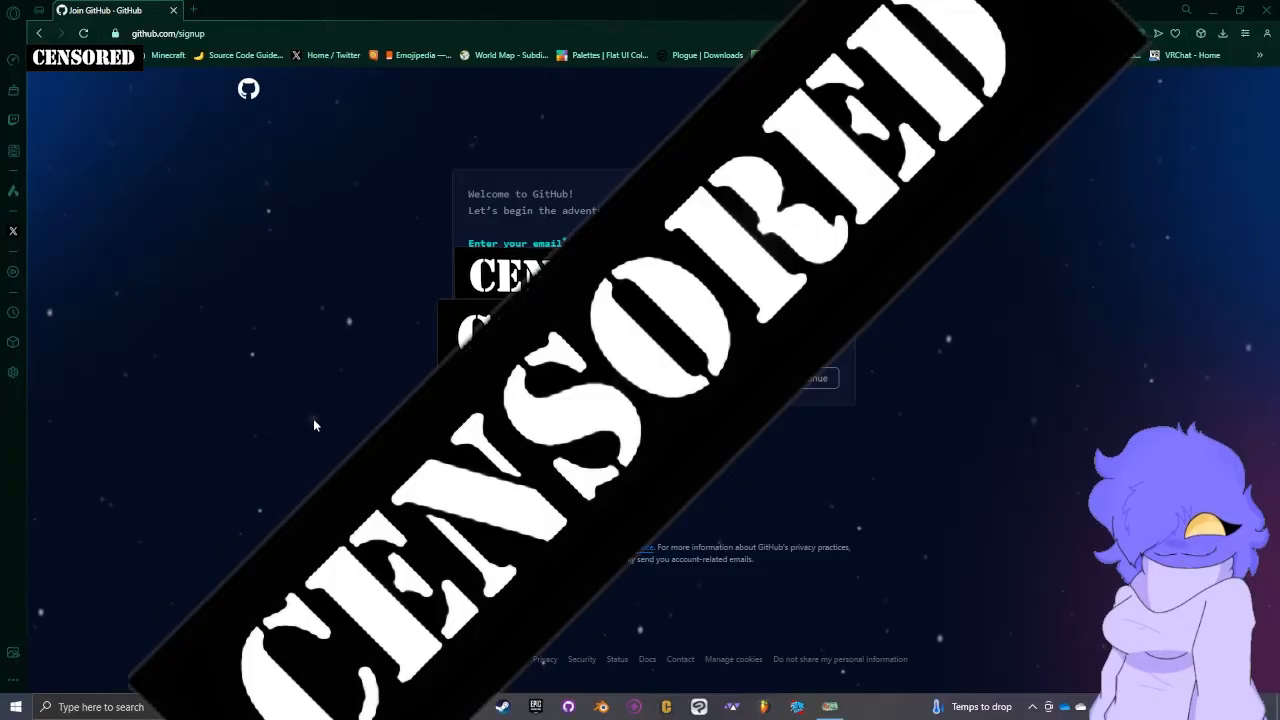
{"action": "mouse_move", "coordinate": [358, 405]}
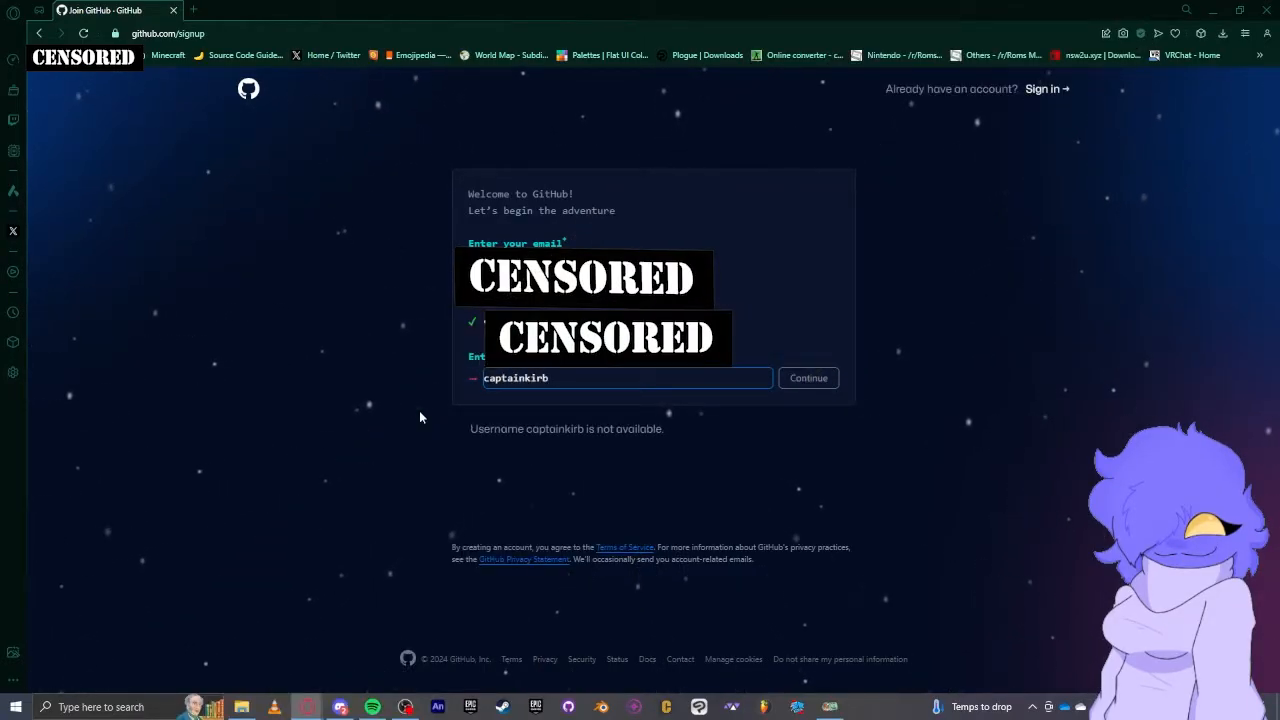
{"action": "type", "text": "ytest"}
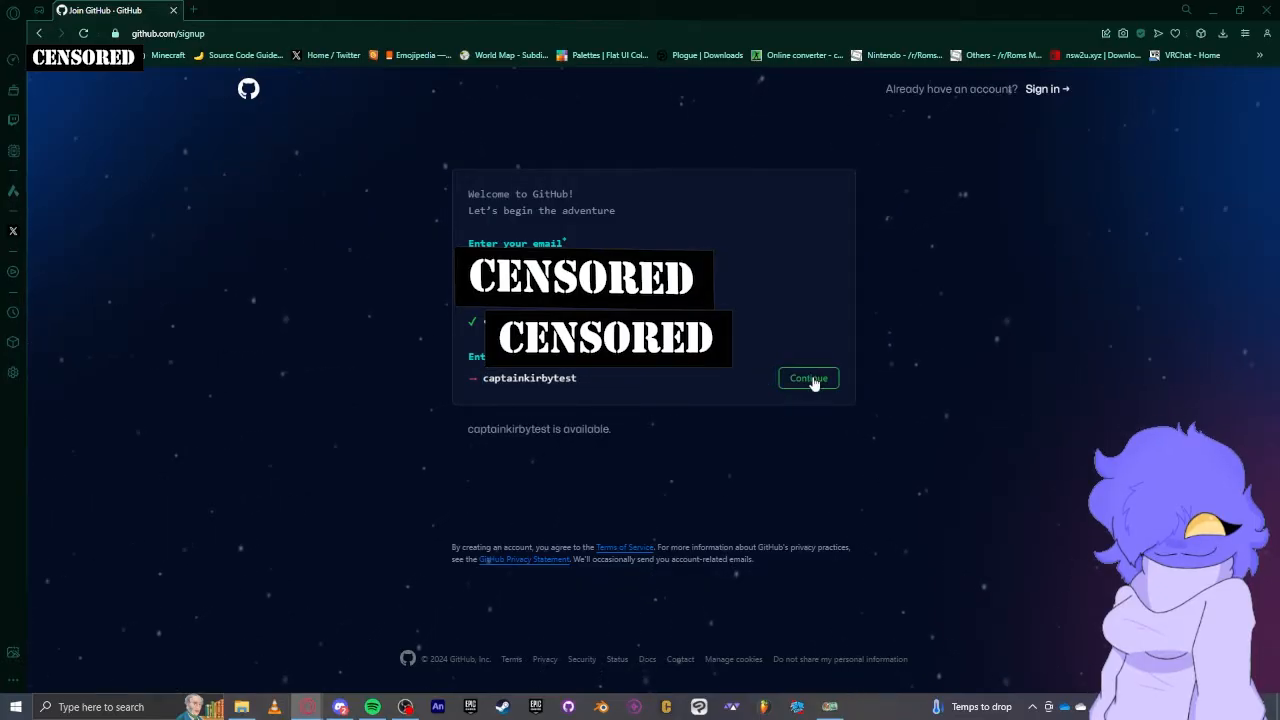
{"action": "left_click", "coordinate": [808, 378]}
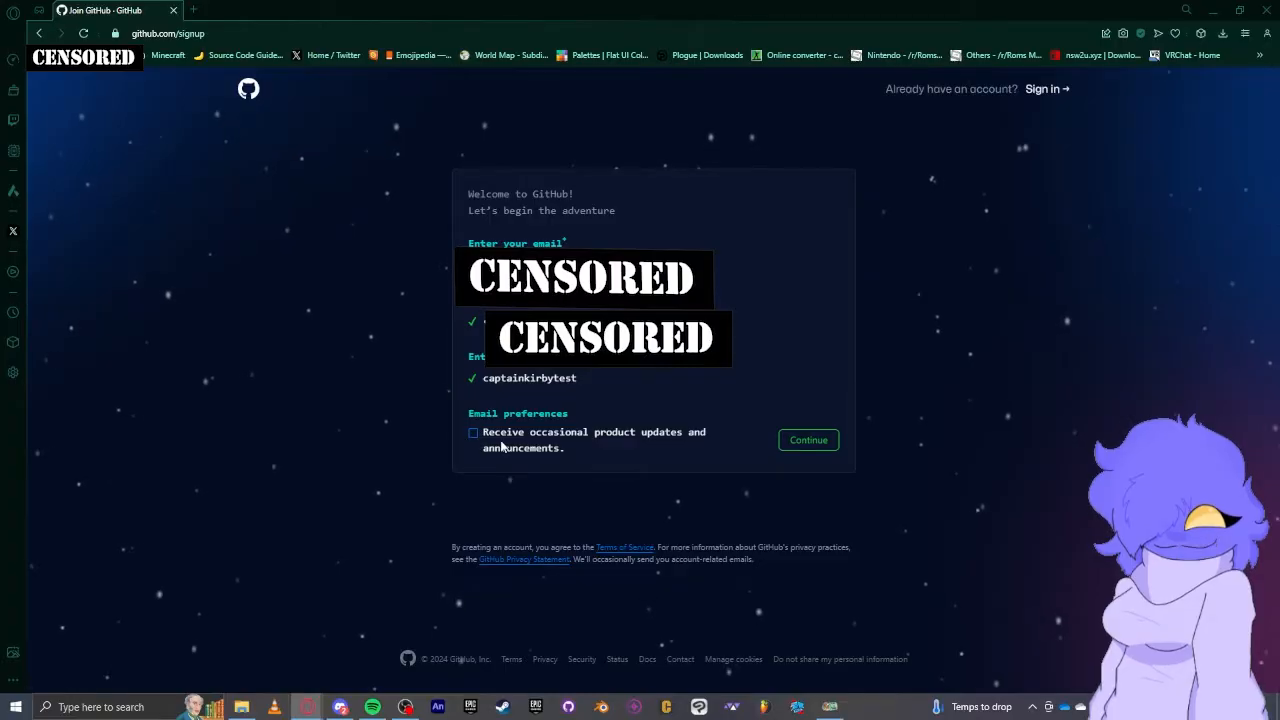
{"action": "left_click", "coordinate": [808, 440]}
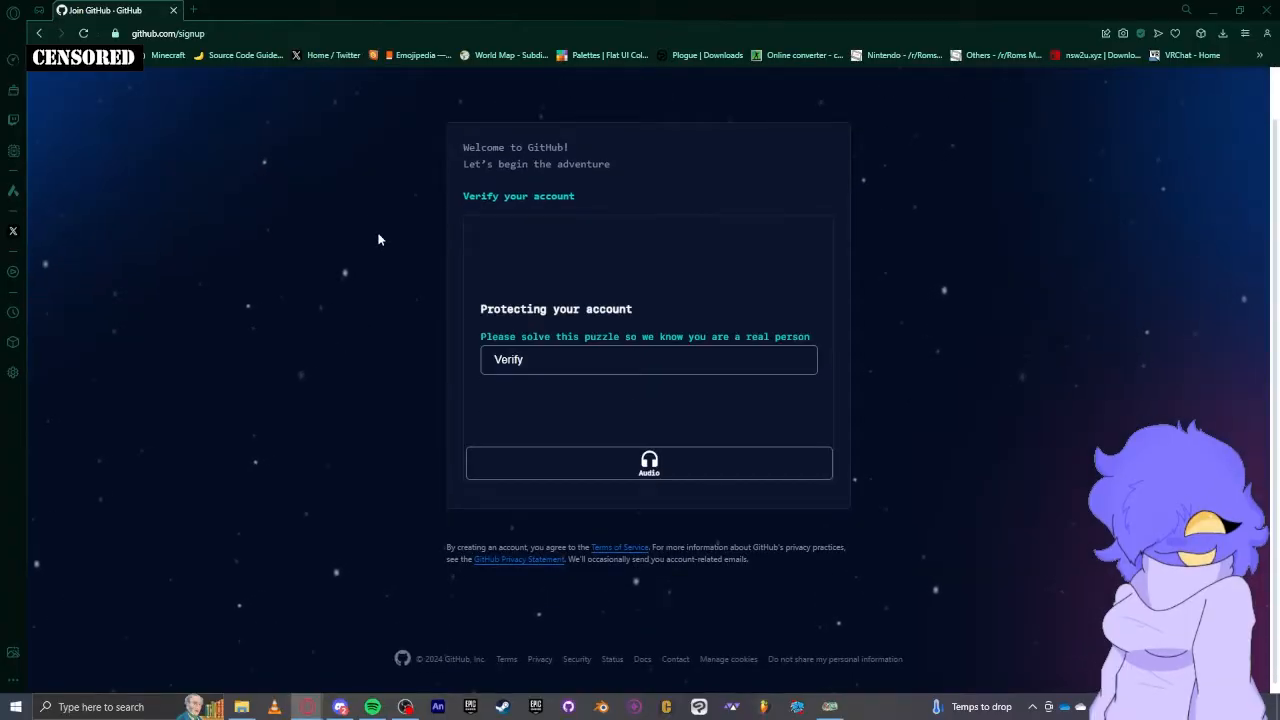
Solve the verification puzzle and enter the emailed launch code
{"action": "left_click", "coordinate": [648, 359]}
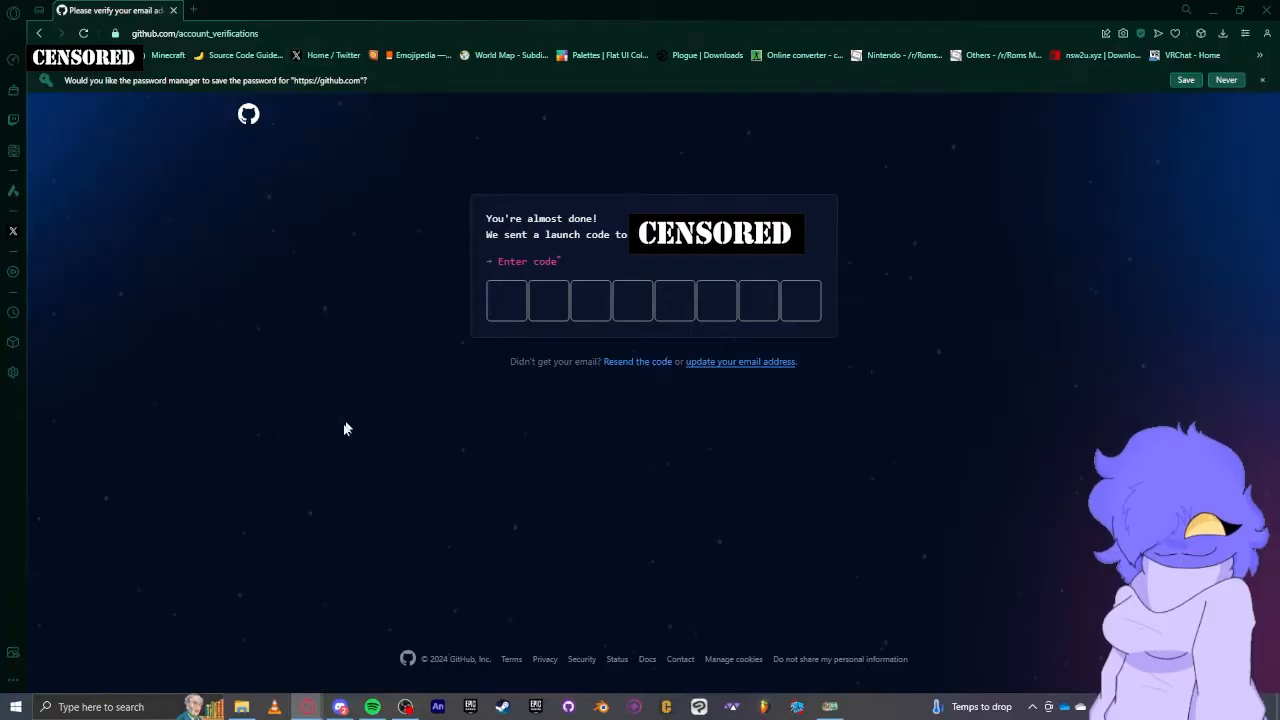
{"action": "left_click", "coordinate": [506, 300]}
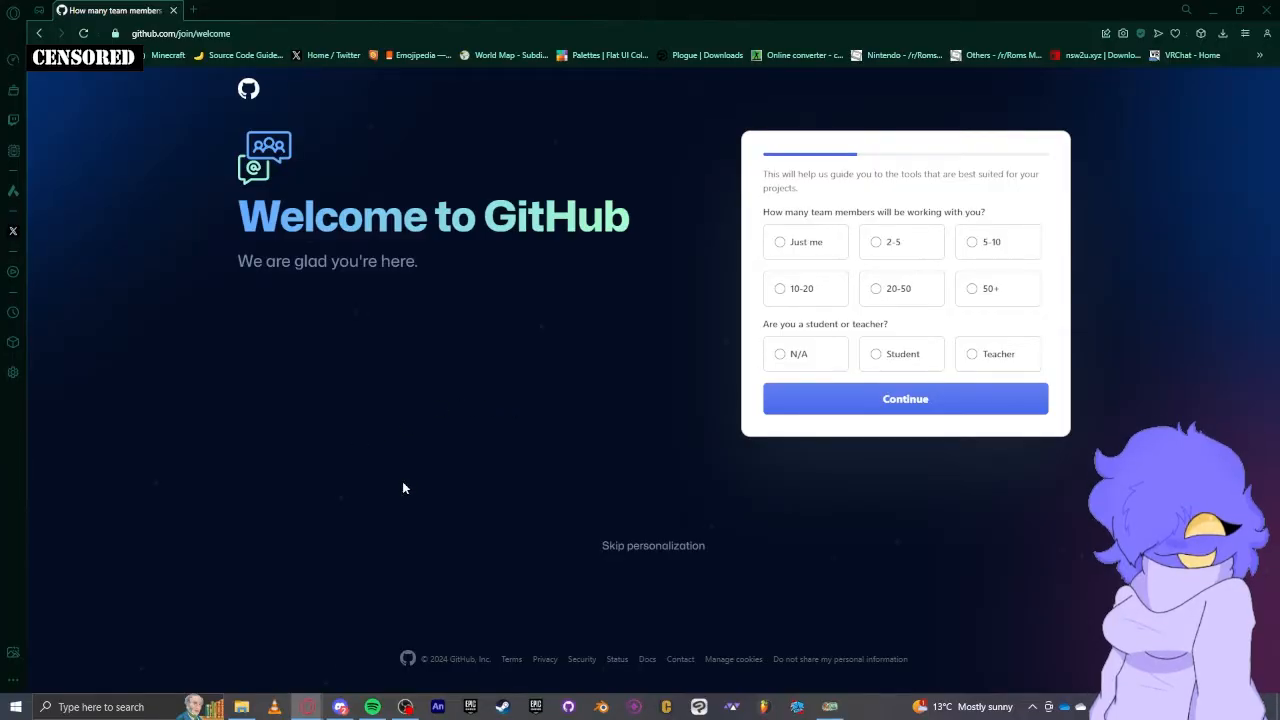
{"action": "mouse_move", "coordinate": [434, 442]}
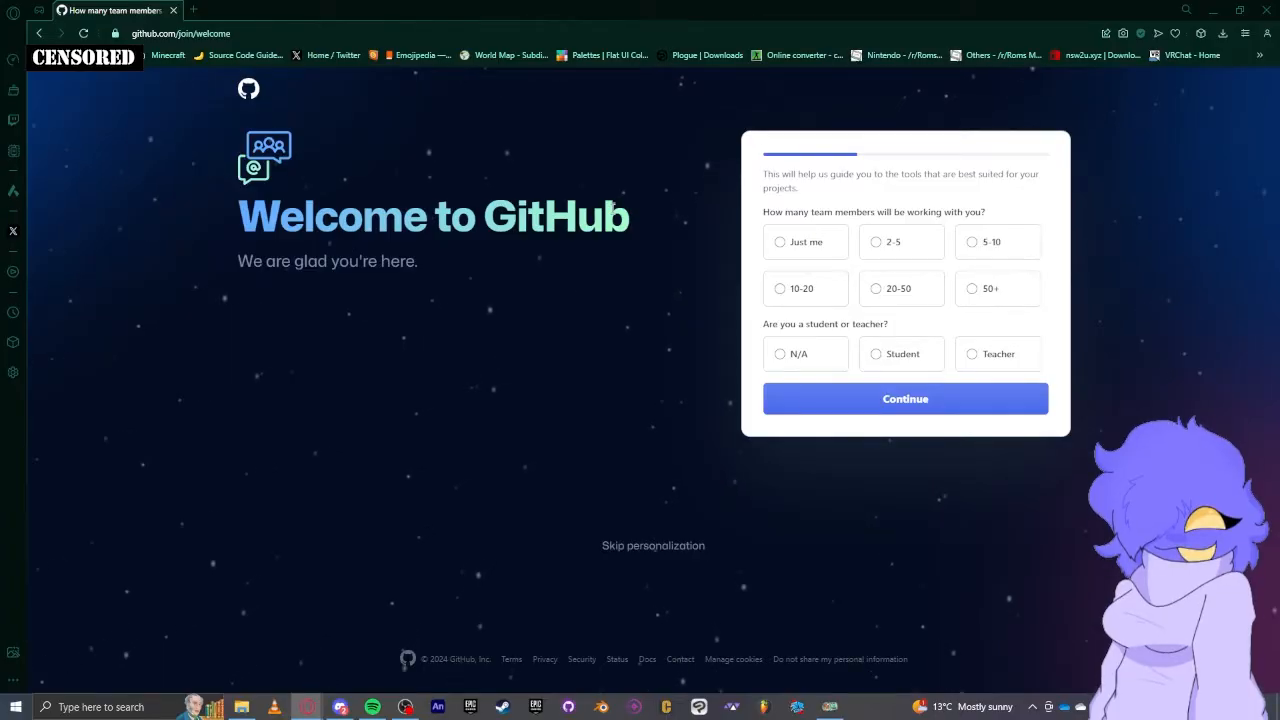
Answer the welcome survey: just me, N/A for student or teacher, and submit
{"action": "left_click", "coordinate": [780, 241]}
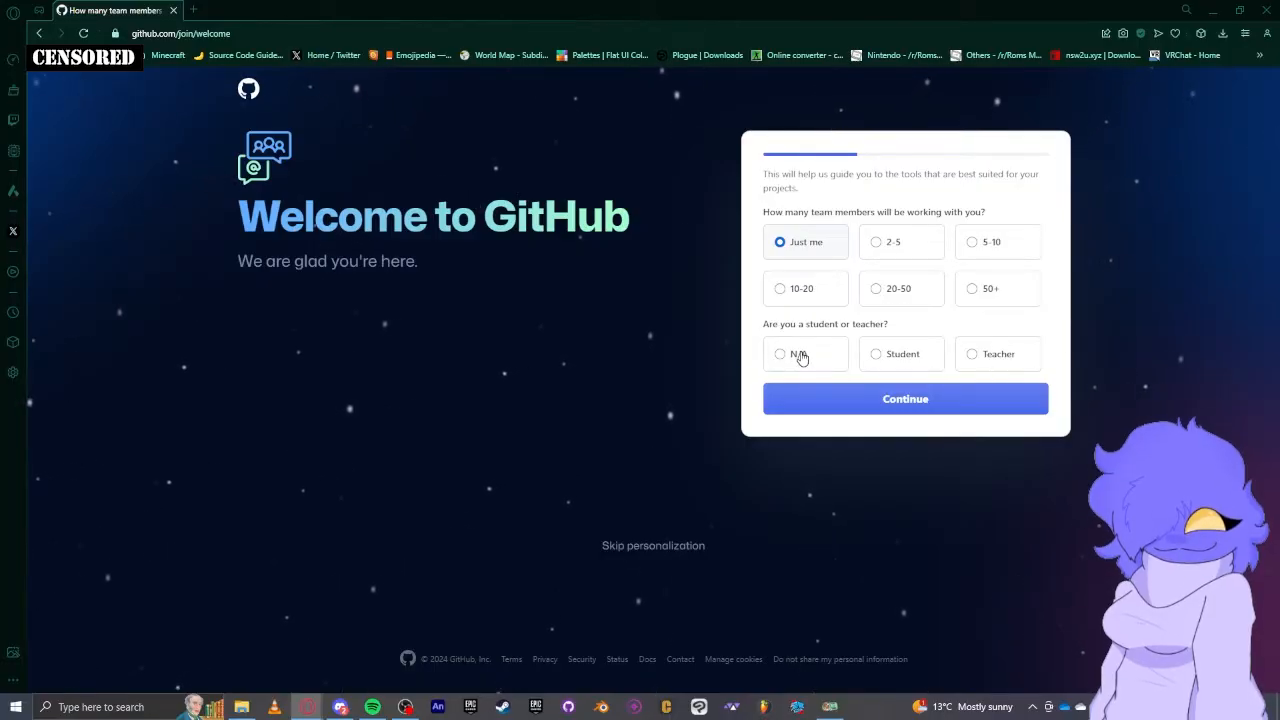
{"action": "left_click", "coordinate": [780, 353]}
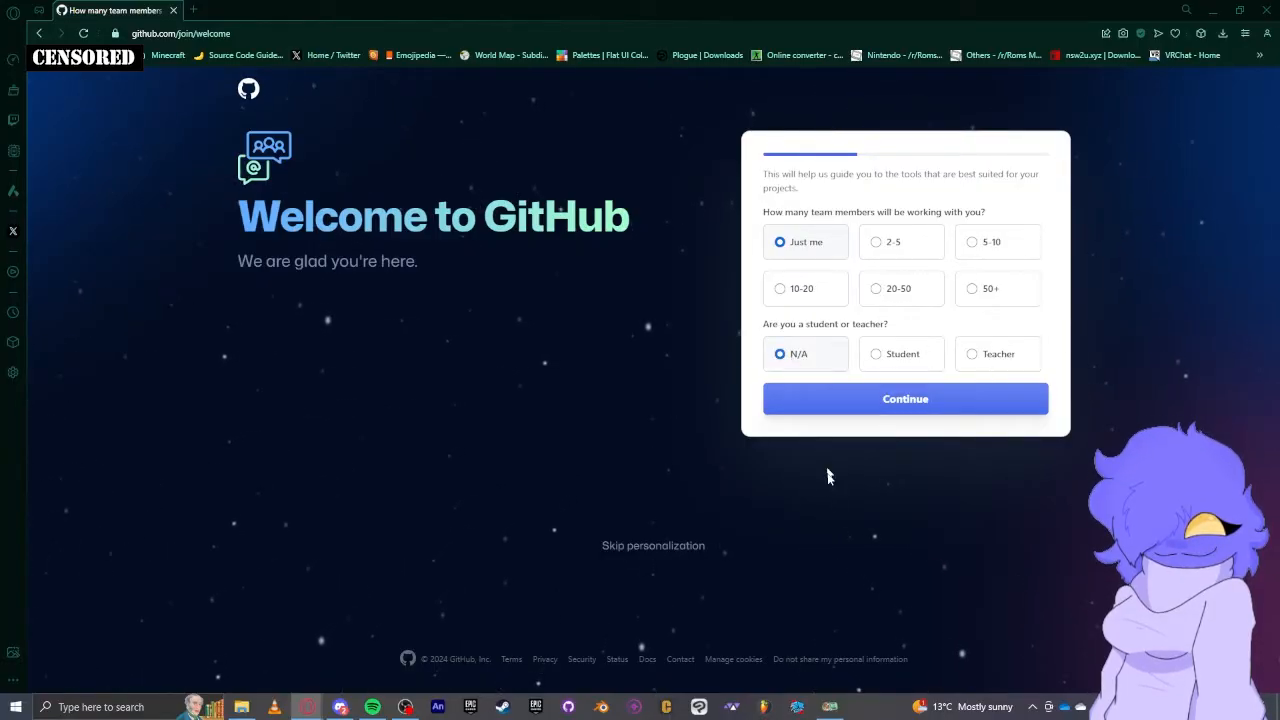
{"action": "left_click", "coordinate": [904, 398]}
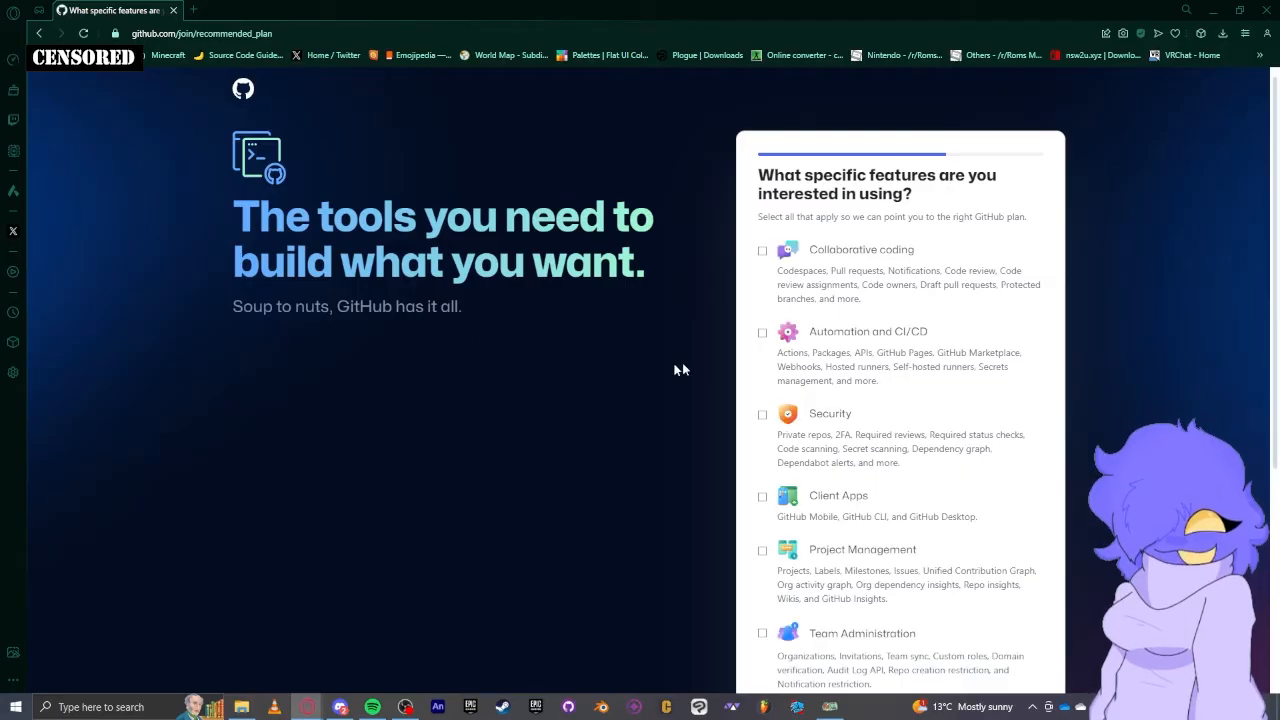
Skip the feature checklist and continue on the free plan to the dashboard
{"action": "scroll", "scroll_direction": "down", "scroll_amount": 3}
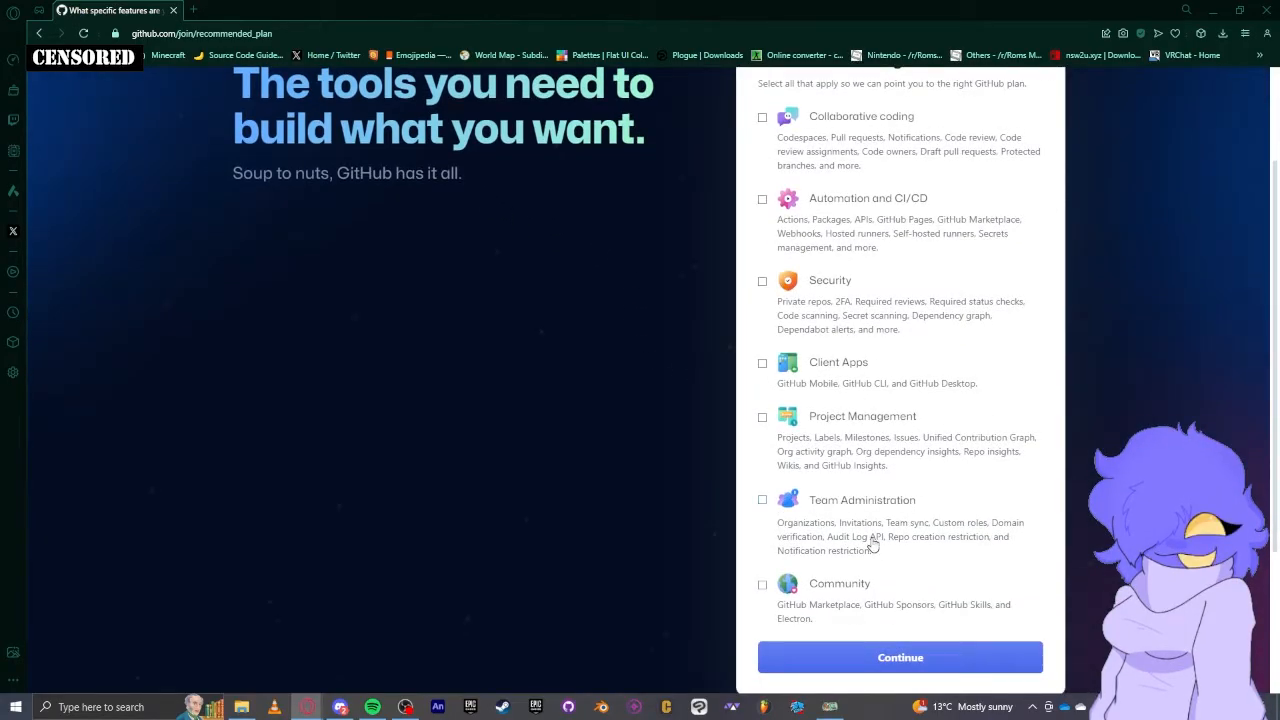
{"action": "scroll", "scroll_direction": "up", "scroll_amount": 3}
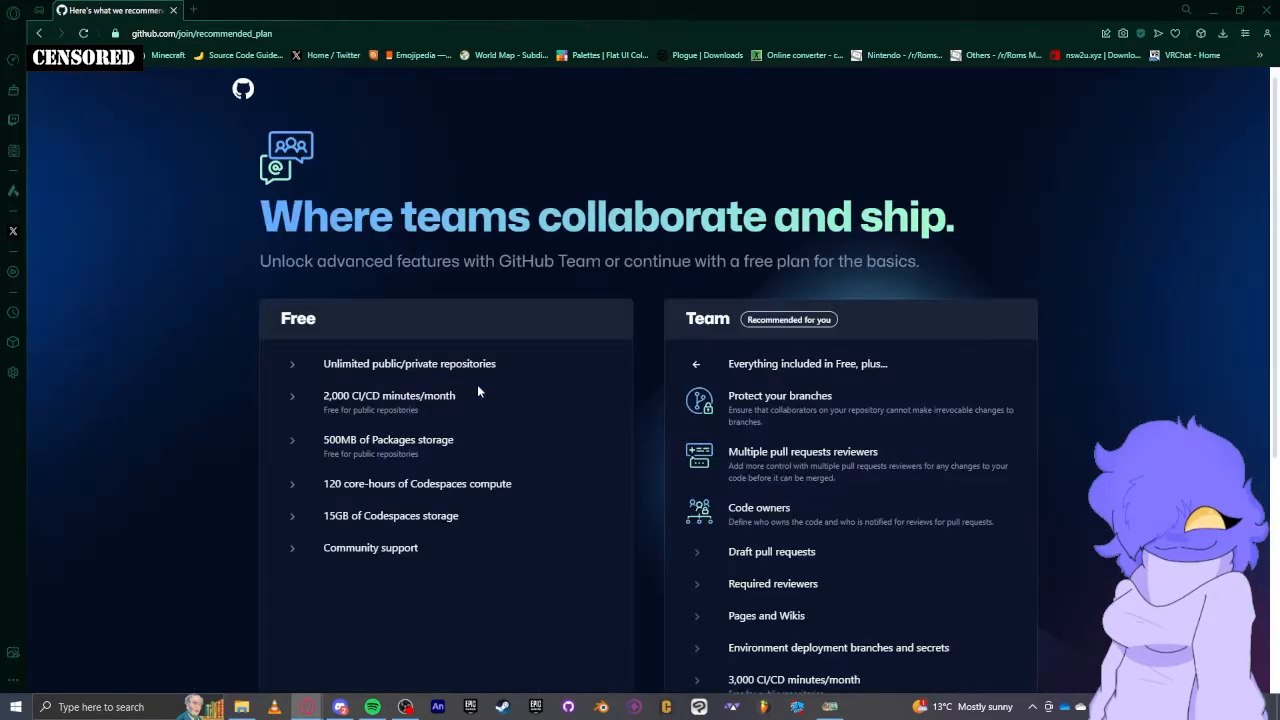
{"action": "scroll", "scroll_direction": "down", "scroll_amount": 3}
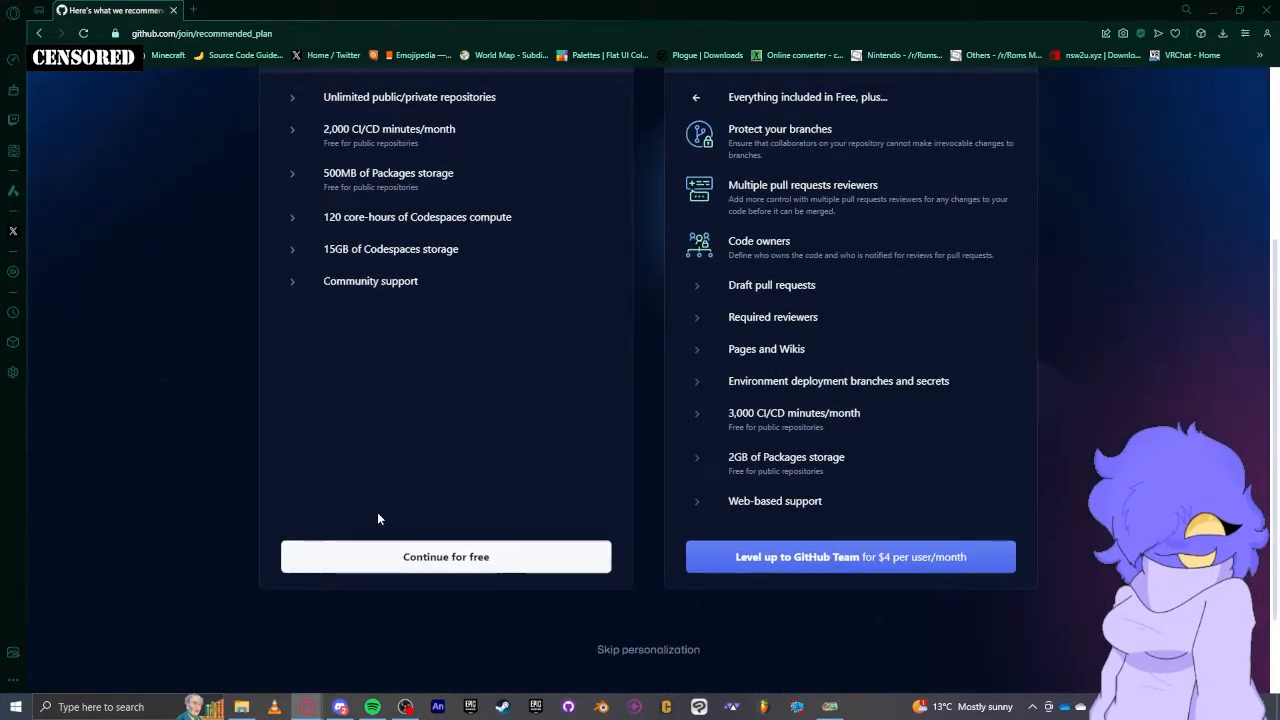
{"action": "left_click", "coordinate": [445, 557]}
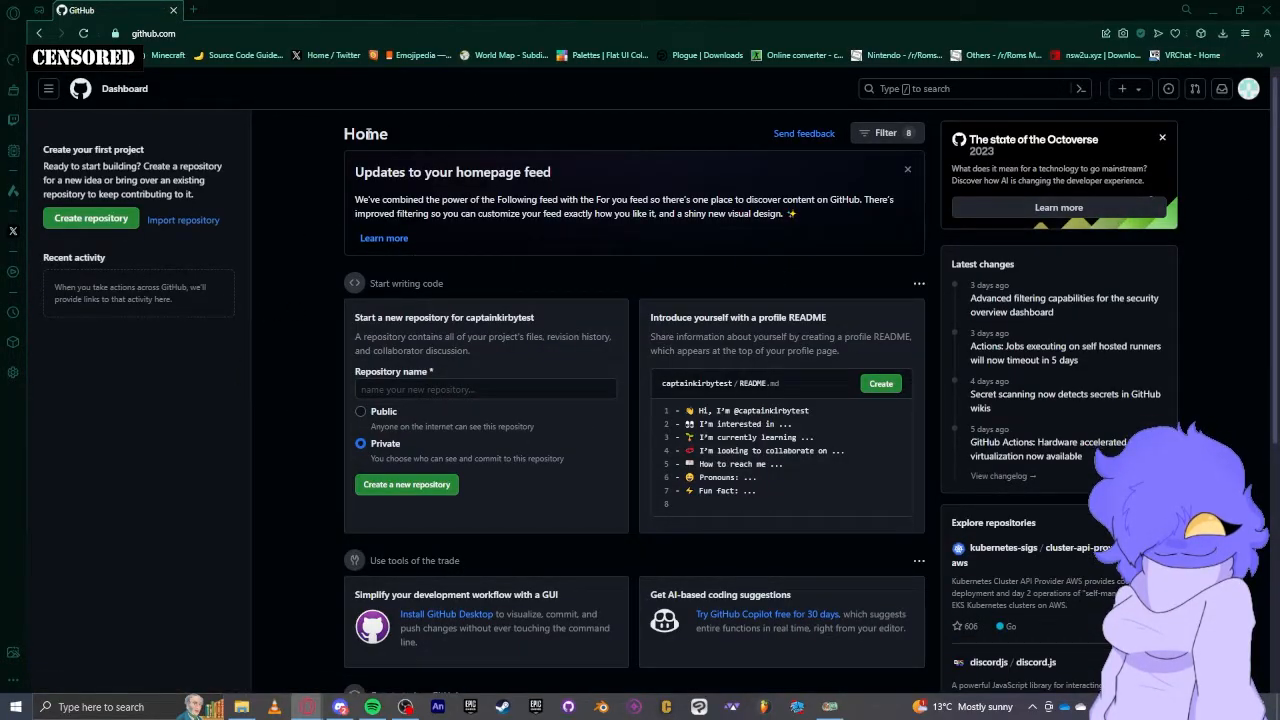
{"action": "mouse_move", "coordinate": [503, 127]}
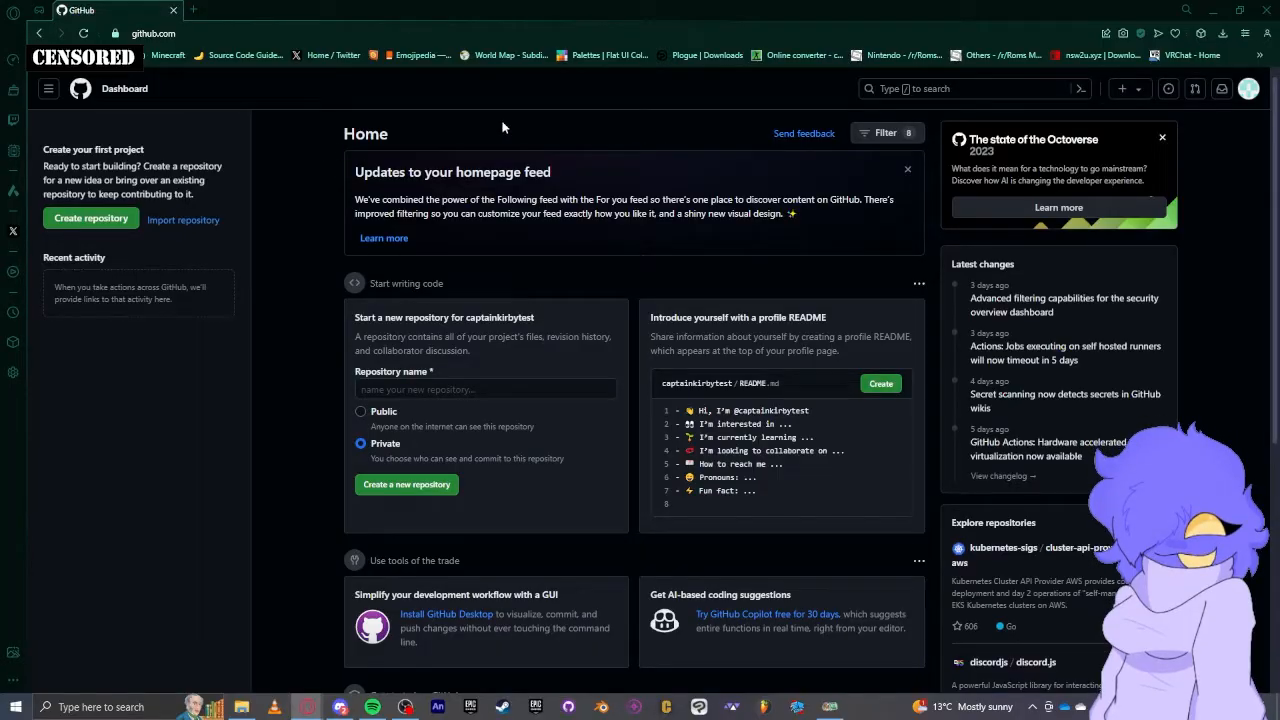
{"action": "mouse_move", "coordinate": [193, 17]}
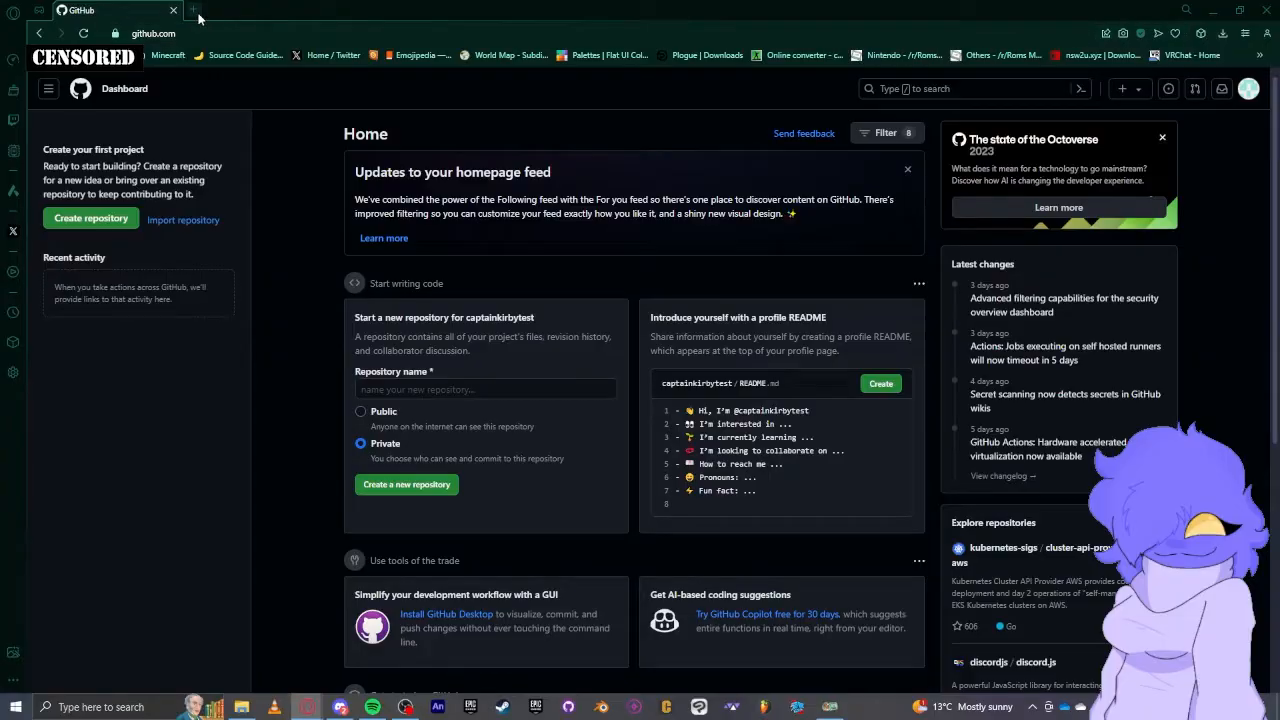
Search 'codename engine fnf' again in a fresh browser tab
{"action": "left_click", "coordinate": [194, 10]}
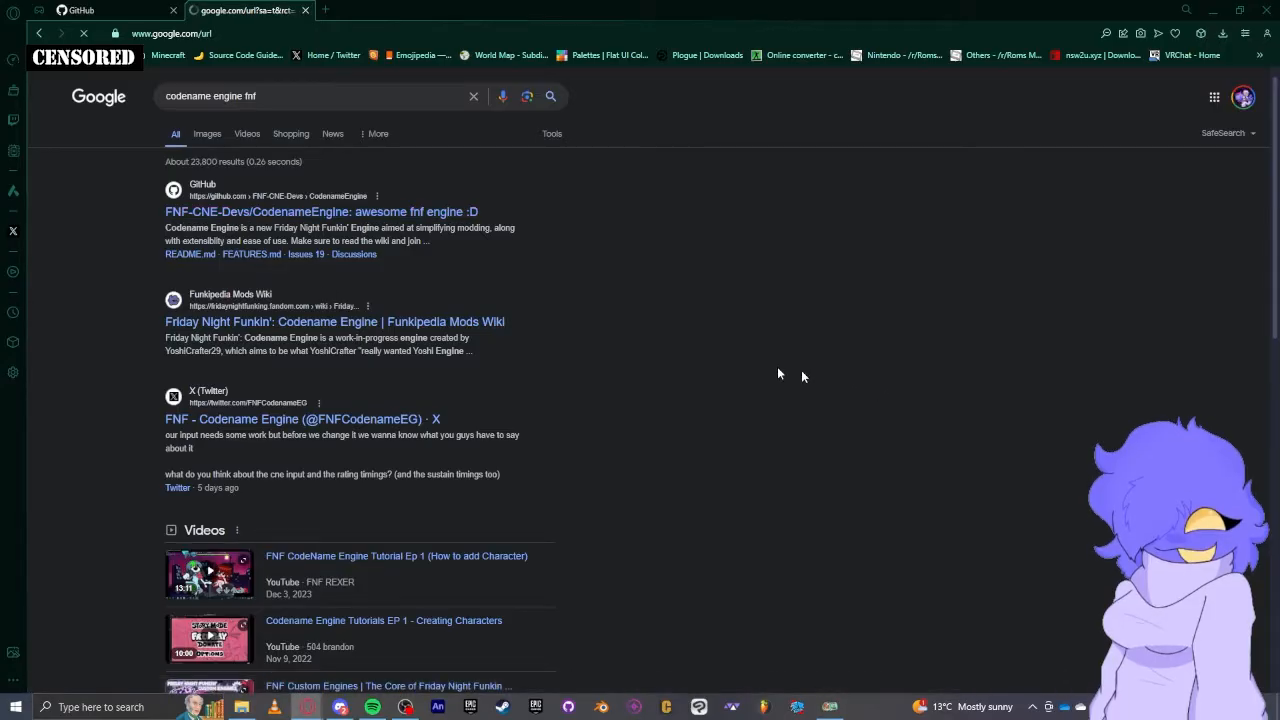
Go to the FNF-CNE-Devs/CodenameEngine repository while signed in as the new account
{"action": "left_click", "coordinate": [320, 211]}
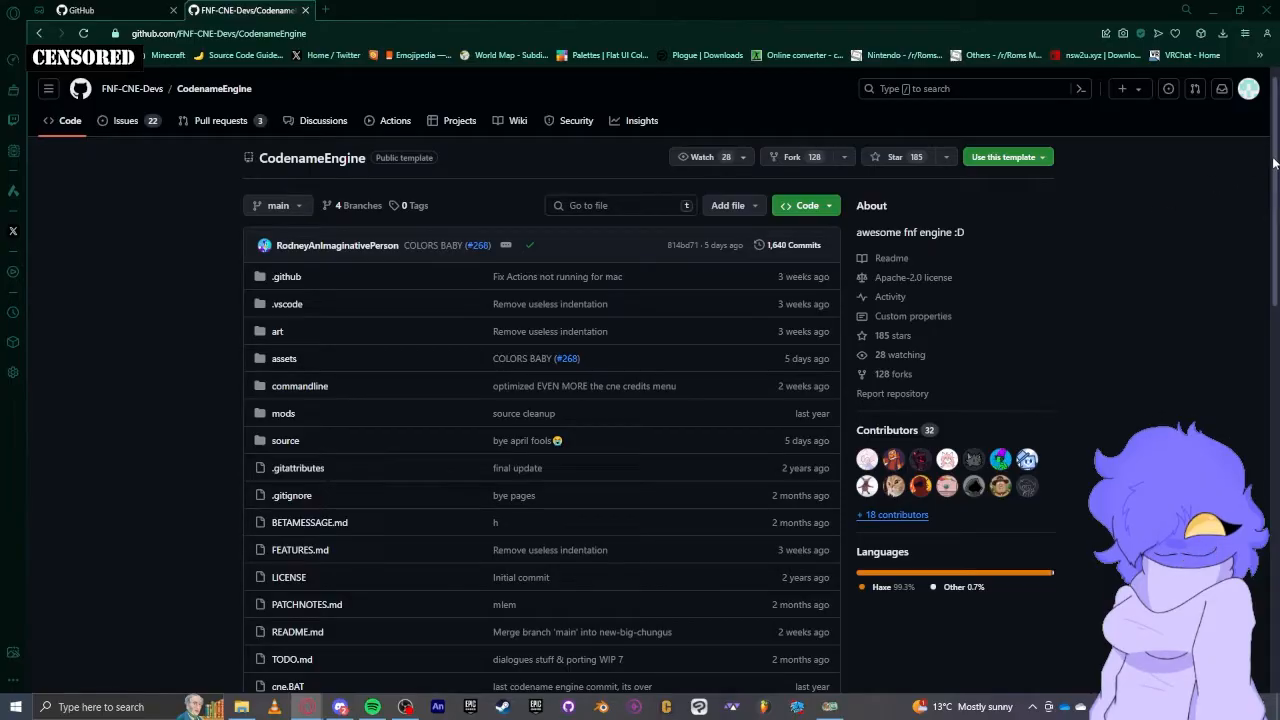
{"action": "left_click", "coordinate": [1248, 88]}
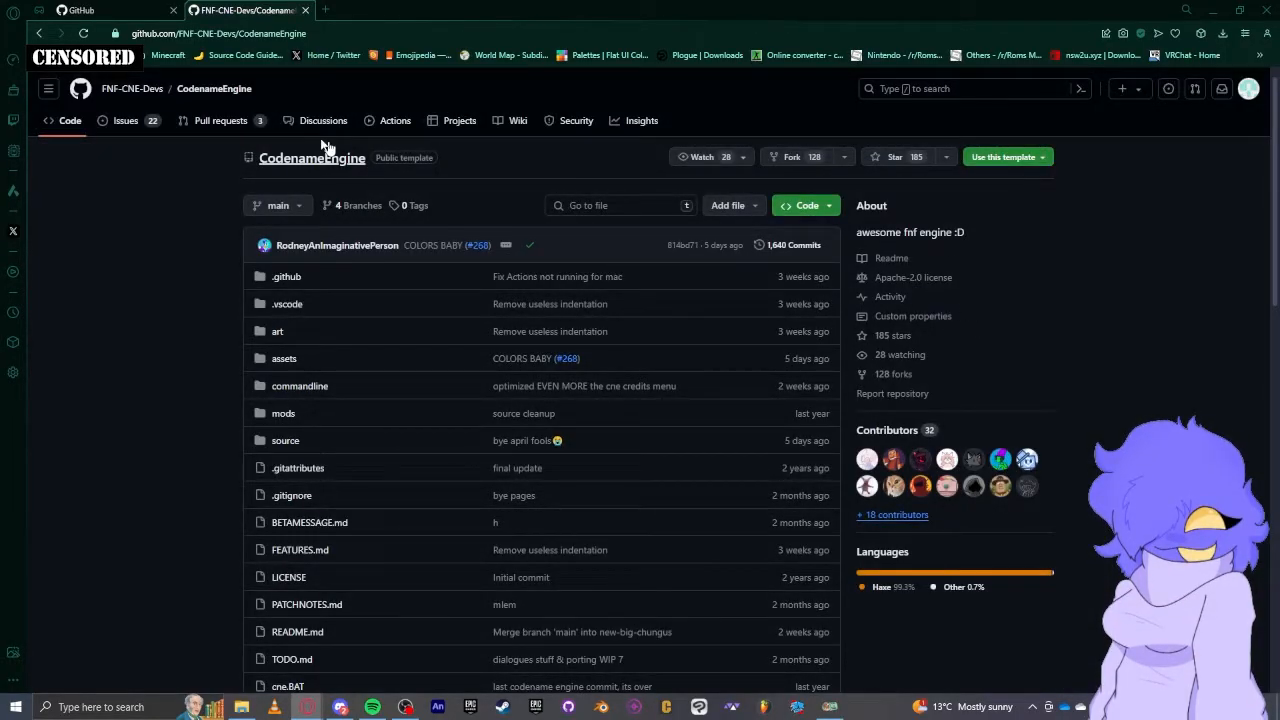
{"action": "mouse_move", "coordinate": [395, 120]}
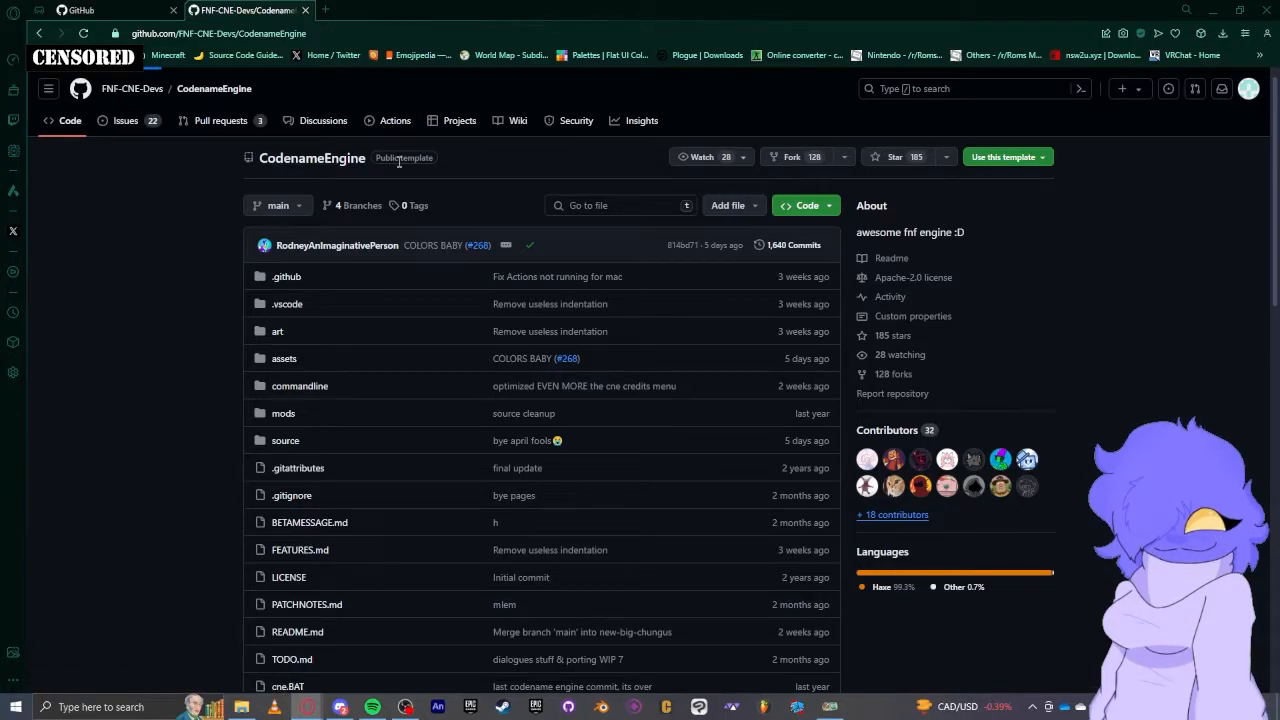
Filter Actions to Windows Build runs and enter the latest run, COLORS BABY (#268)
{"action": "left_click", "coordinate": [394, 120]}
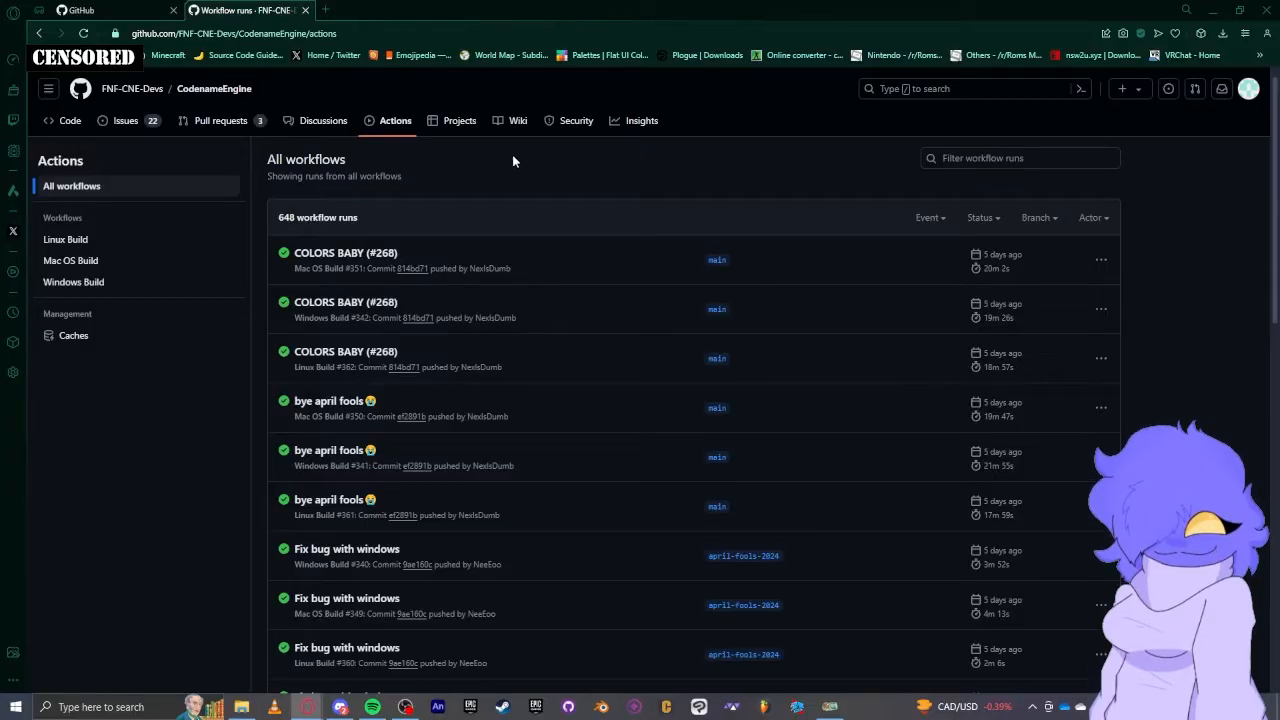
{"action": "mouse_move", "coordinate": [546, 234]}
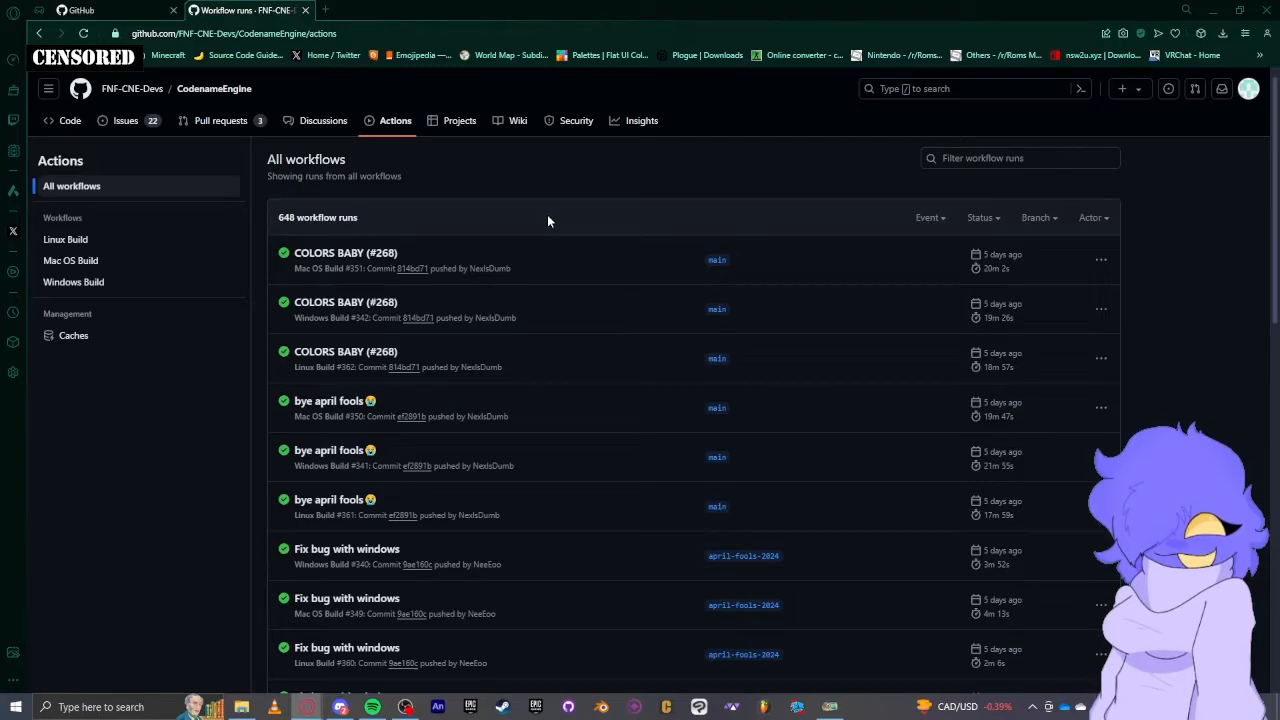
{"action": "mouse_move", "coordinate": [616, 282]}
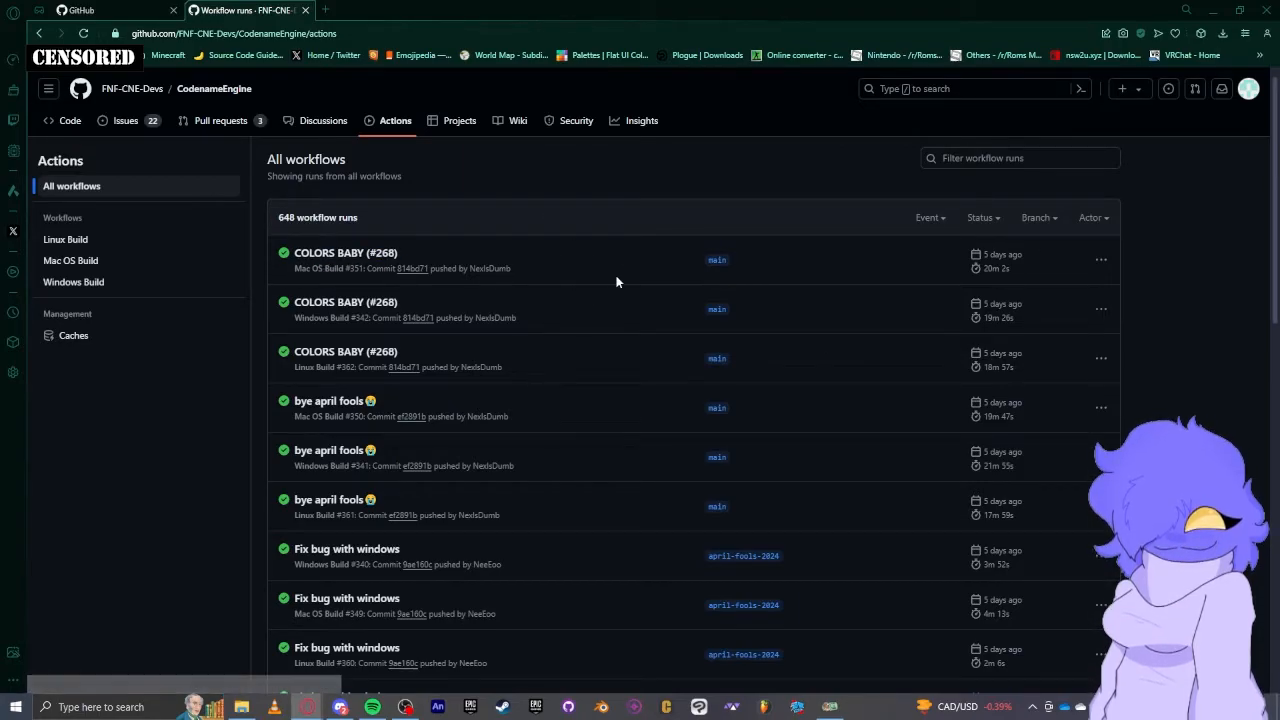
{"action": "mouse_move", "coordinate": [603, 347]}
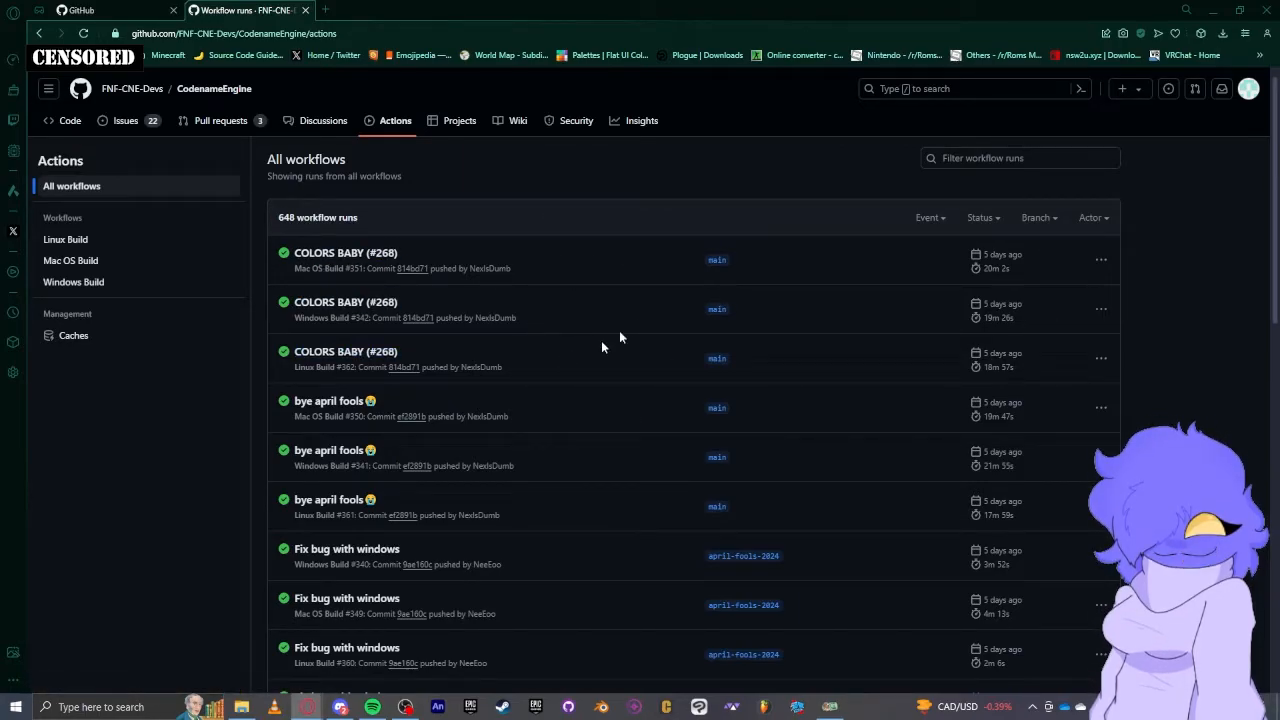
{"action": "mouse_move", "coordinate": [65, 239]}
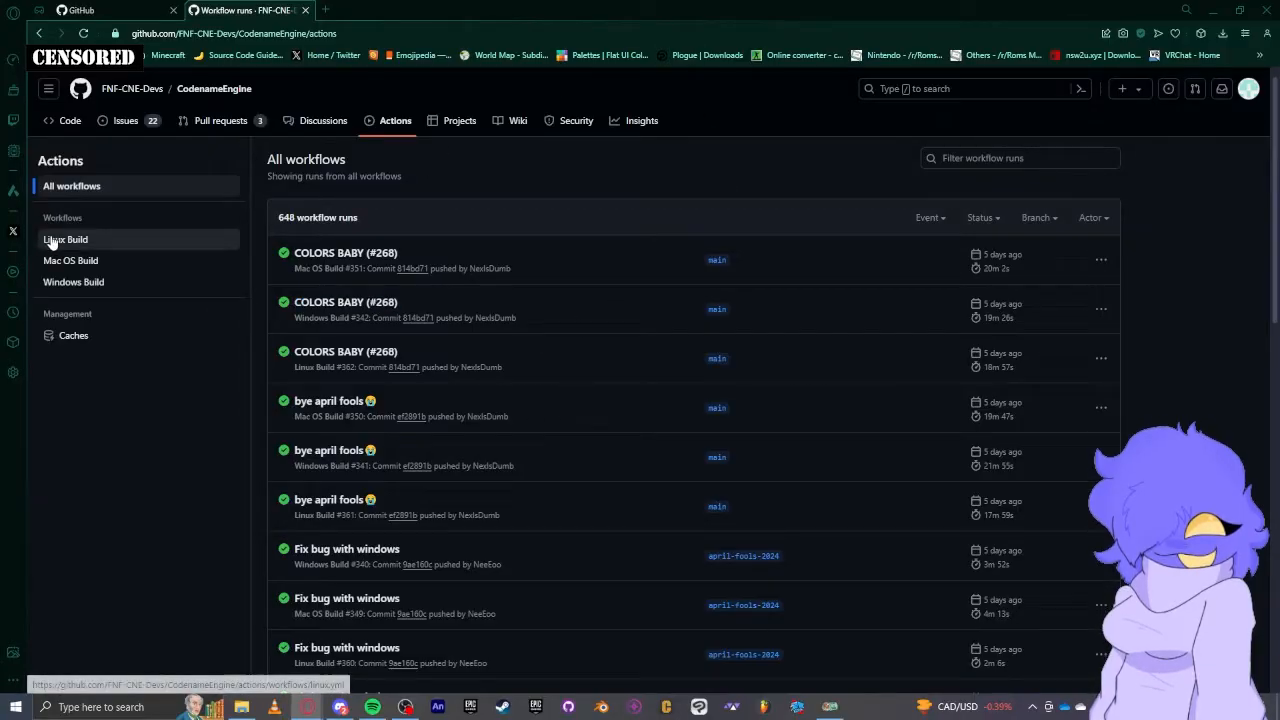
{"action": "mouse_move", "coordinate": [74, 282]}
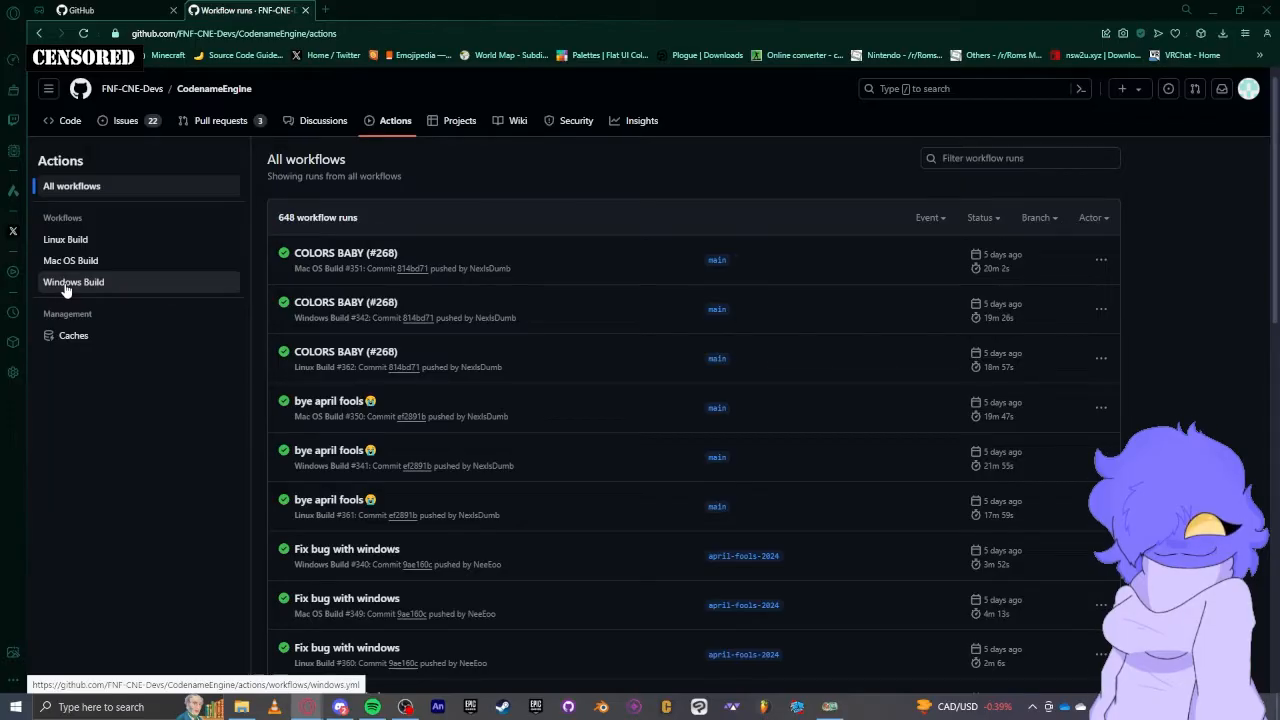
{"action": "left_click", "coordinate": [74, 281]}
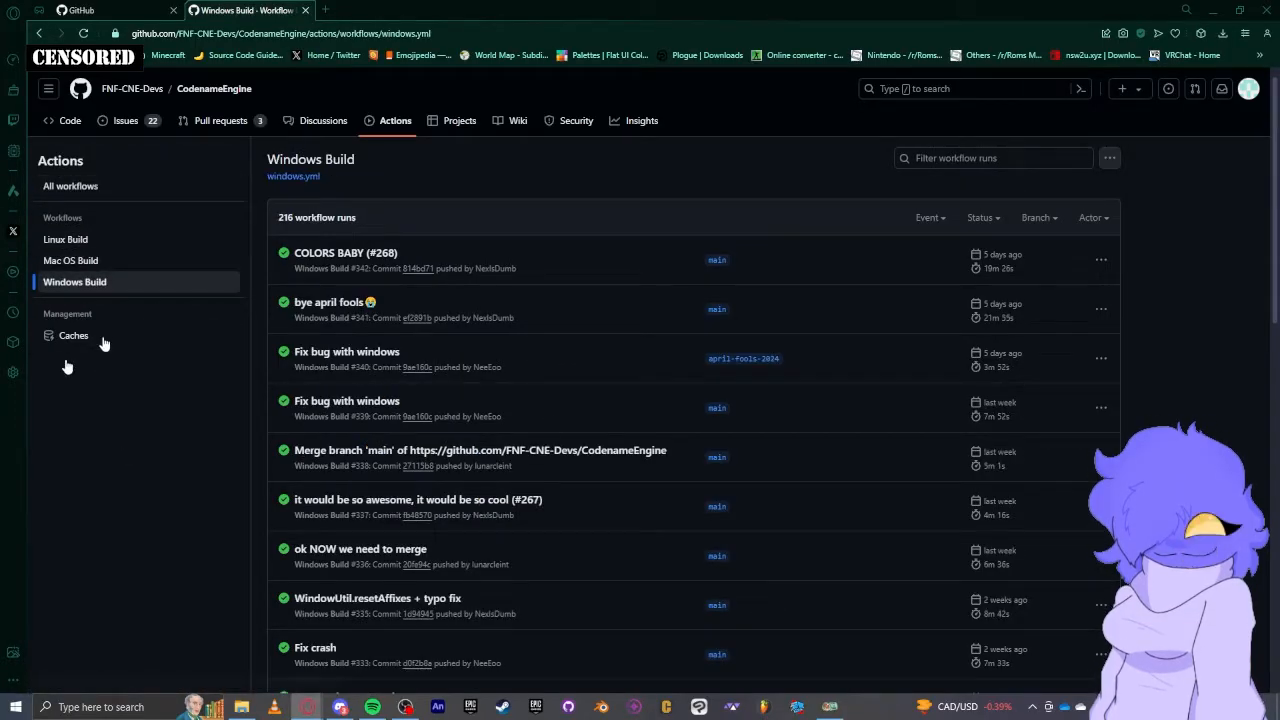
{"action": "mouse_move", "coordinate": [469, 140]}
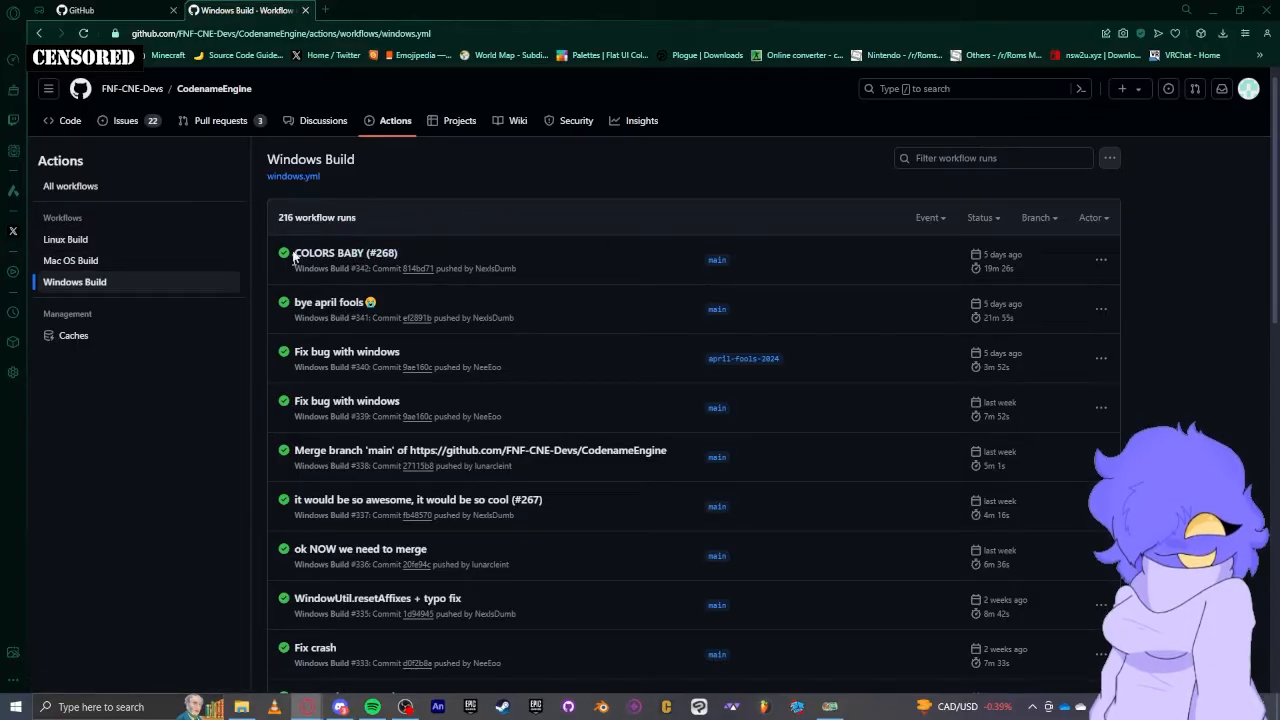
{"action": "mouse_move", "coordinate": [382, 218]}
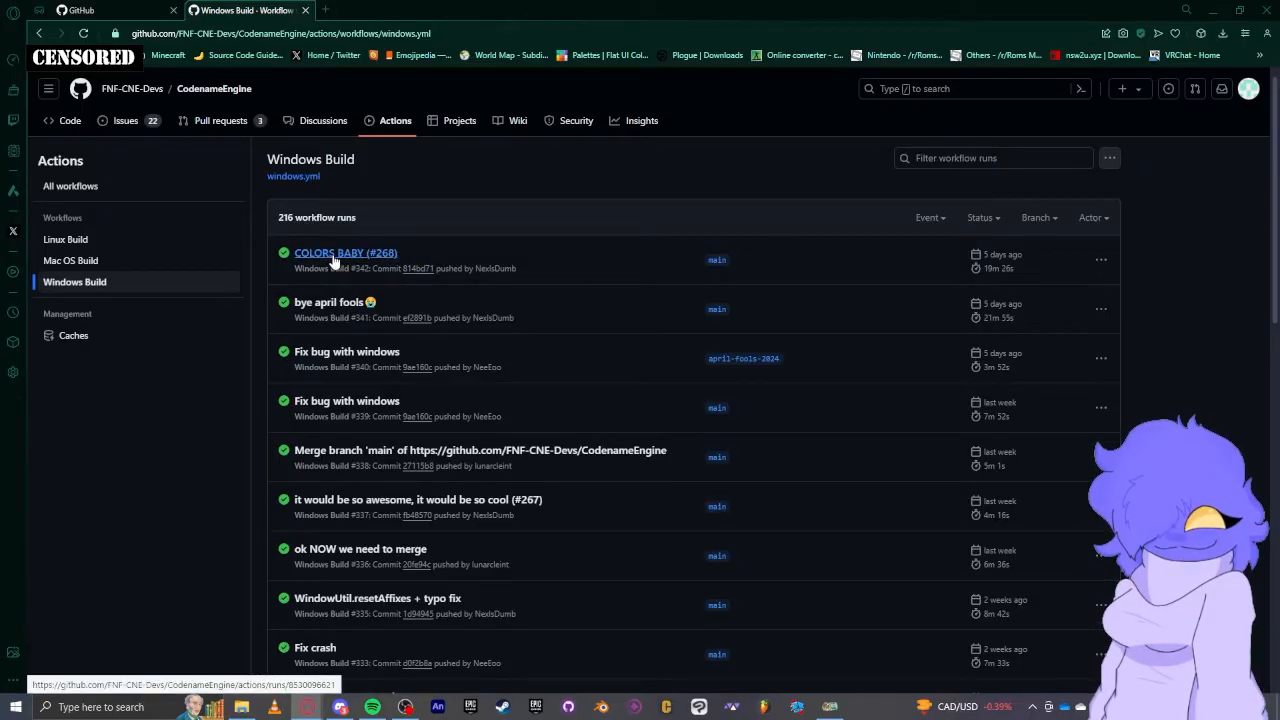
{"action": "left_click", "coordinate": [345, 252]}
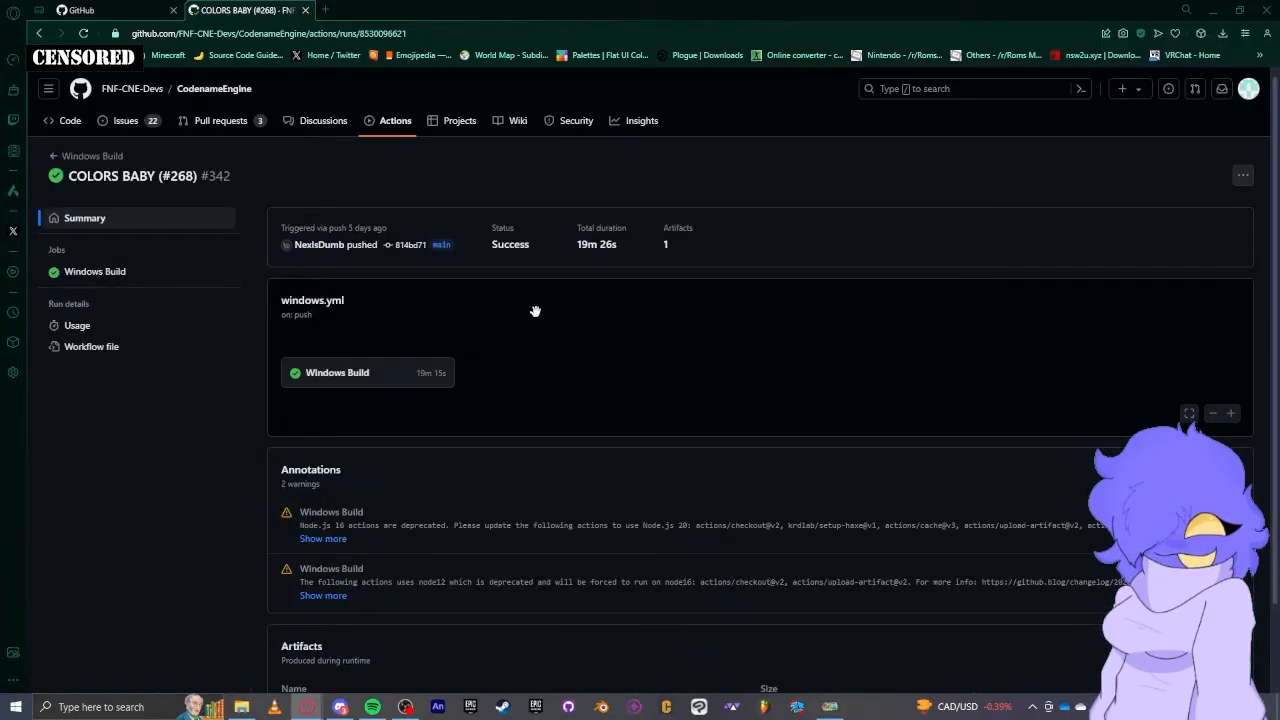
Scroll the run summary down to the 444 MB Codename Engine artifact
{"action": "scroll", "scroll_direction": "down", "scroll_amount": 3}
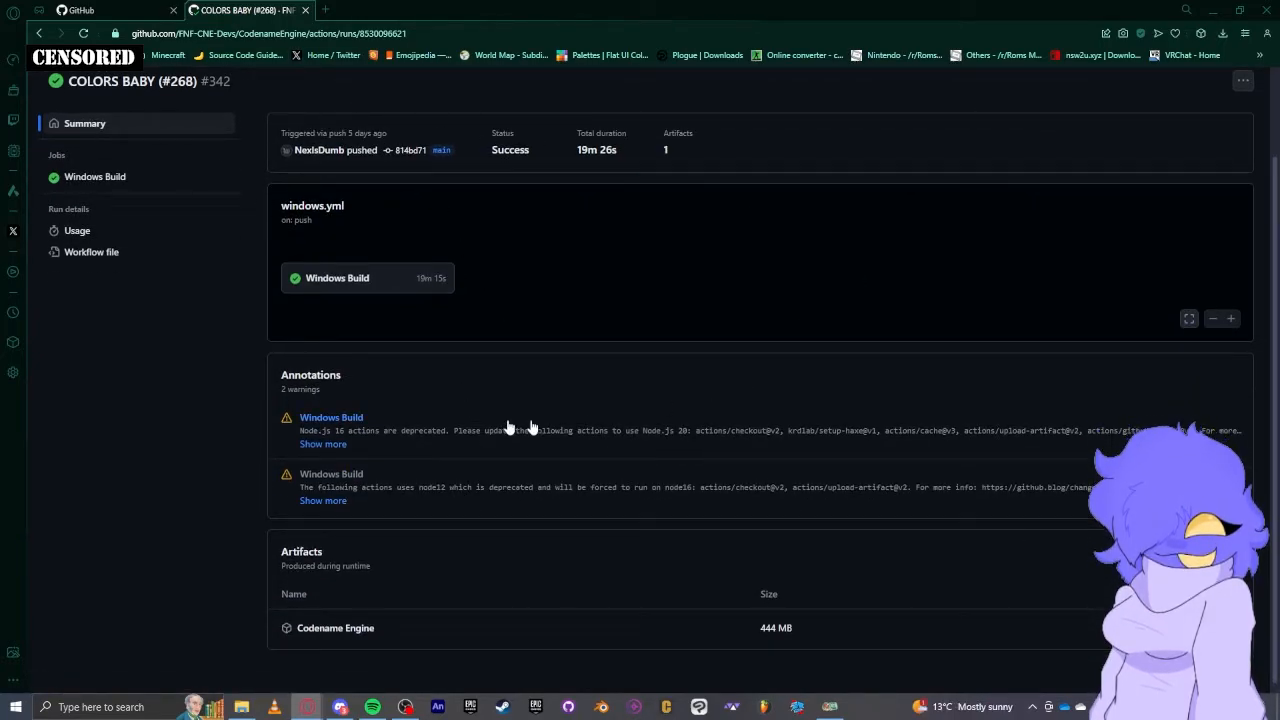
{"action": "mouse_move", "coordinate": [373, 330]}
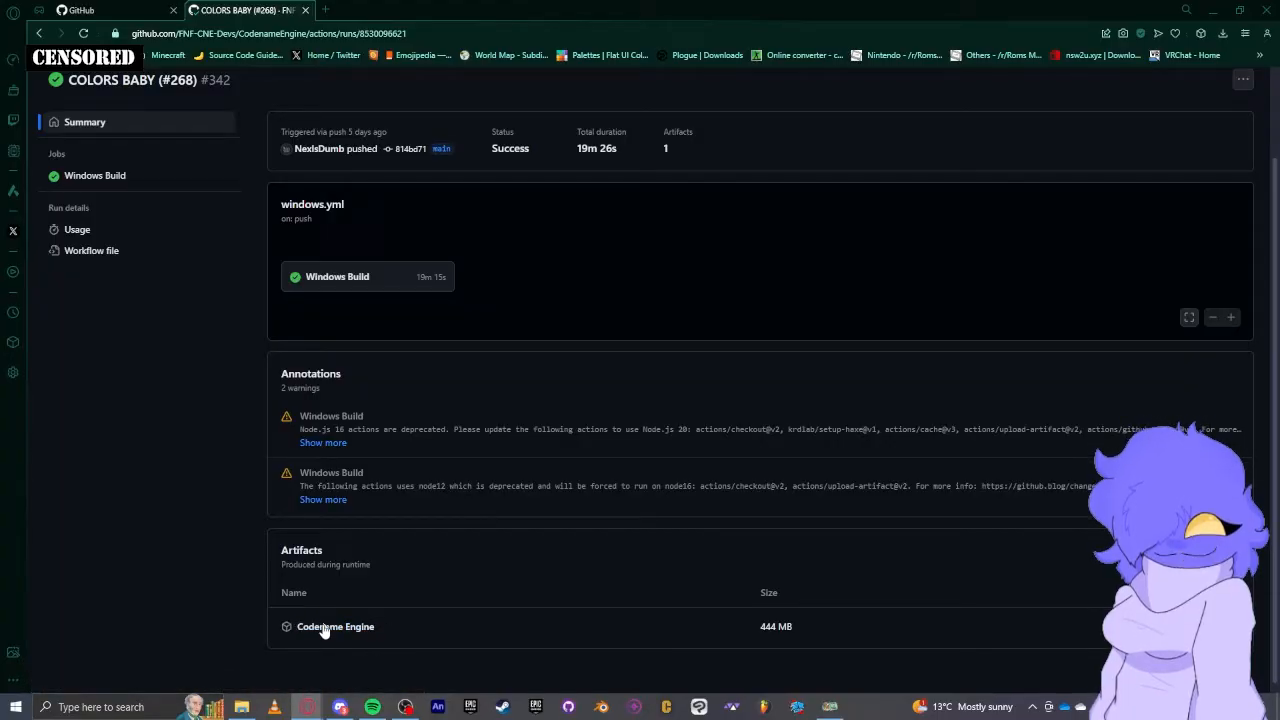
{"action": "mouse_move", "coordinate": [335, 626]}
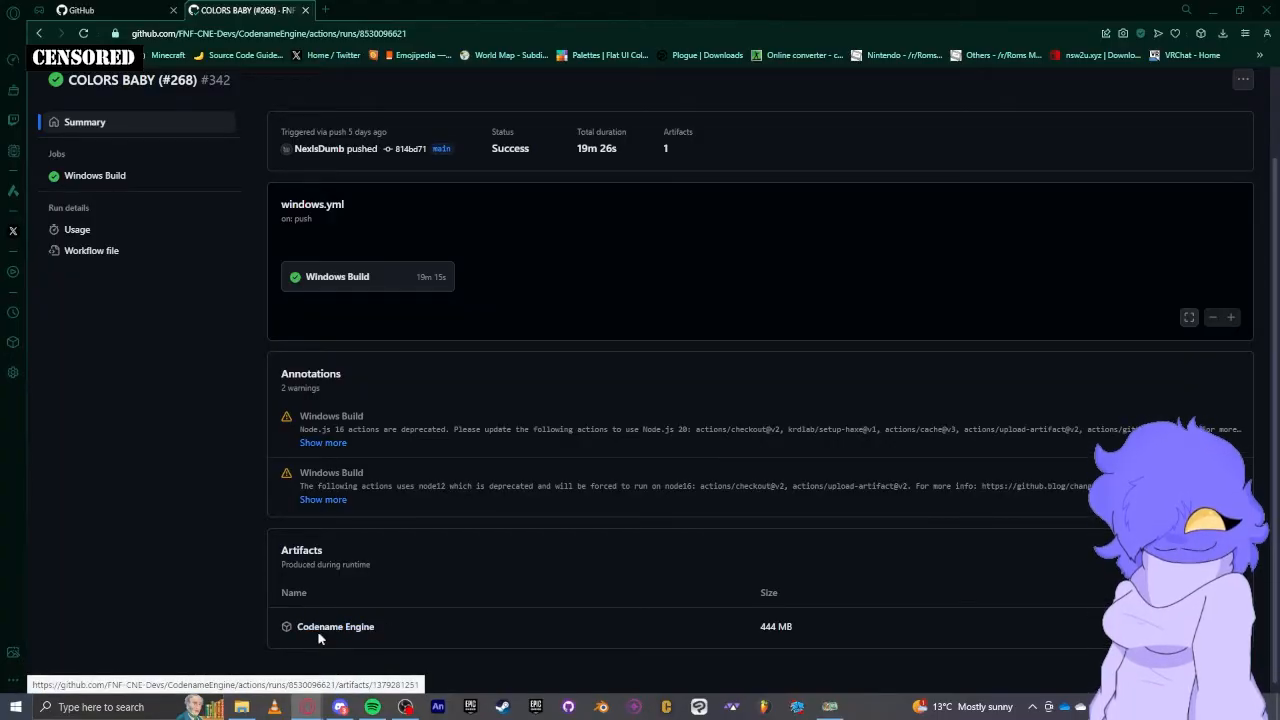
{"action": "mouse_move", "coordinate": [1238, 173]}
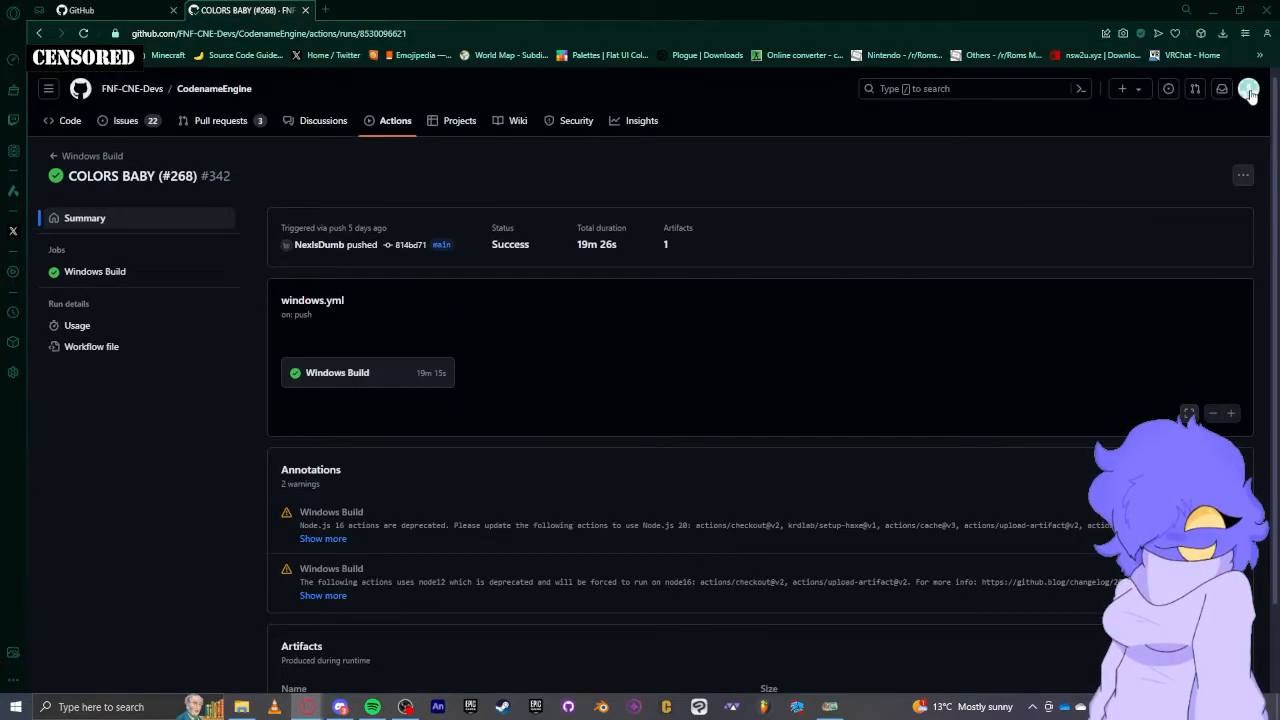
{"action": "mouse_move", "coordinate": [849, 372]}
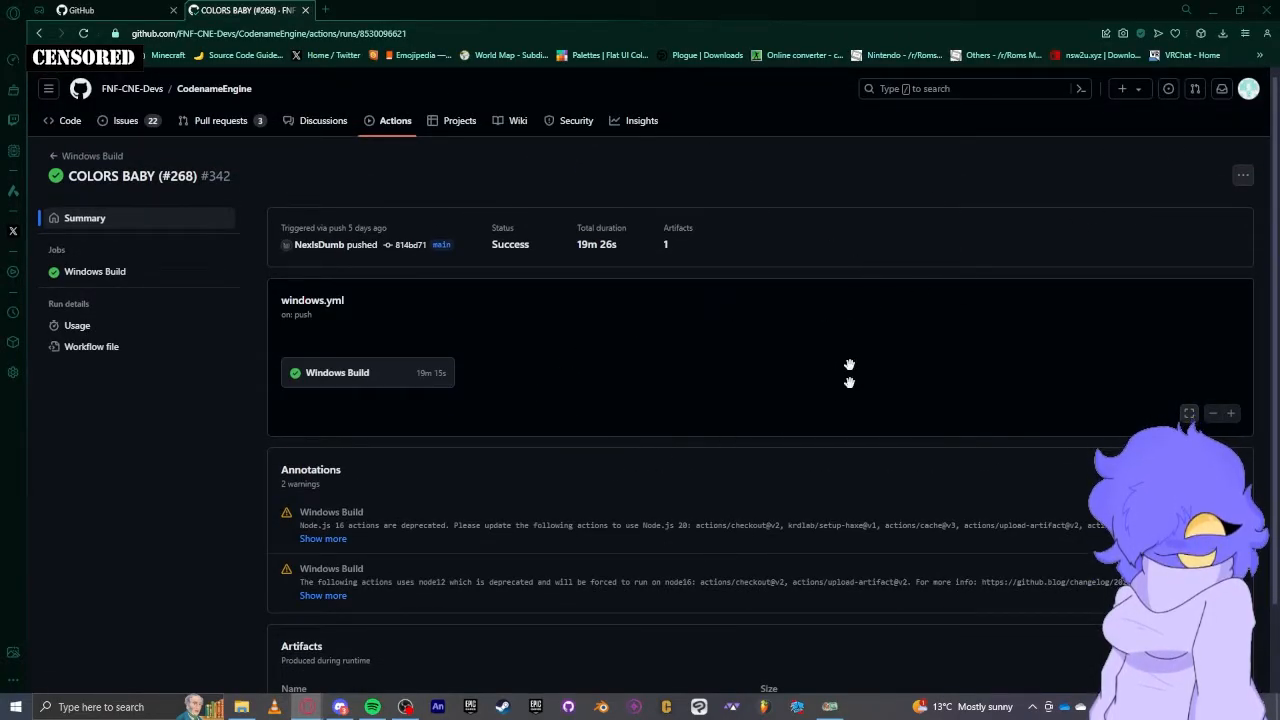
{"action": "mouse_move", "coordinate": [505, 536]}
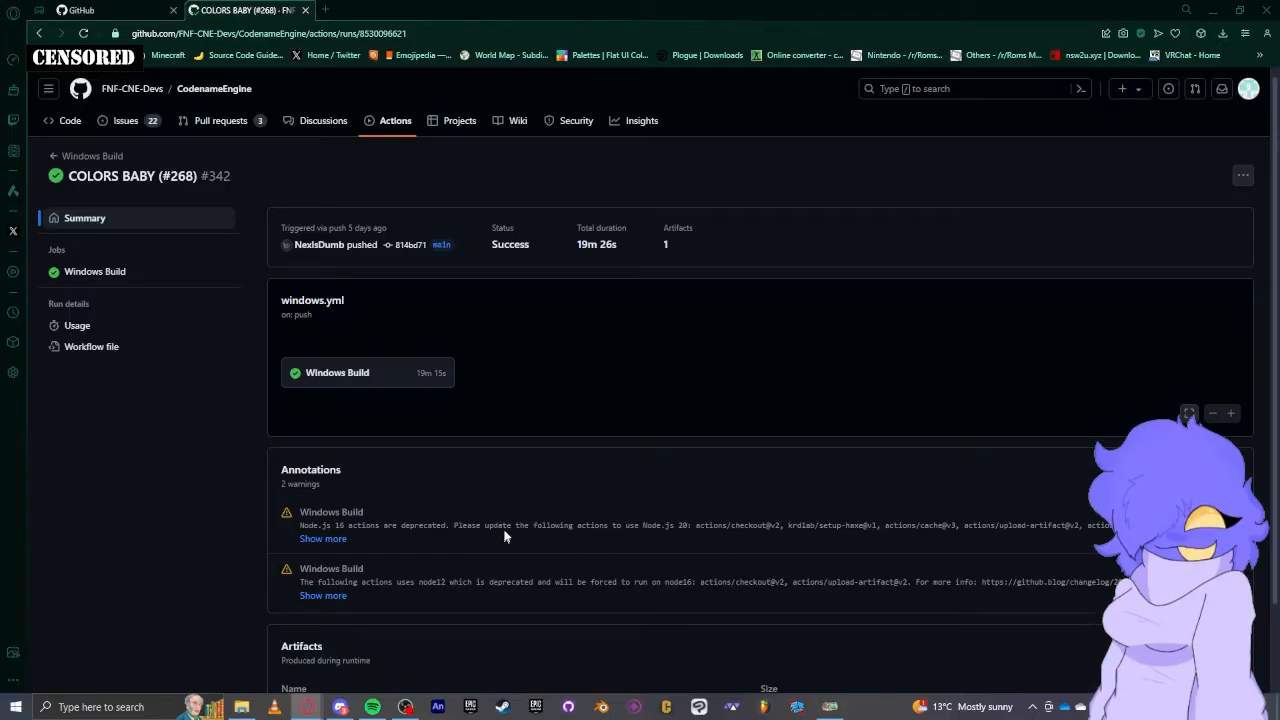
{"action": "scroll", "scroll_direction": "down", "scroll_amount": 3}
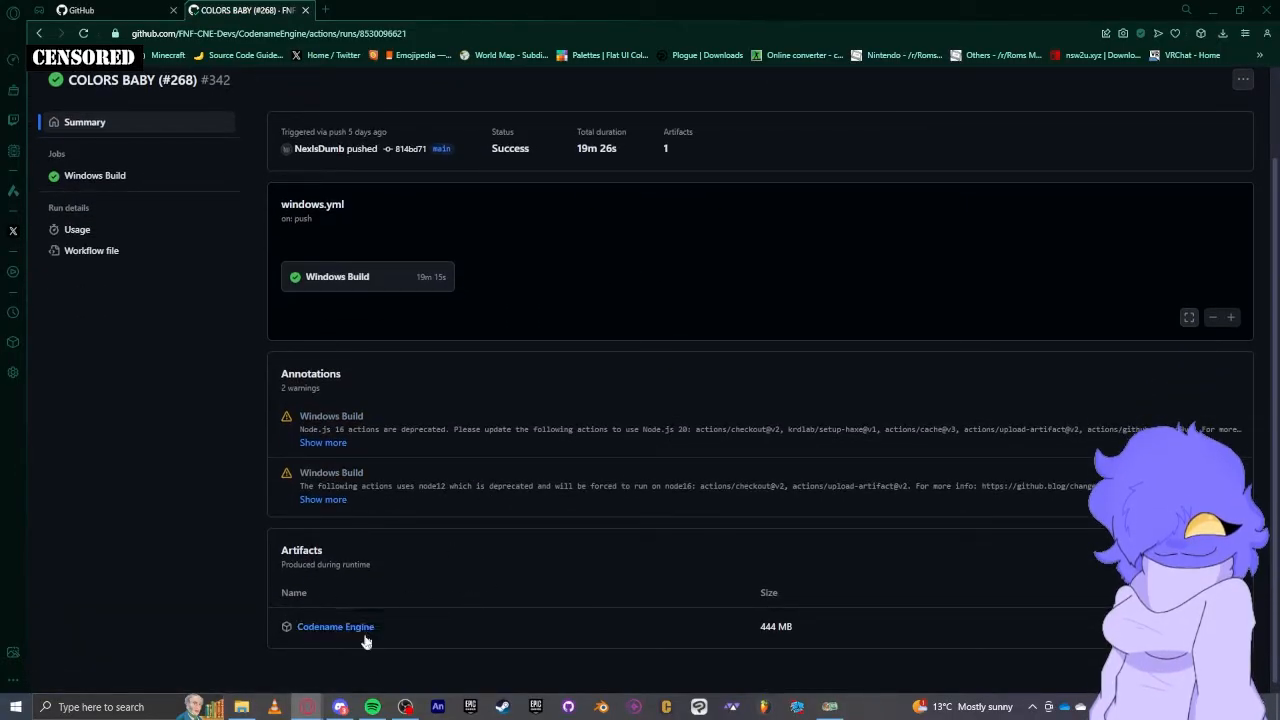
{"action": "mouse_move", "coordinate": [335, 626]}
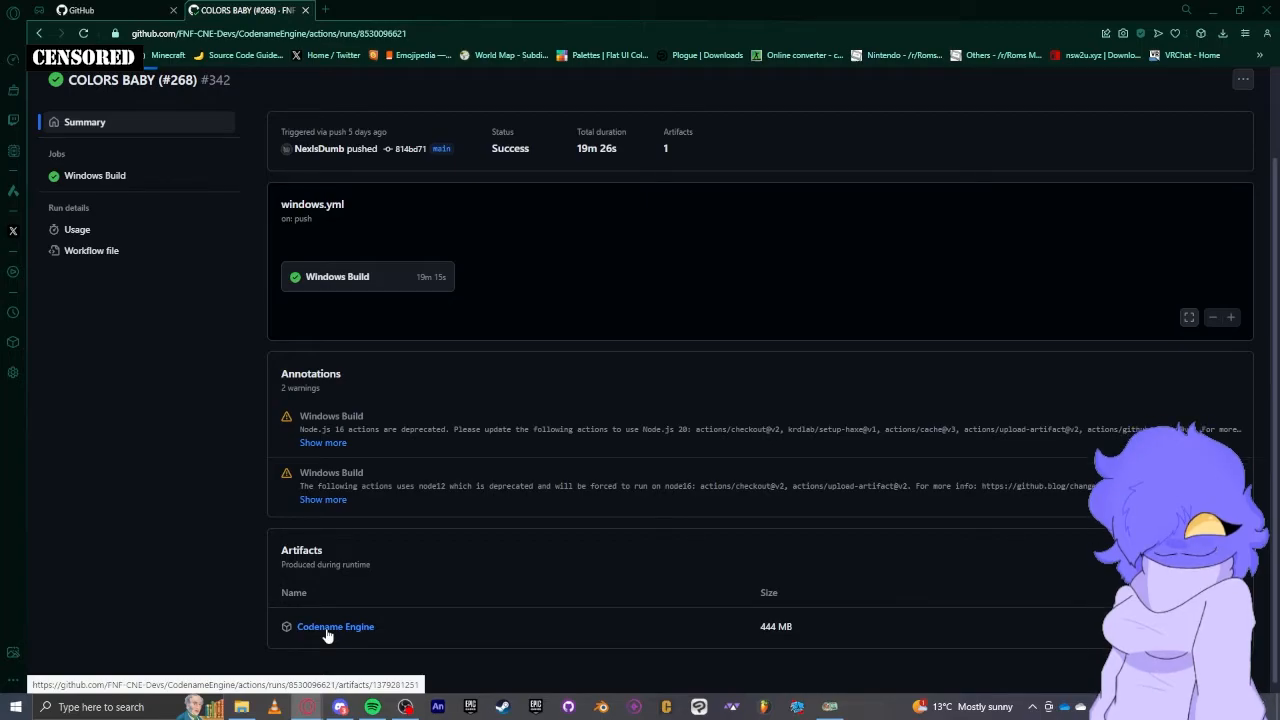
Download the Codename Engine artifact zip from the run's Artifacts section
{"action": "left_click", "coordinate": [335, 626]}
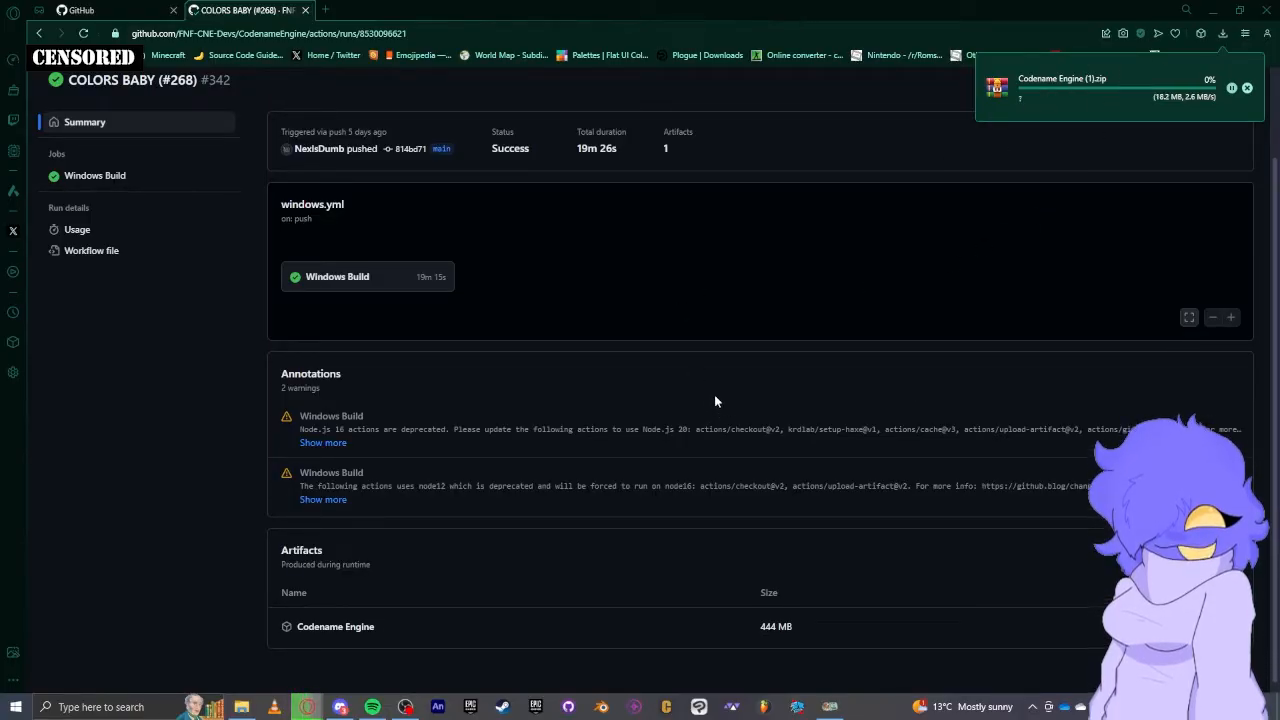
{"action": "mouse_move", "coordinate": [164, 493]}
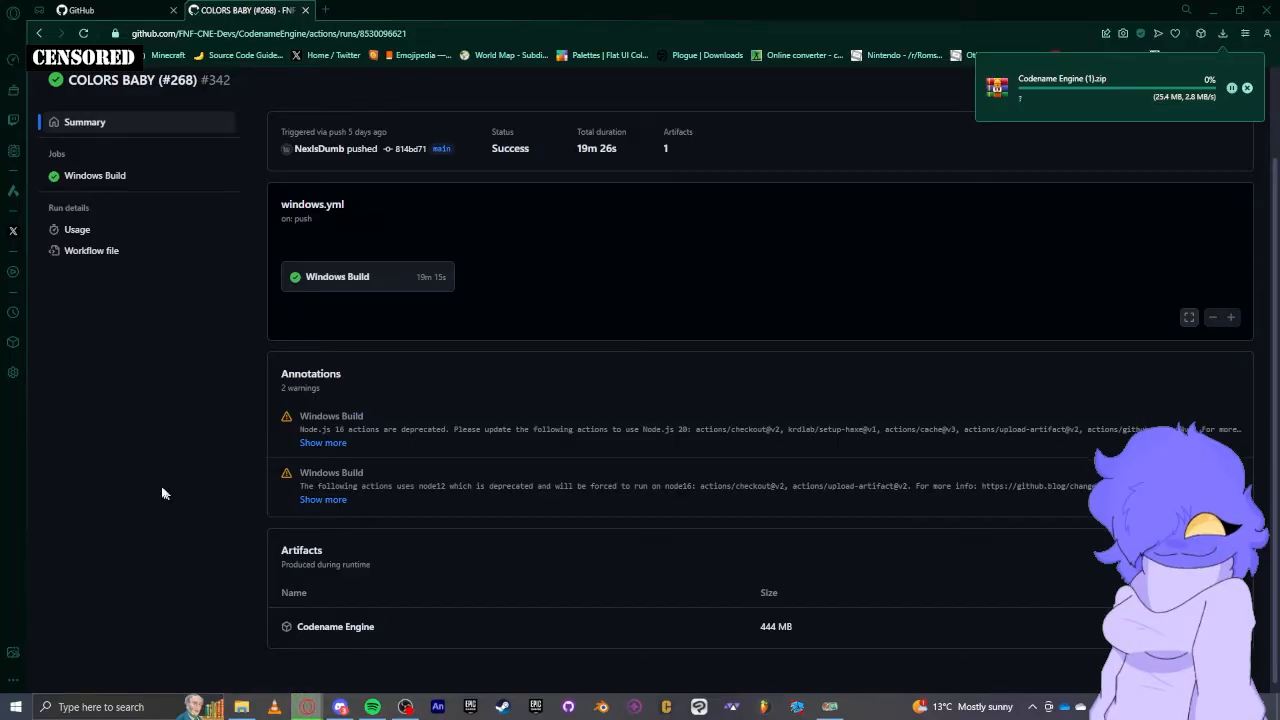
{"action": "mouse_move", "coordinate": [108, 451]}
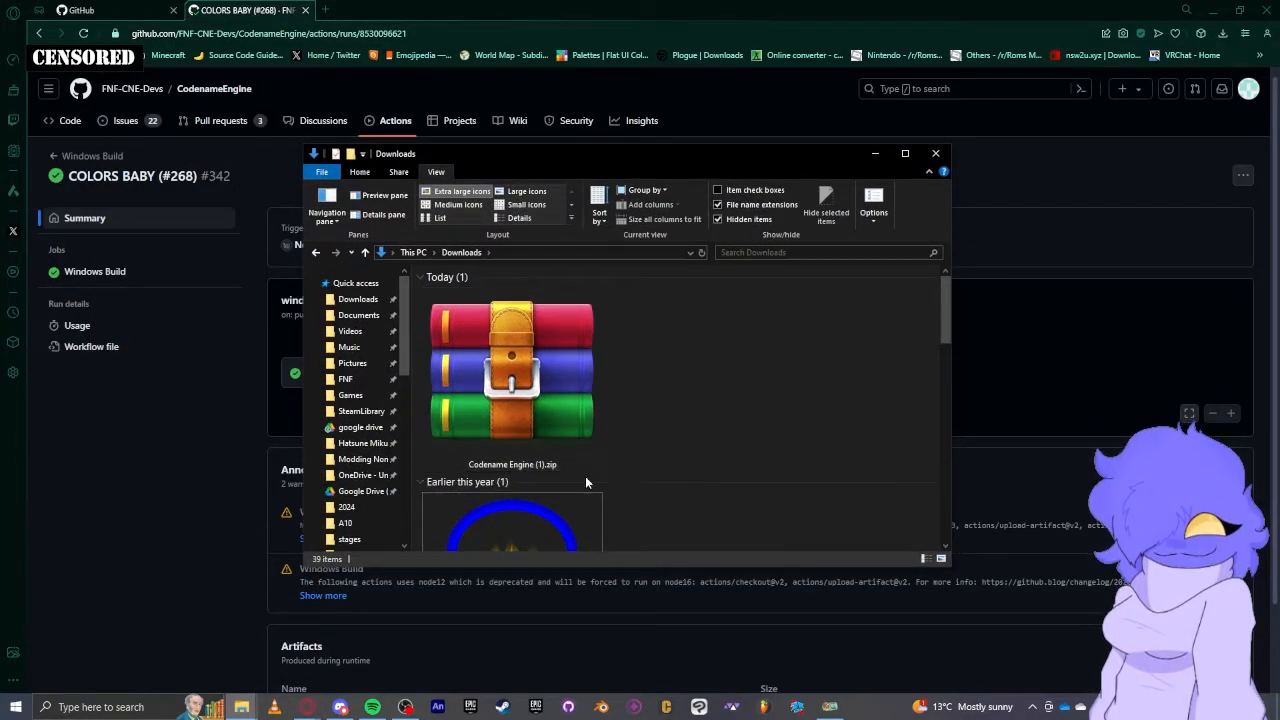
Select the downloaded Codename Engine (1).zip in the Downloads folder
{"action": "left_click", "coordinate": [512, 375]}
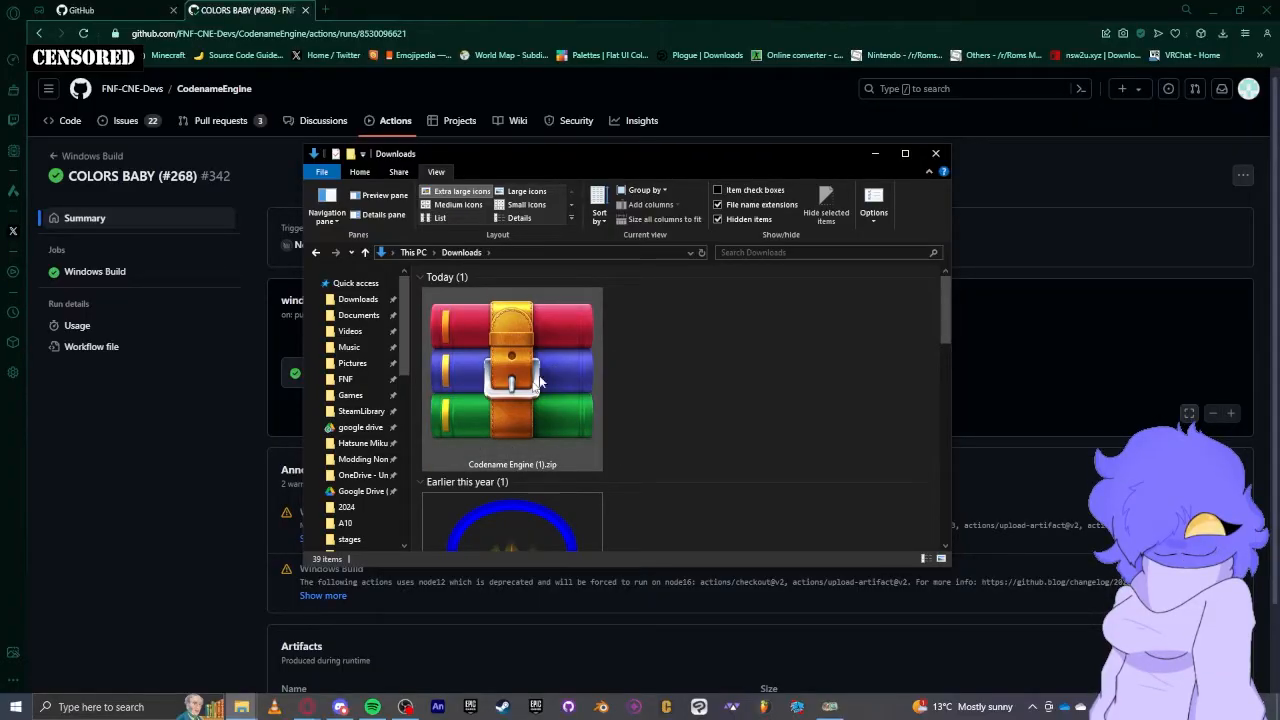
{"action": "mouse_move", "coordinate": [585, 390]}
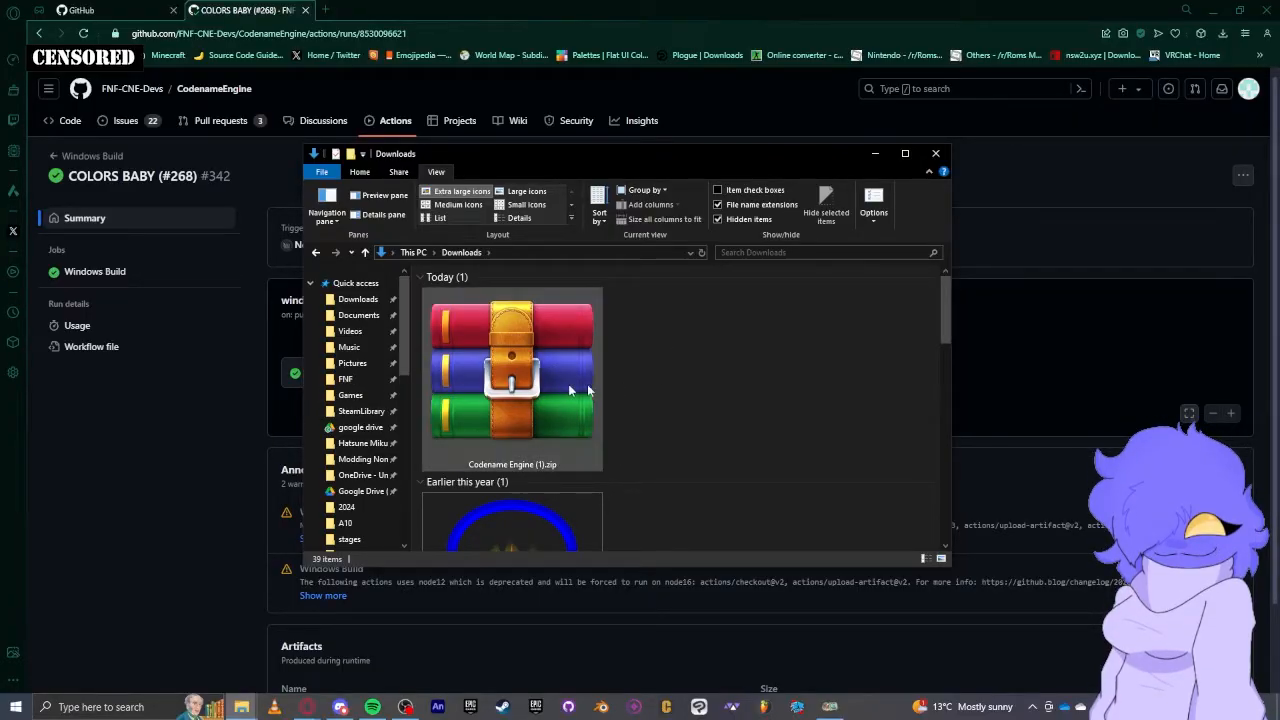
{"action": "left_click", "coordinate": [511, 375]}
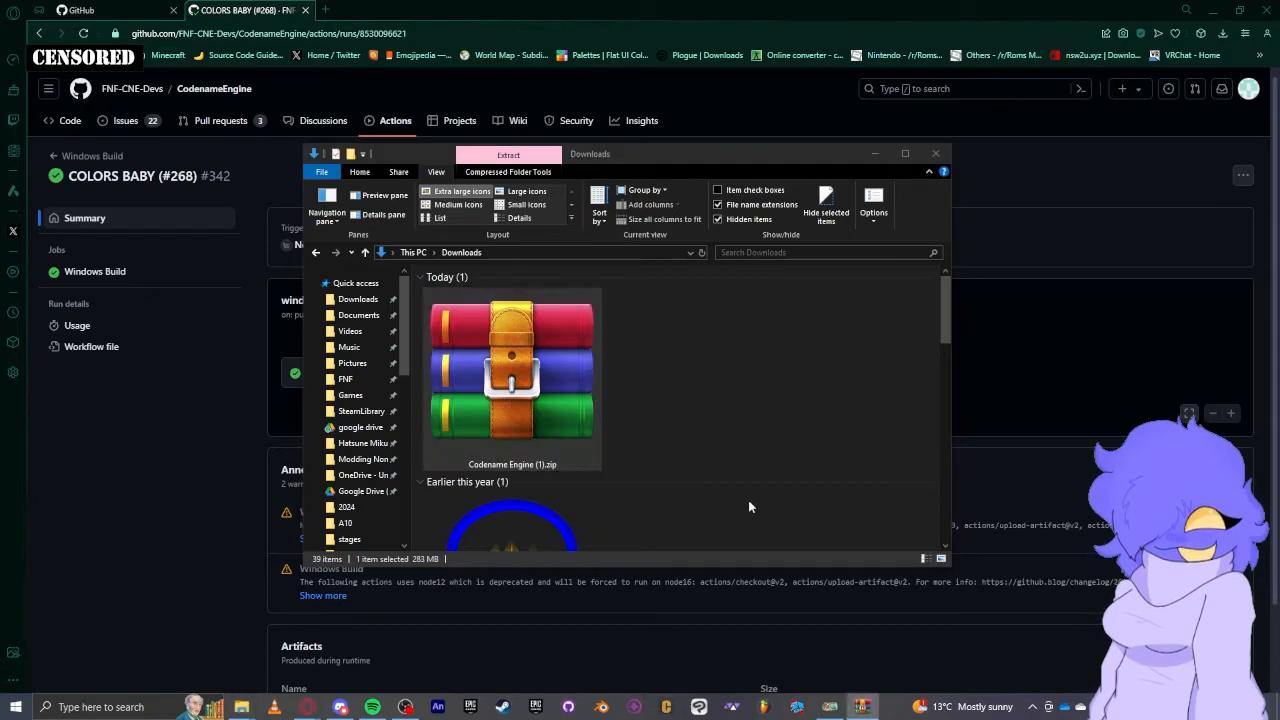
{"action": "mouse_move", "coordinate": [179, 236]}
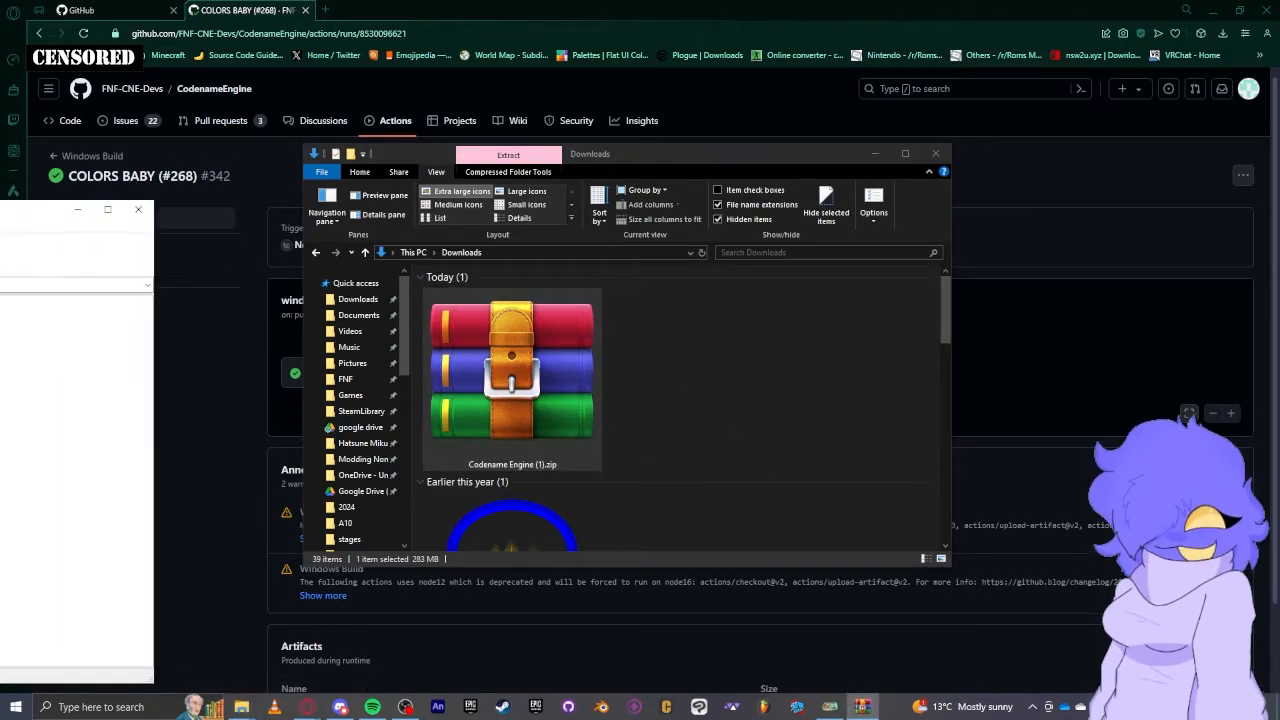
View the archive's assets, manifest, mods and plugins folders and game files, selecting all entries
{"action": "double_click", "coordinate": [511, 375]}
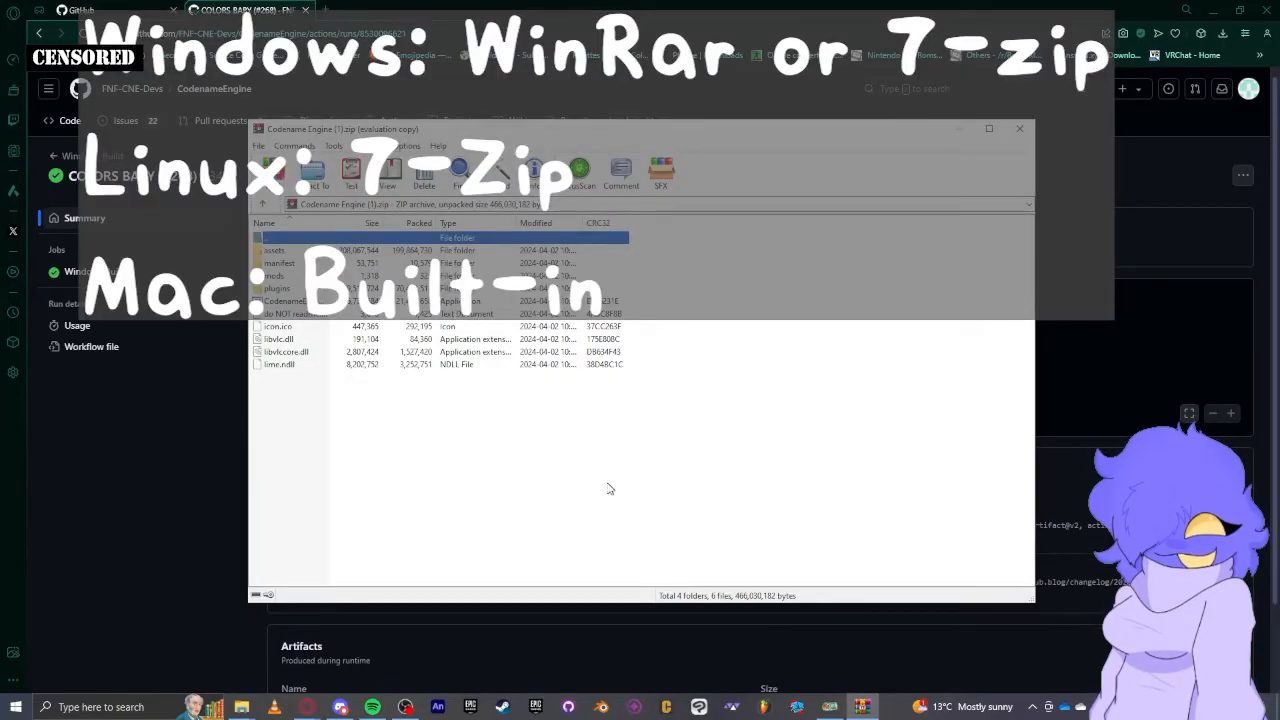
{"action": "mouse_move", "coordinate": [540, 515]}
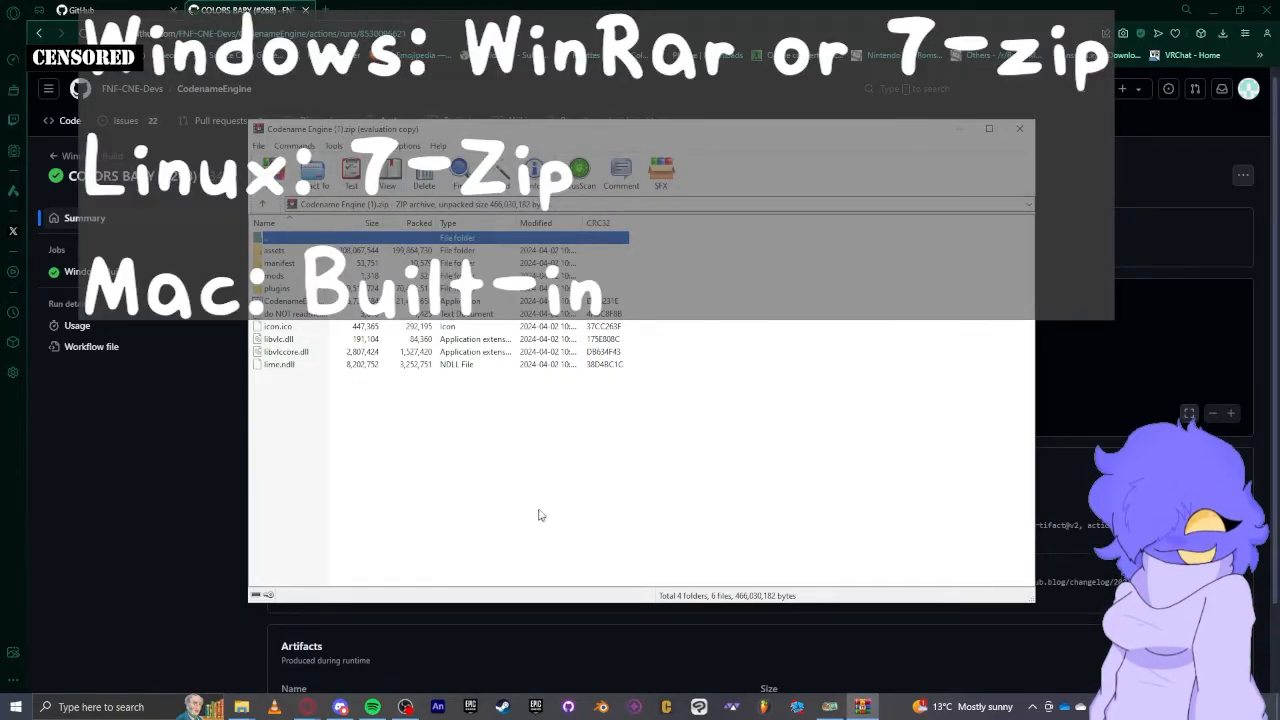
{"action": "mouse_move", "coordinate": [725, 420]}
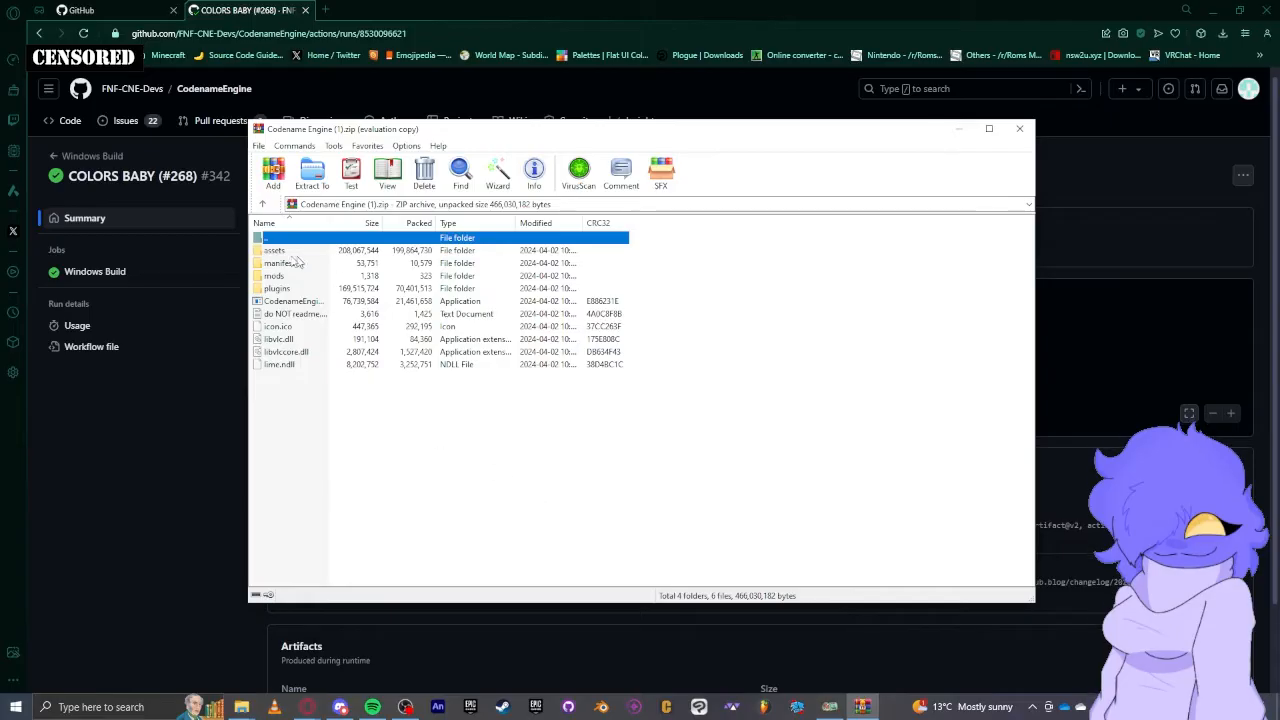
{"action": "left_click", "coordinate": [275, 250]}
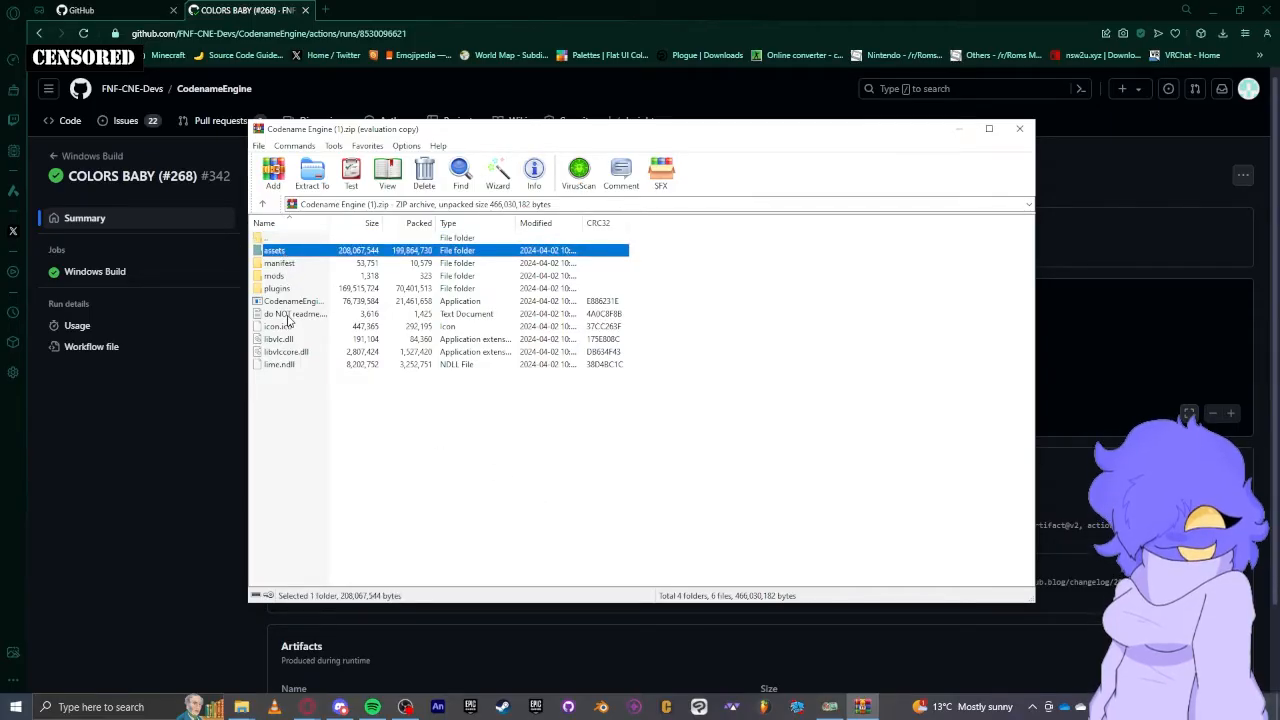
{"action": "mouse_move", "coordinate": [285, 377]}
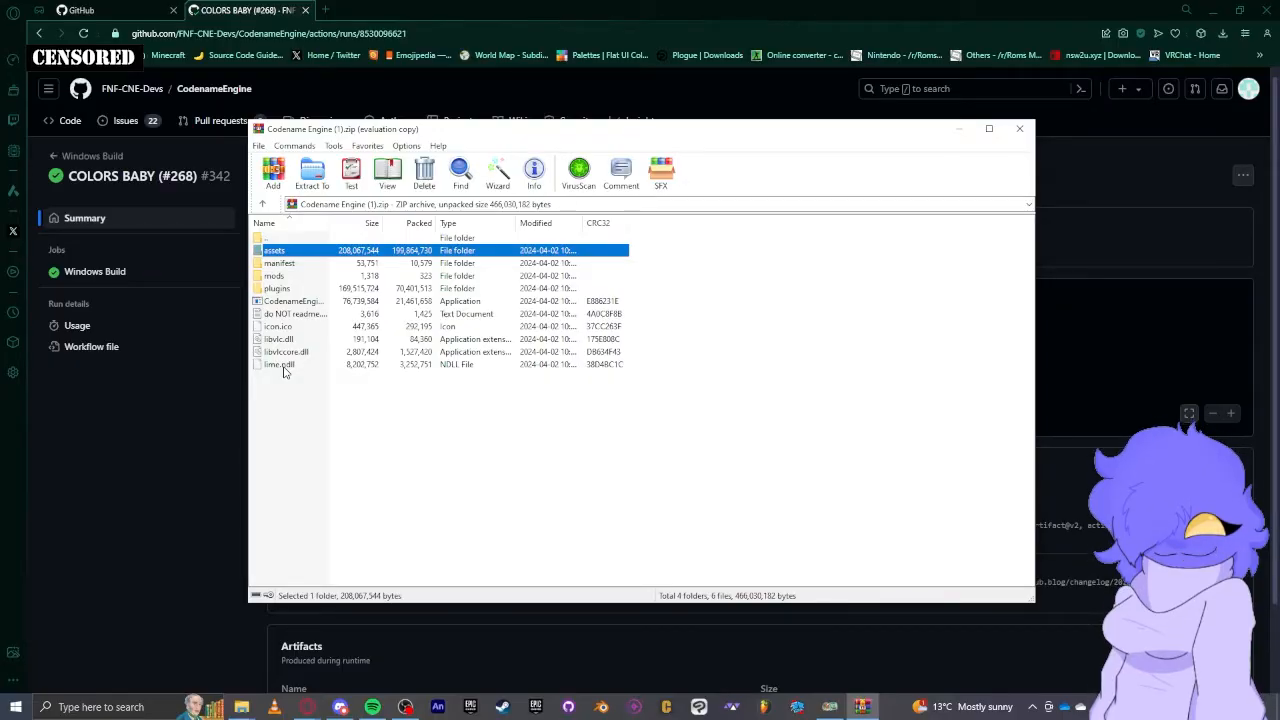
{"action": "key", "text": "ctrl+a"}
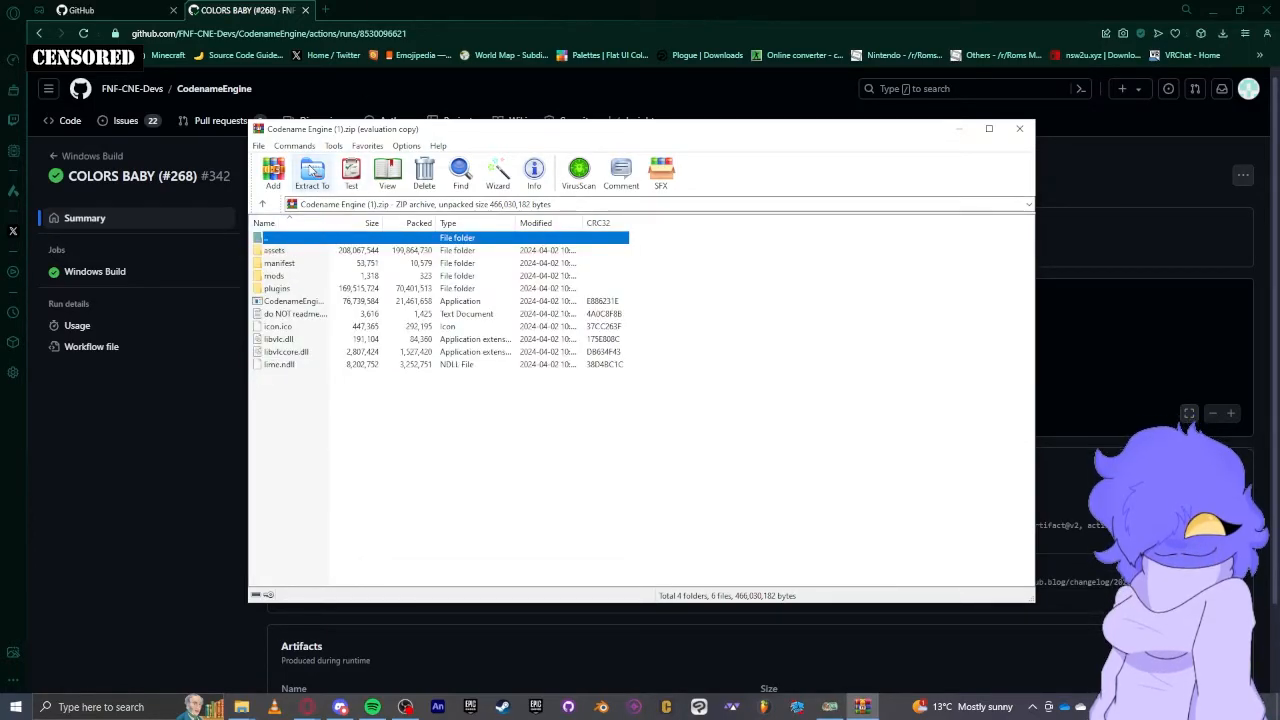
Choose S:\FNF as the Extract To destination for the archive
{"action": "left_click", "coordinate": [312, 173]}
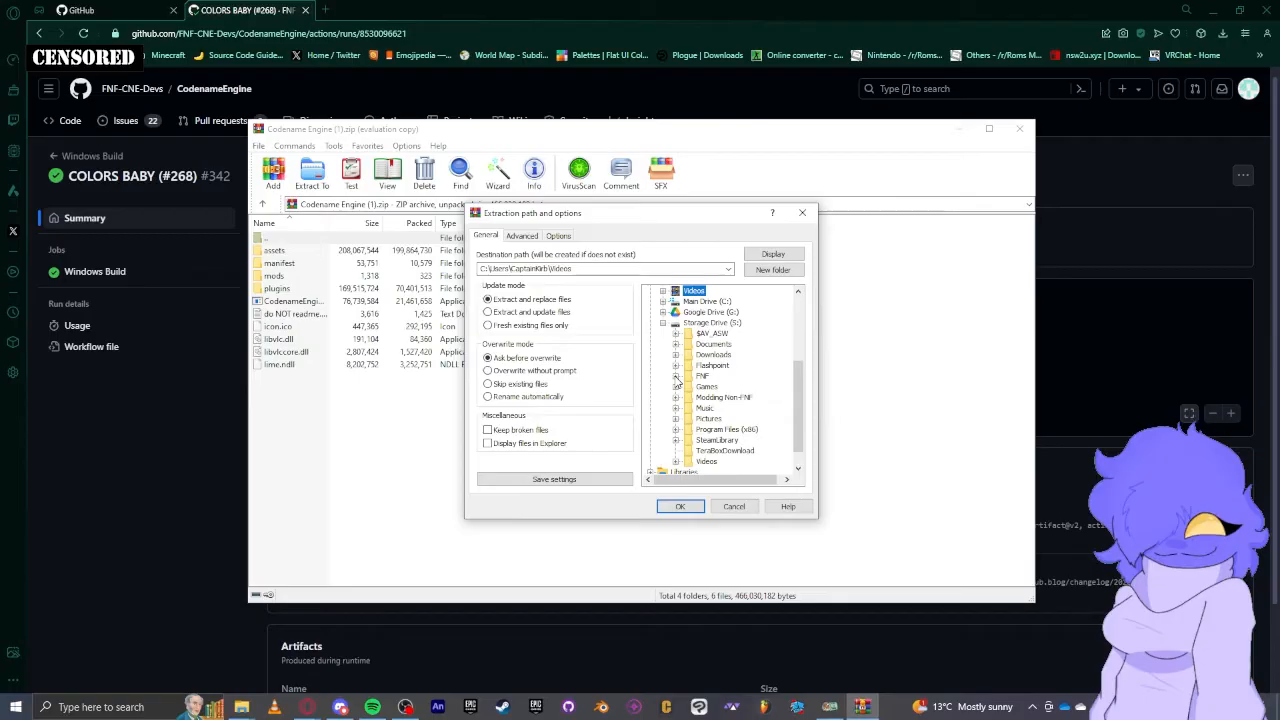
{"action": "left_click", "coordinate": [676, 375]}
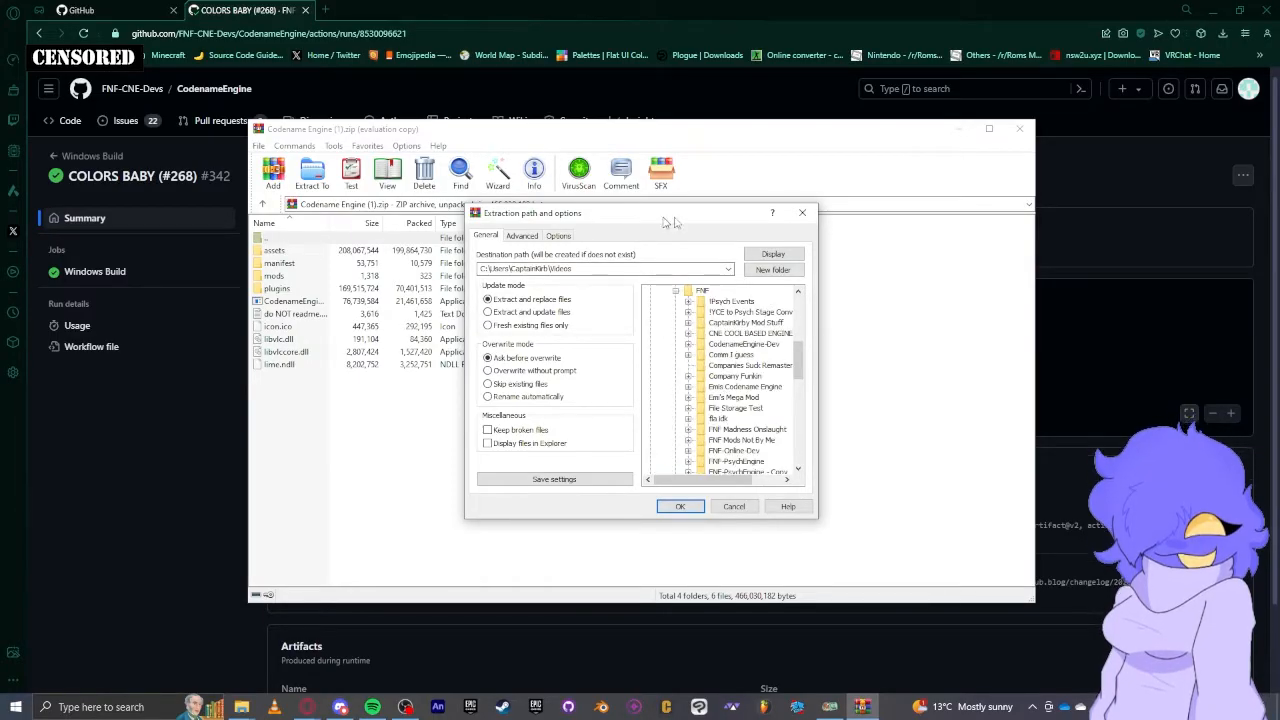
{"action": "scroll", "scroll_direction": "up", "scroll_amount": 3}
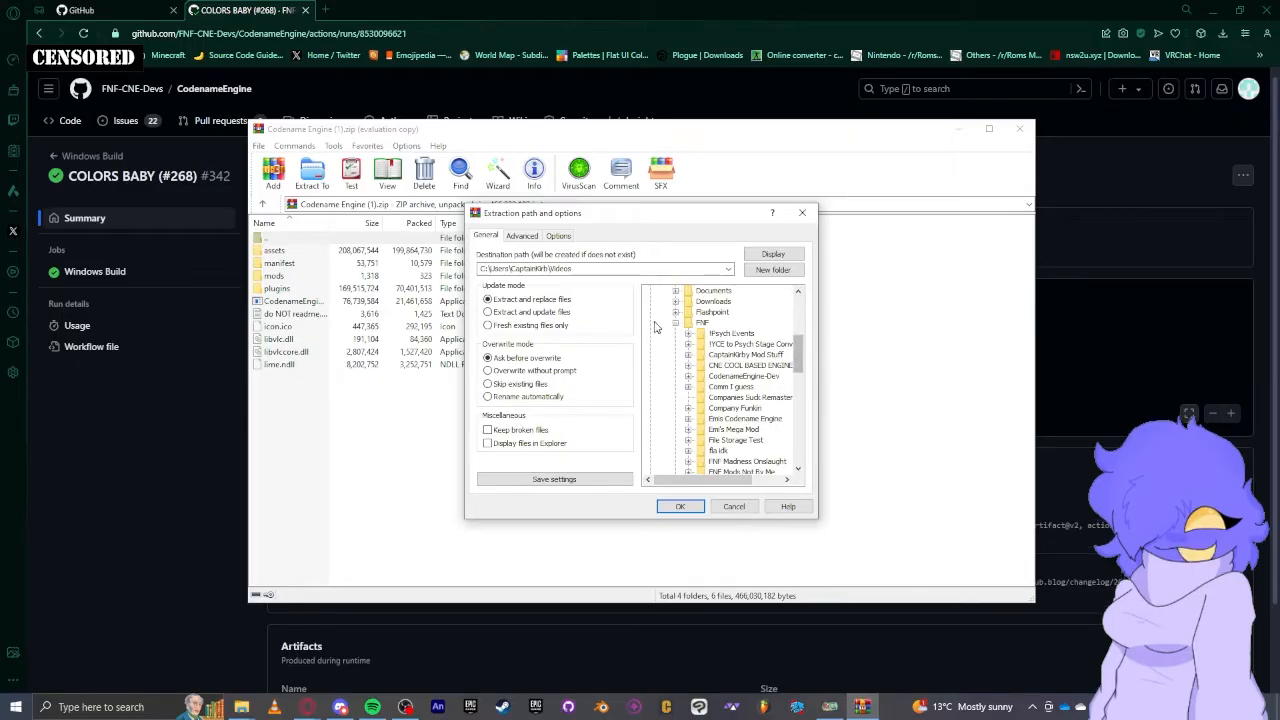
{"action": "left_click", "coordinate": [702, 323]}
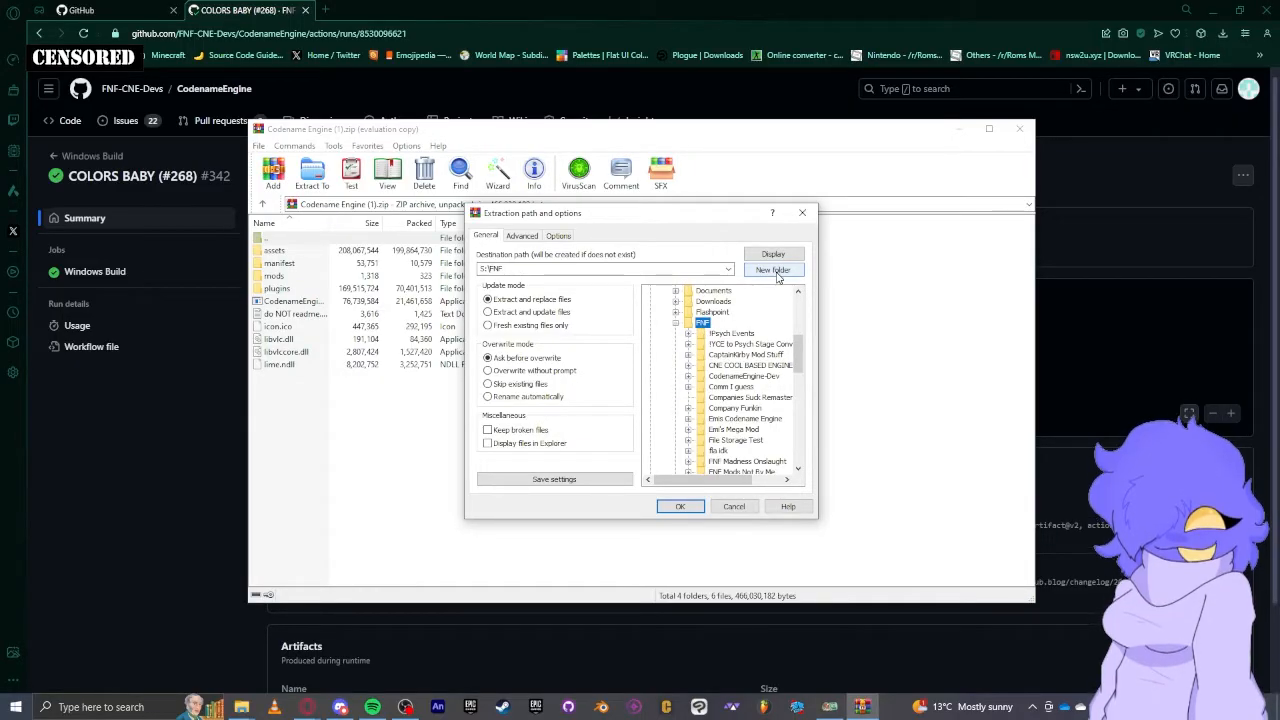
Create a new 'Codename Engine Tutorial' folder there and extract into it
{"action": "left_click", "coordinate": [773, 269]}
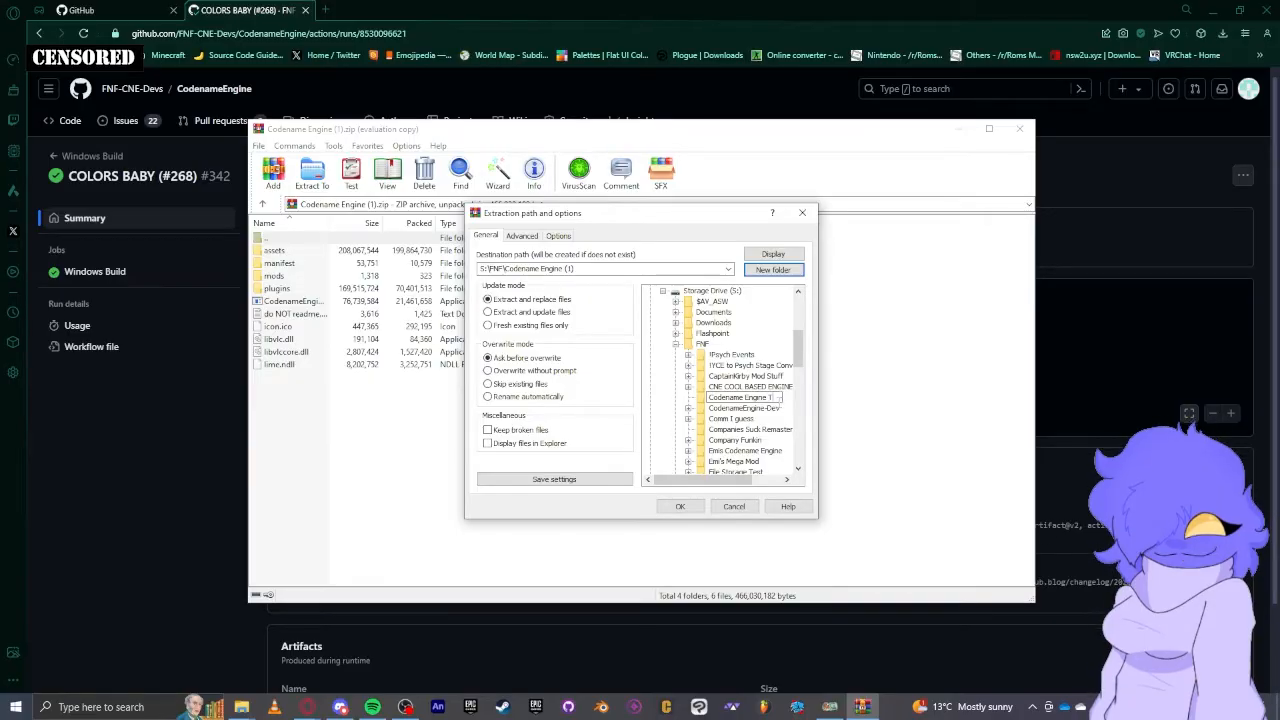
{"action": "left_click", "coordinate": [736, 397]}
{"action": "type", "text": "Tutorial"}
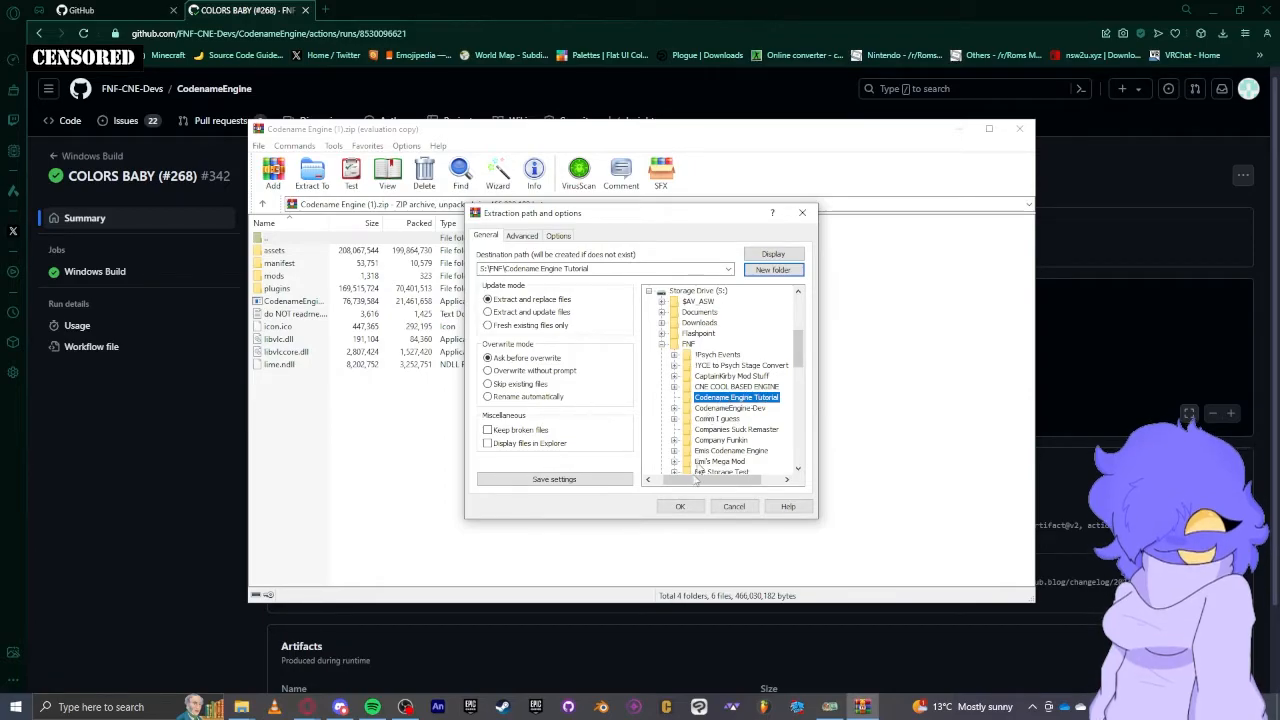
{"action": "left_click", "coordinate": [680, 506]}
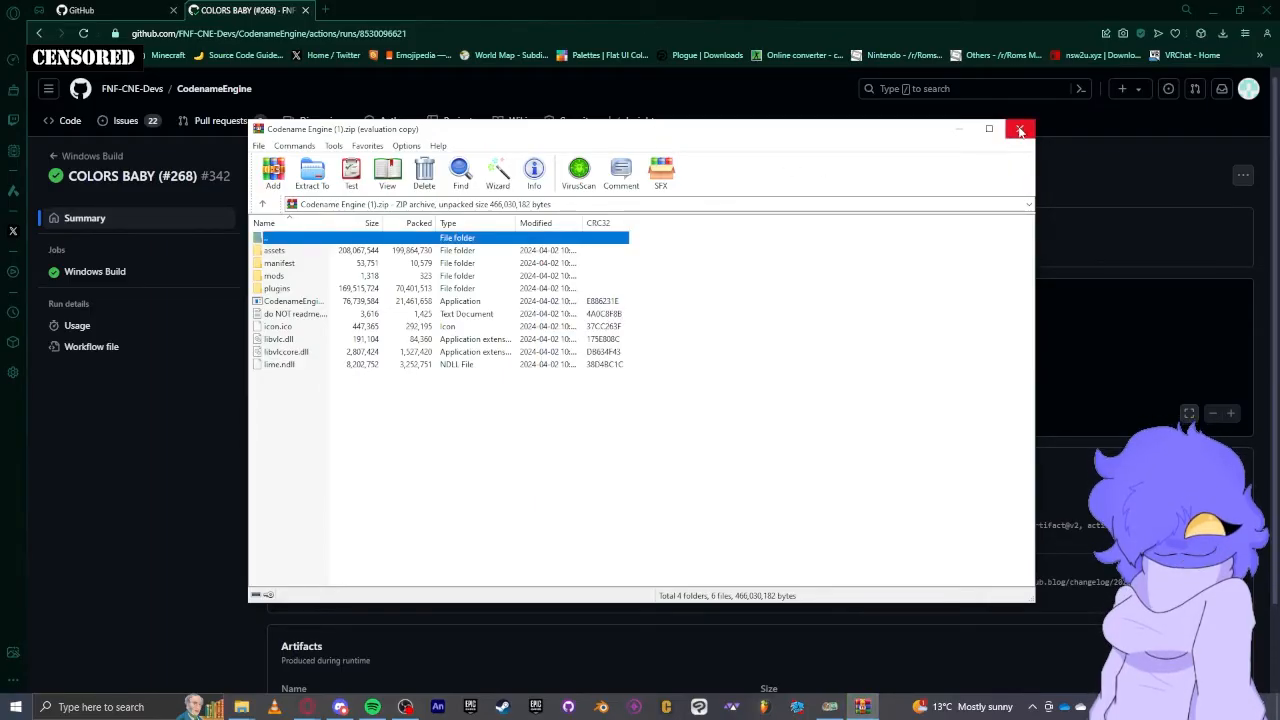
Close WinRAR and run CodenameEngine.exe from the Codename Engine Tutorial folder
{"action": "left_click", "coordinate": [1020, 129]}
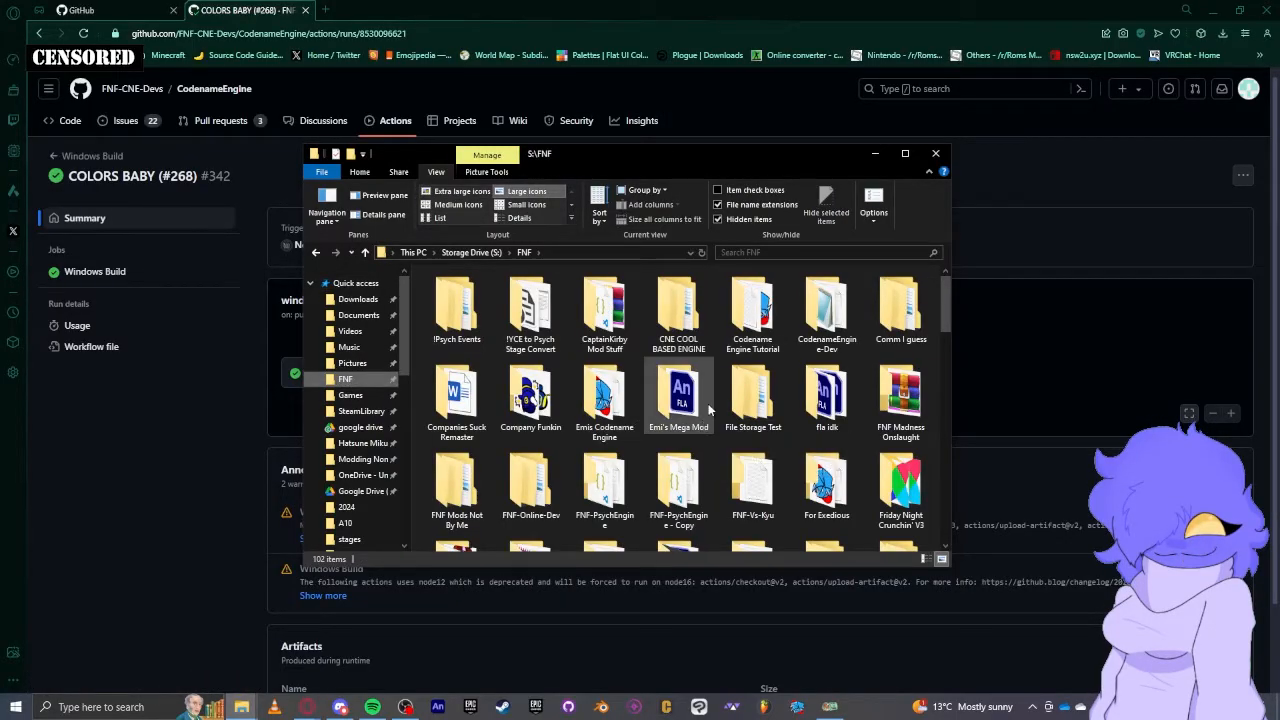
{"action": "mouse_move", "coordinate": [752, 310]}
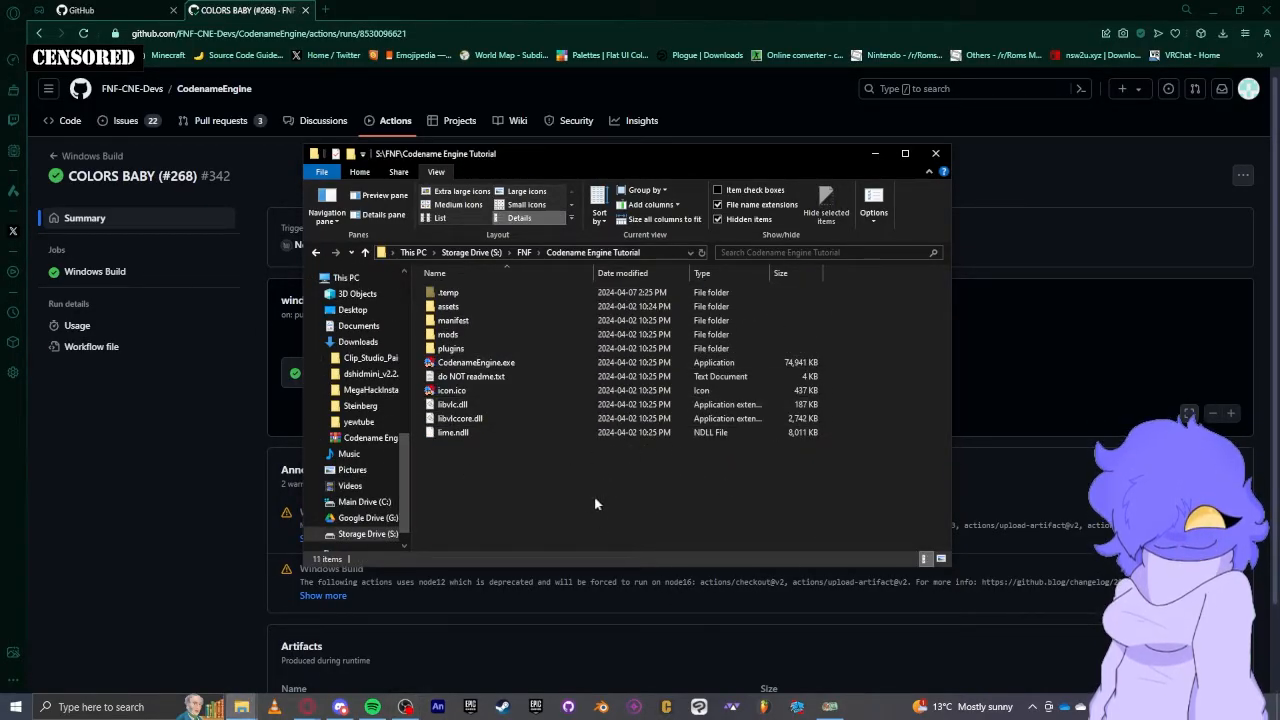
{"action": "mouse_move", "coordinate": [481, 485]}
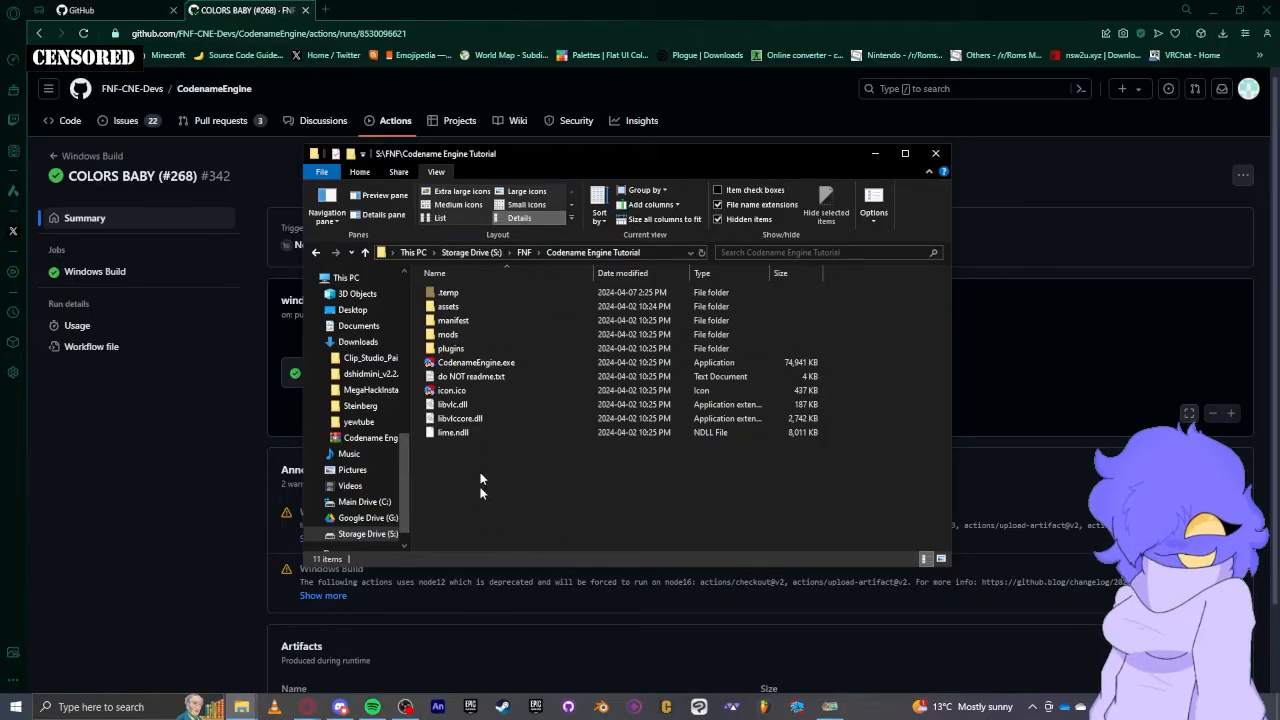
{"action": "mouse_move", "coordinate": [495, 505]}
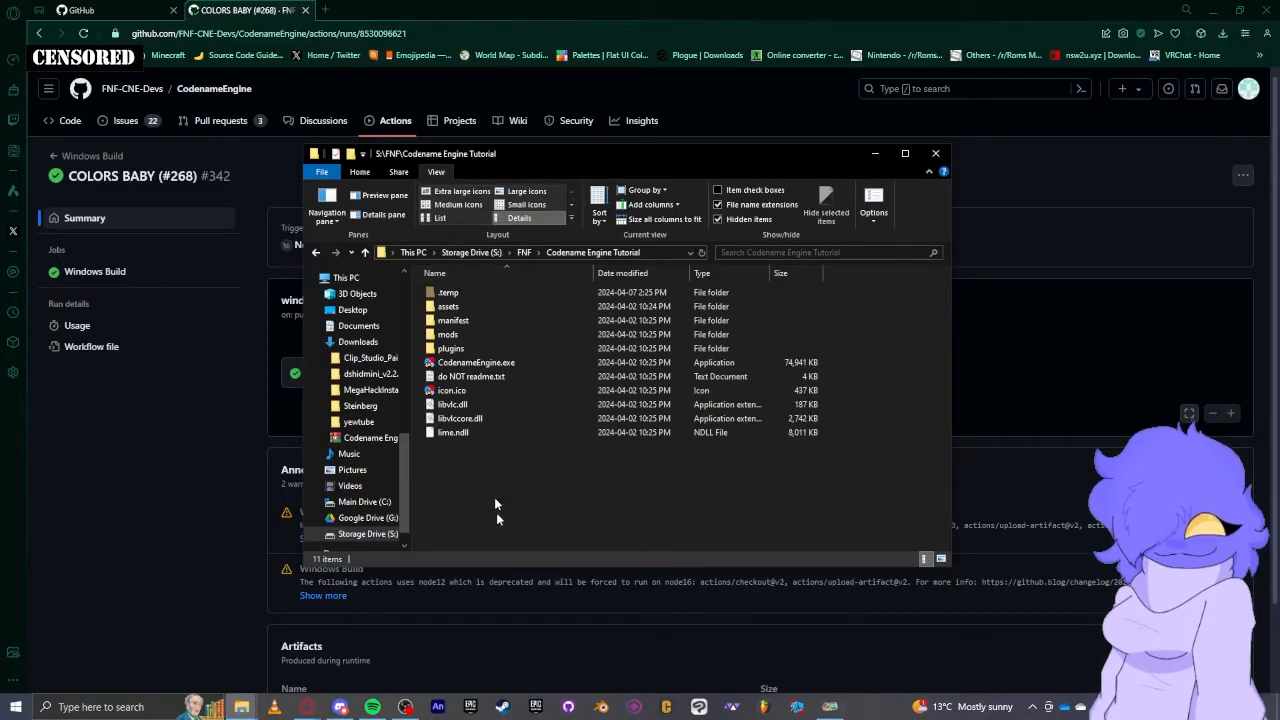
{"action": "mouse_move", "coordinate": [485, 450]}
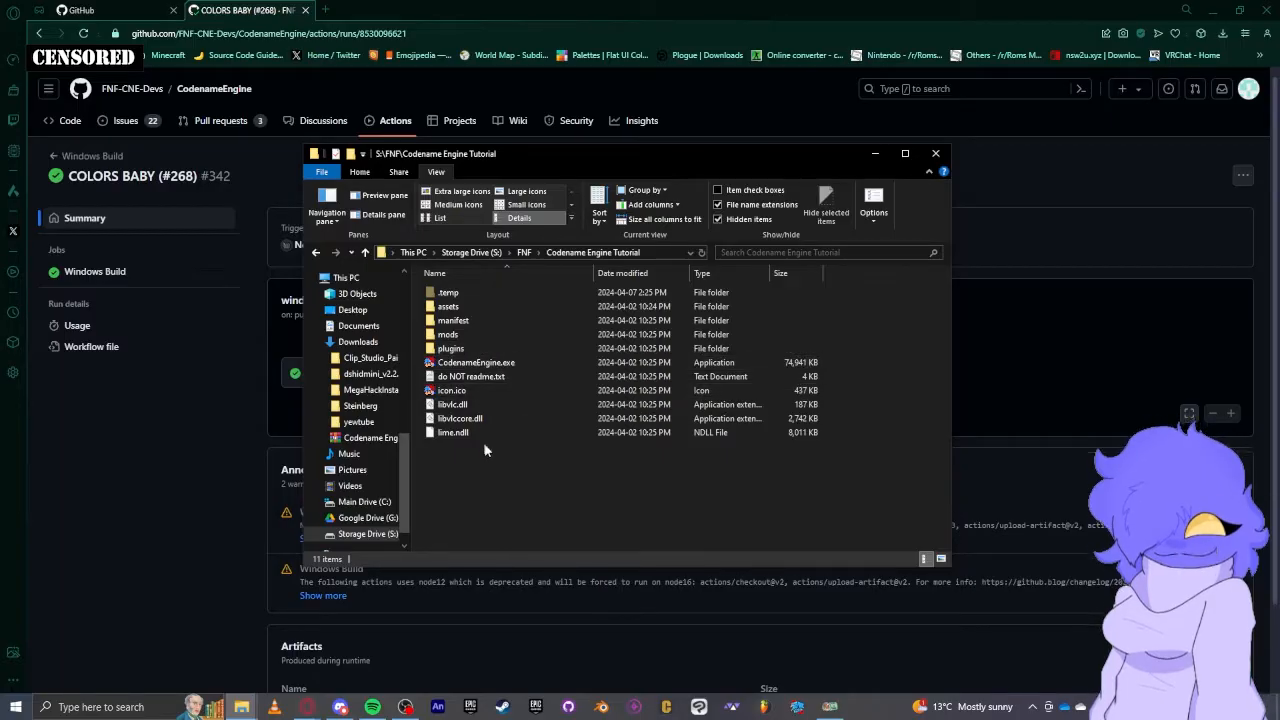
{"action": "double_click", "coordinate": [476, 362]}
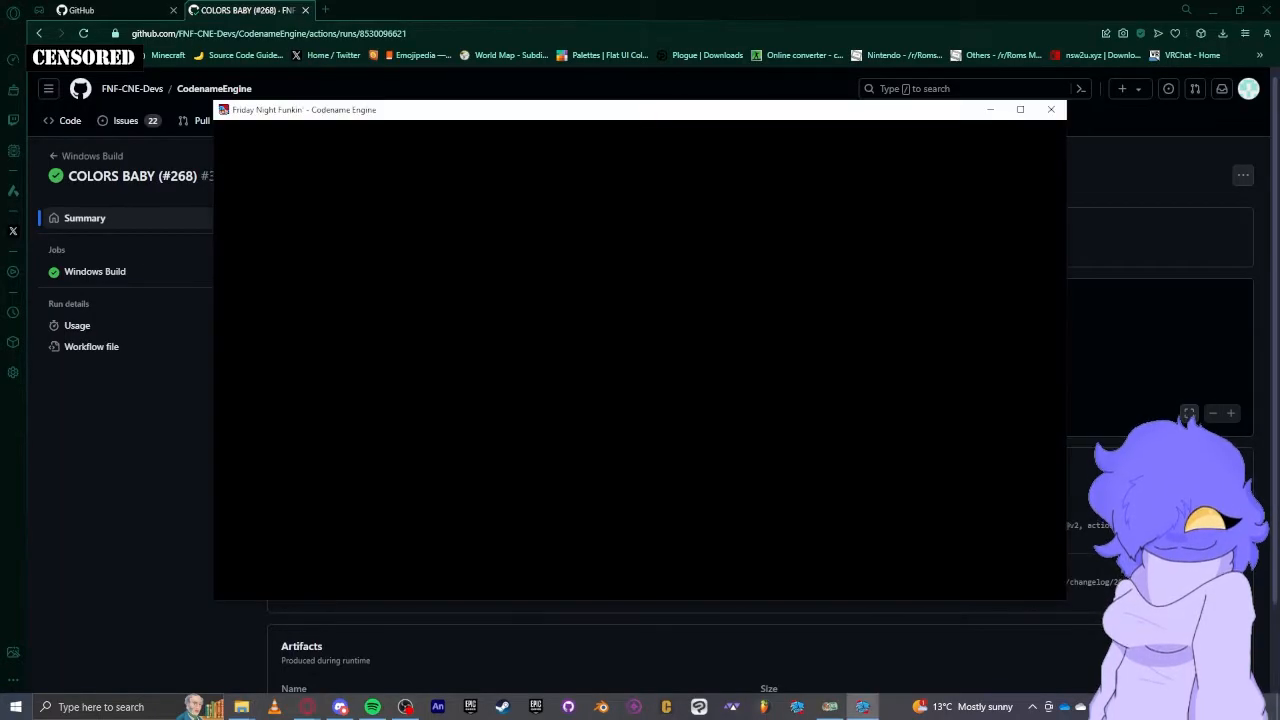